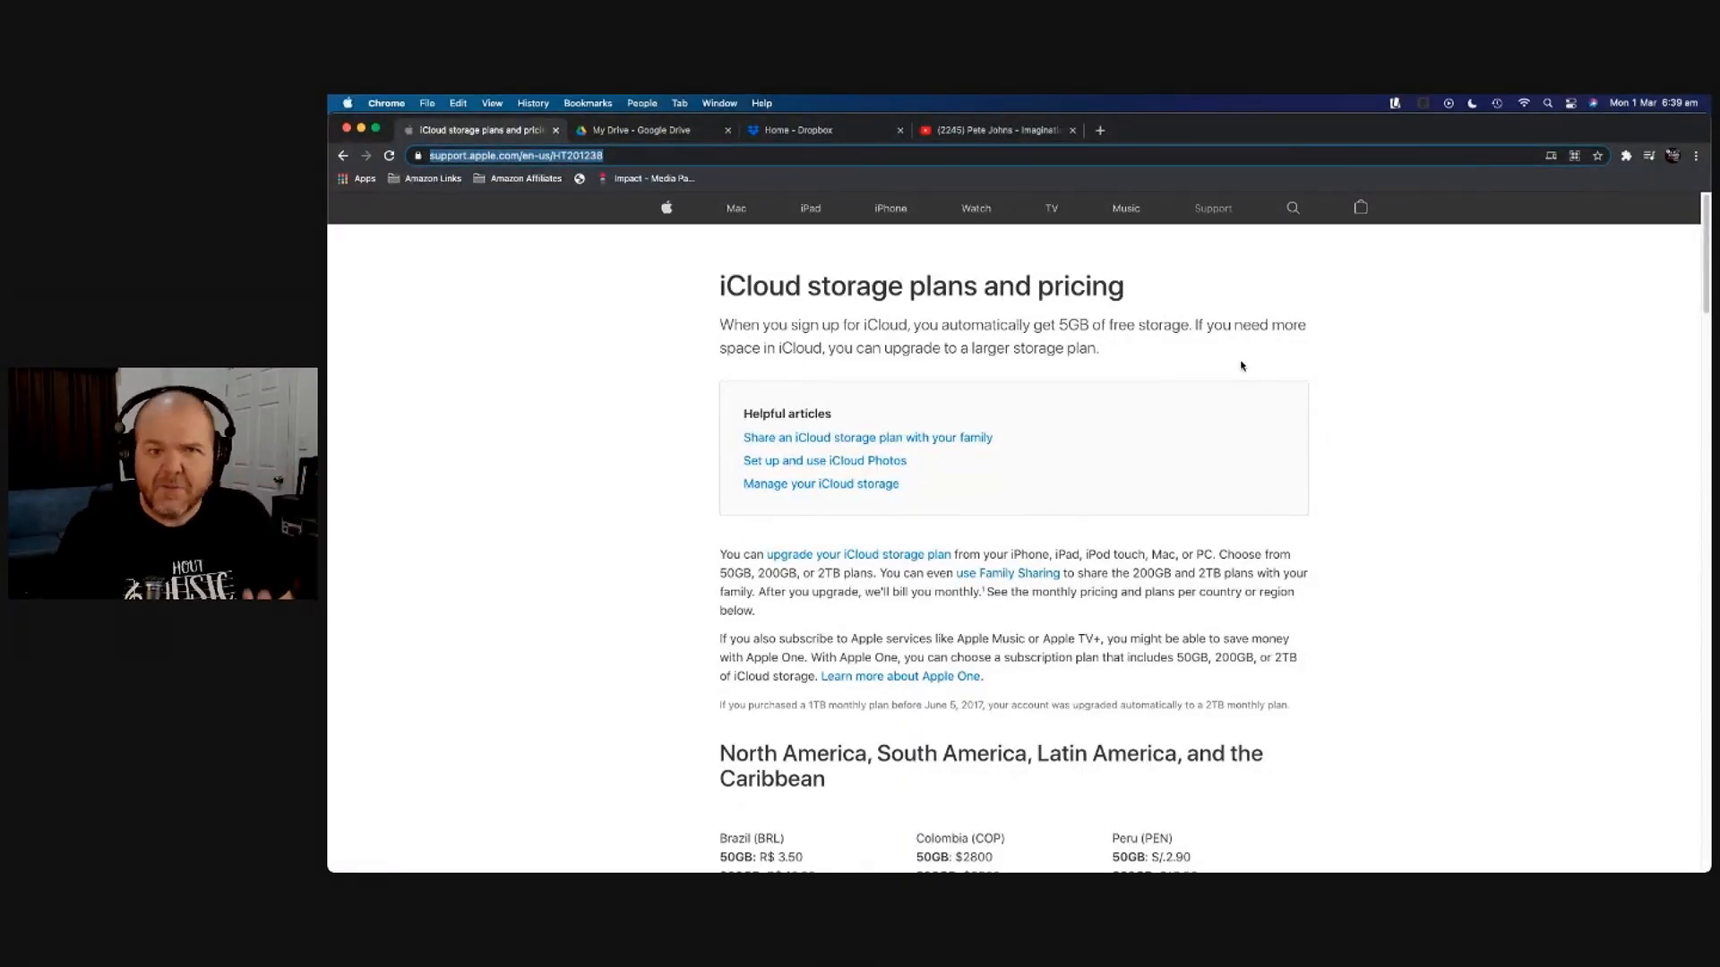
# Scroll through the iCloud Drive listing in Files
pyautogui.scroll(-3)
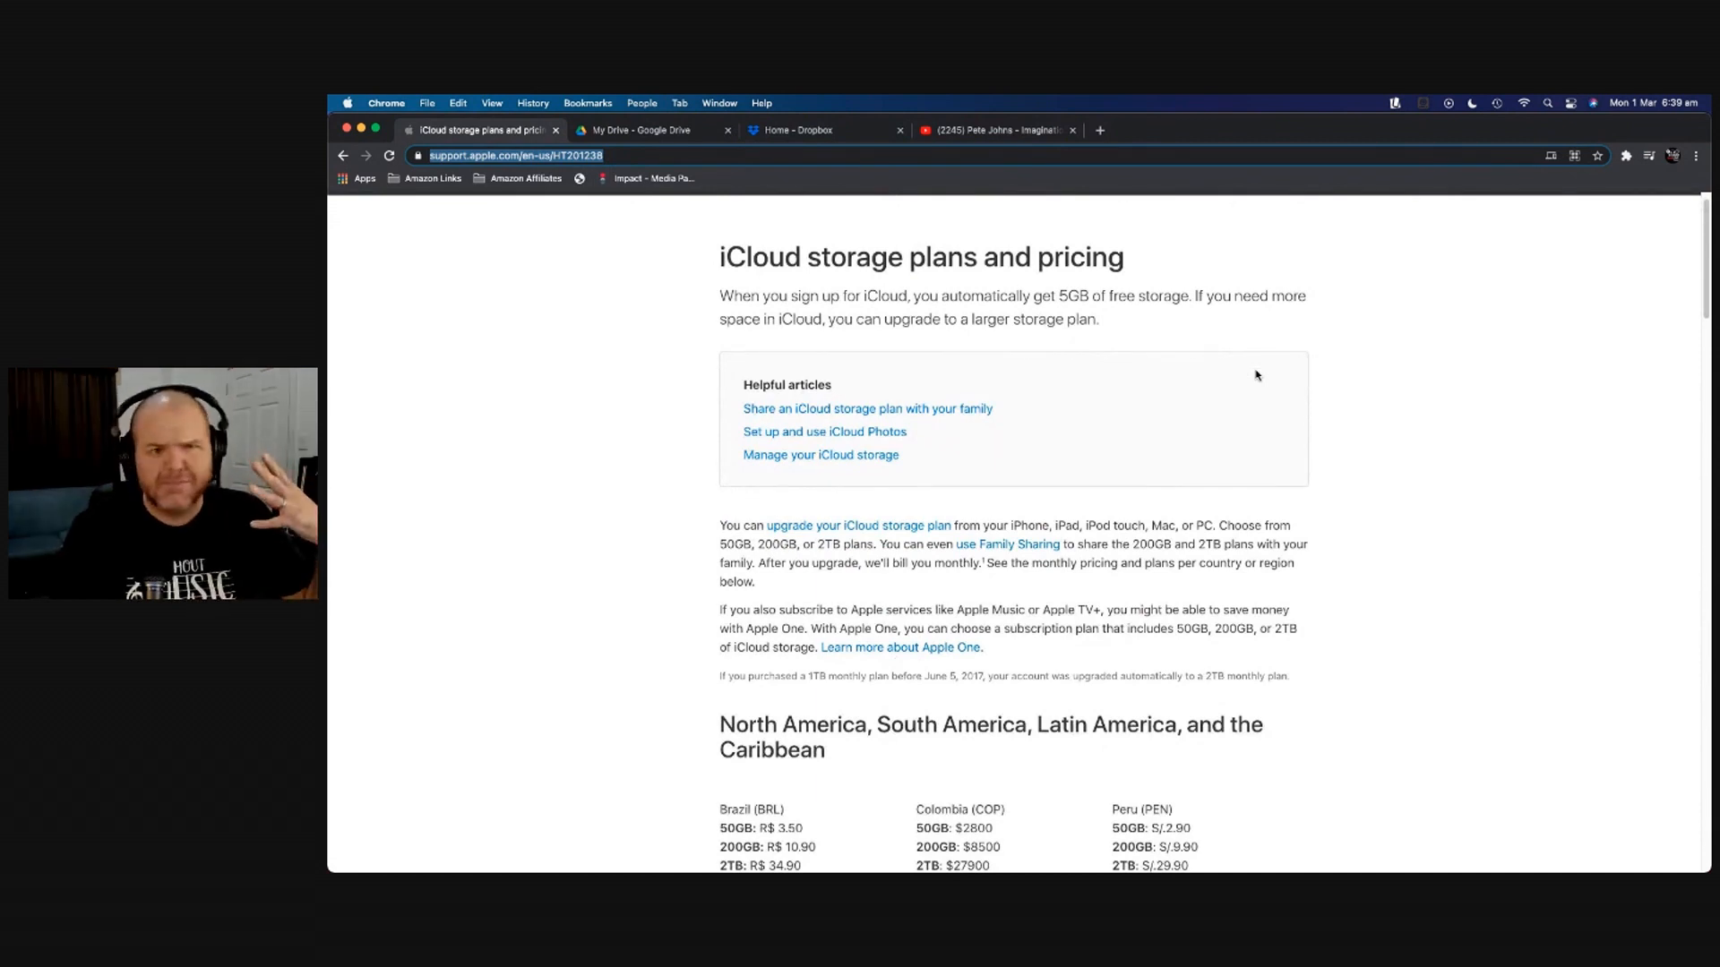
pyautogui.moveTo(1318, 370)
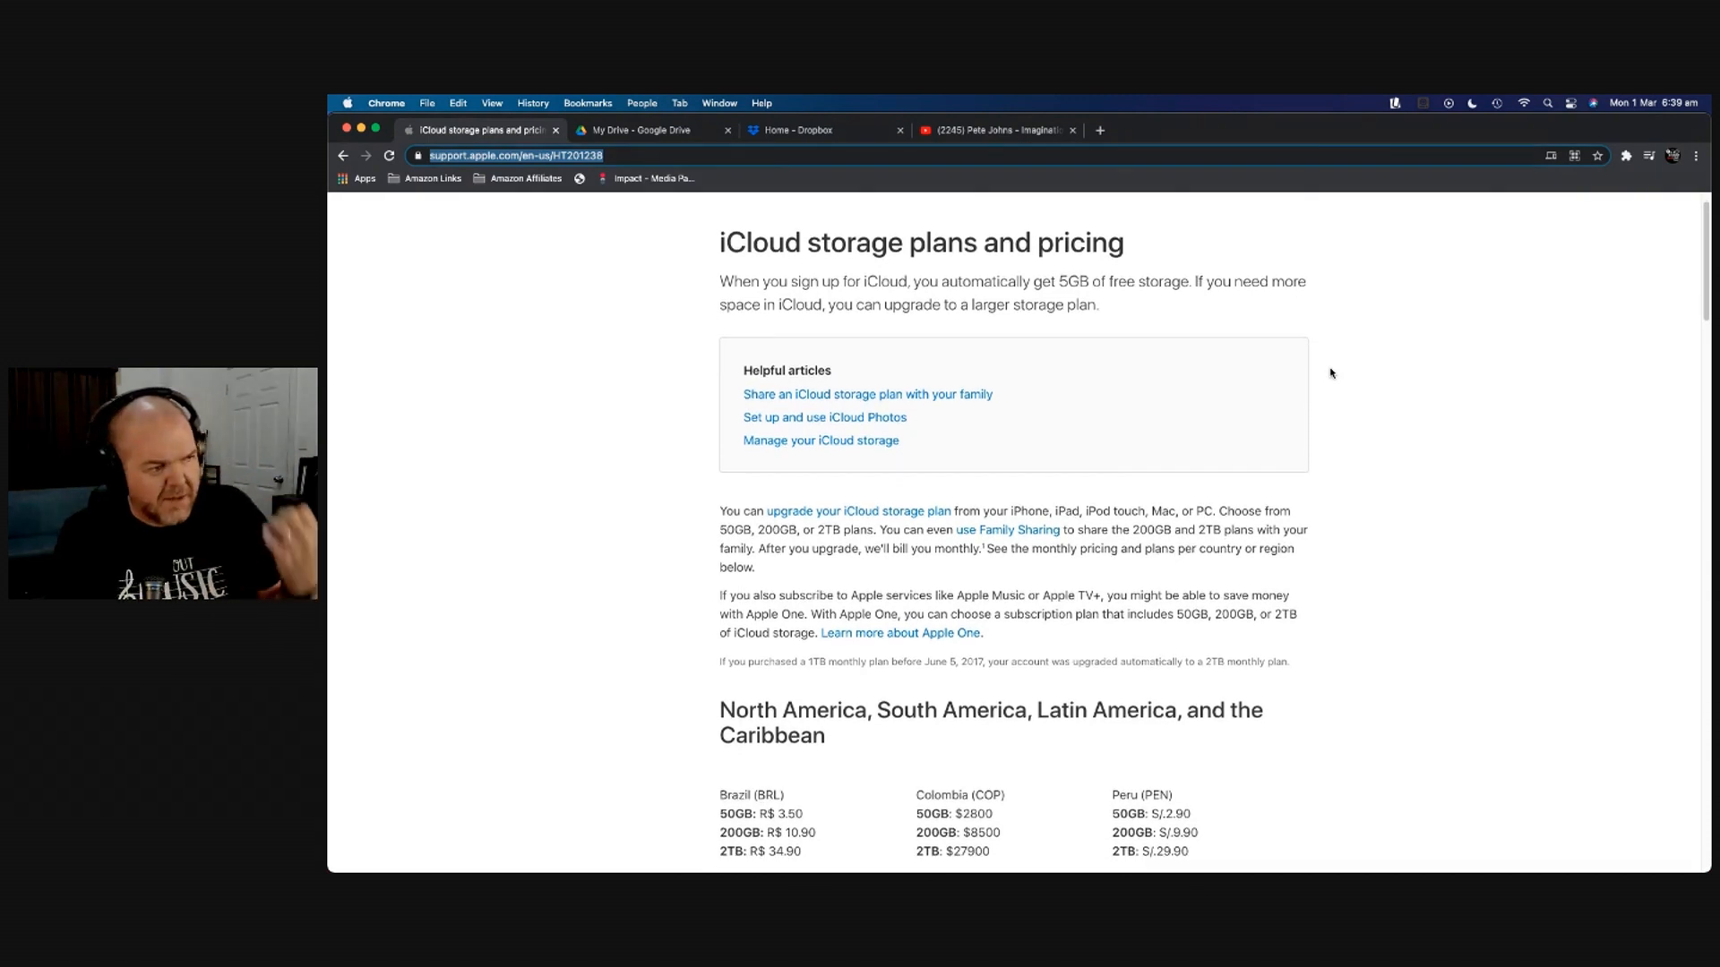
pyautogui.scroll(-3)
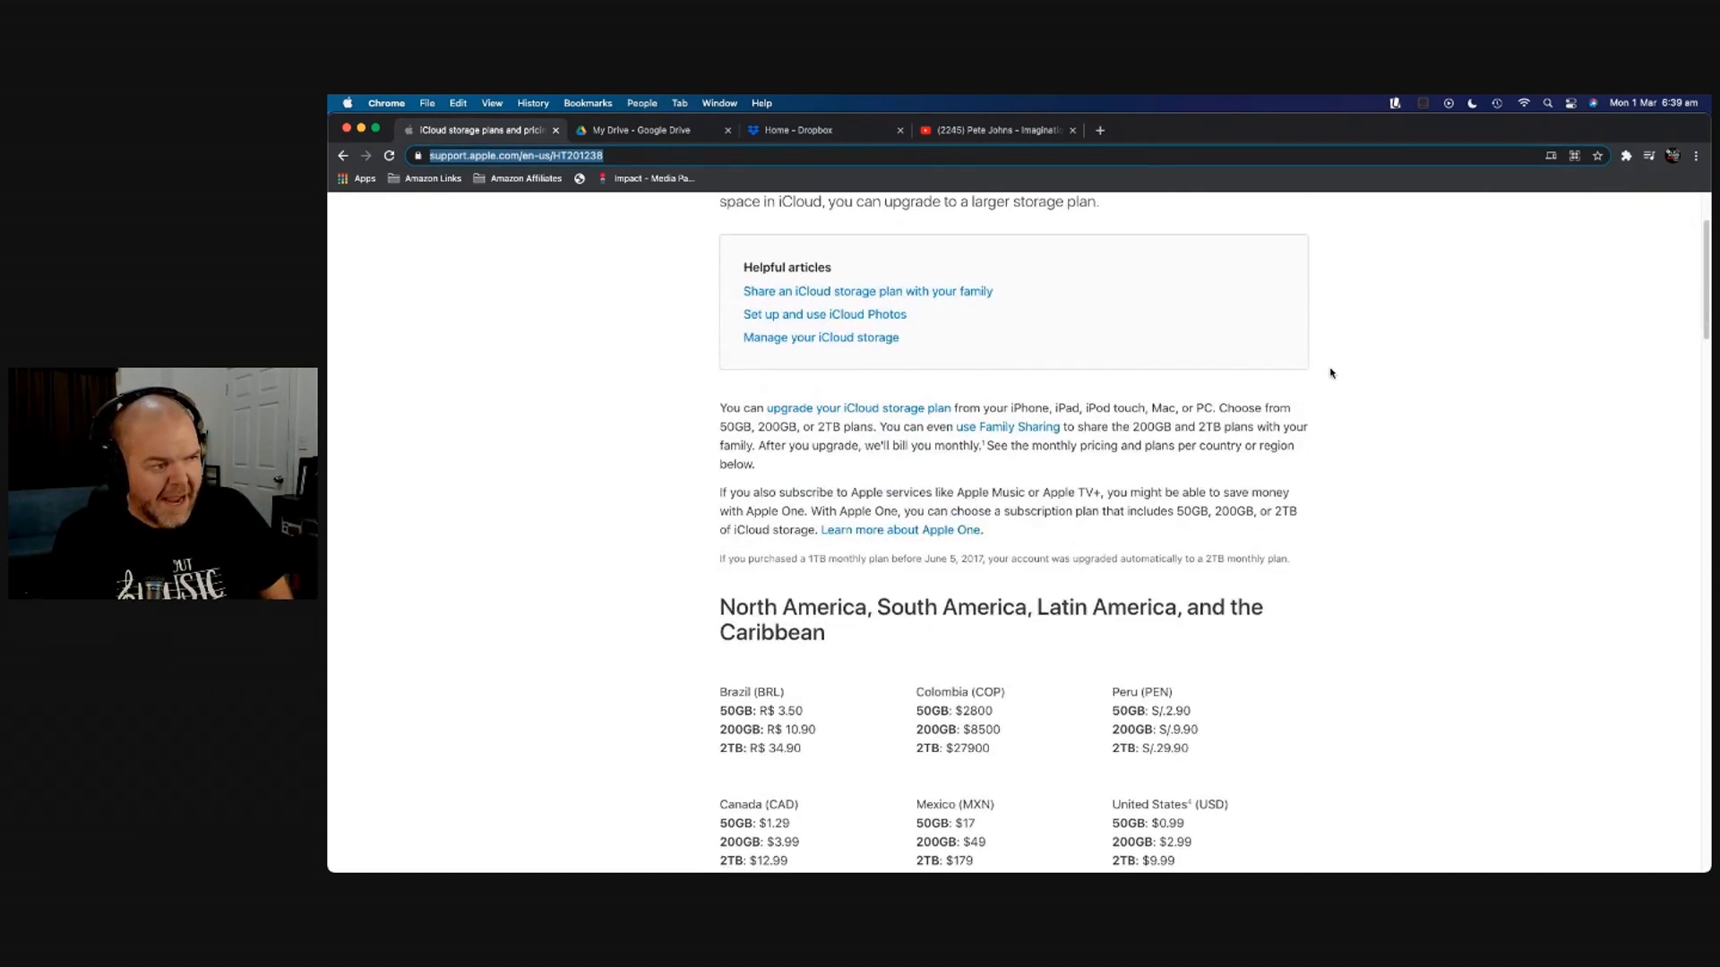
pyautogui.scroll(-3)
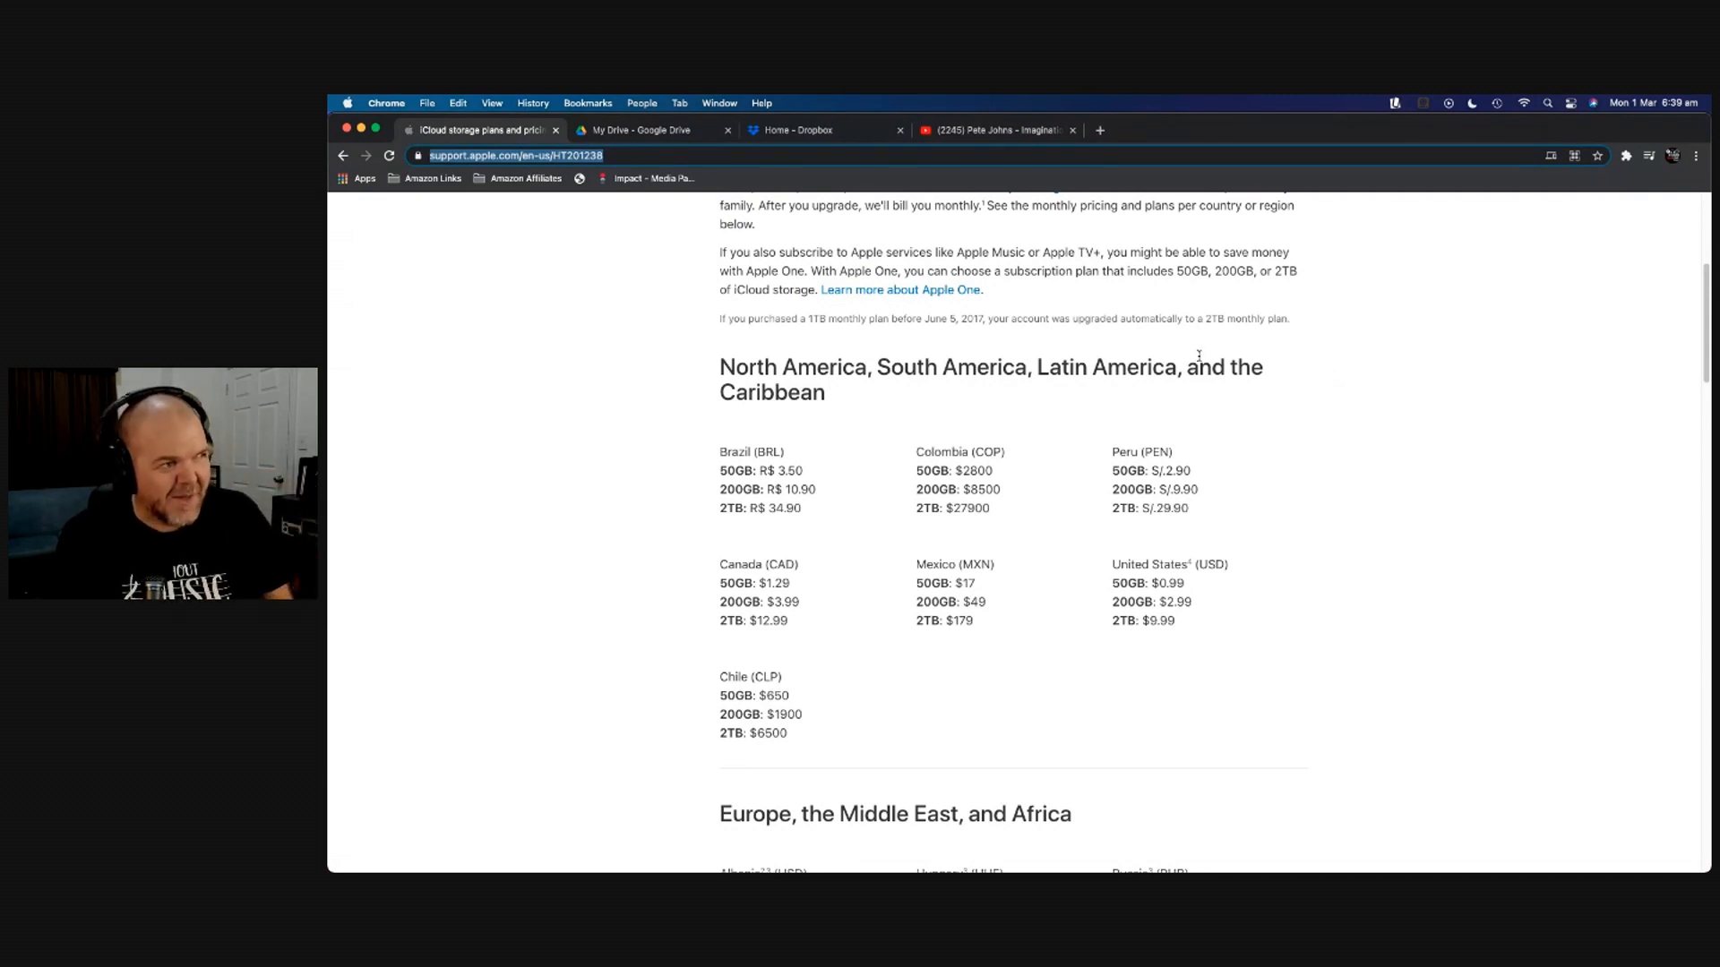
pyautogui.scroll(3)
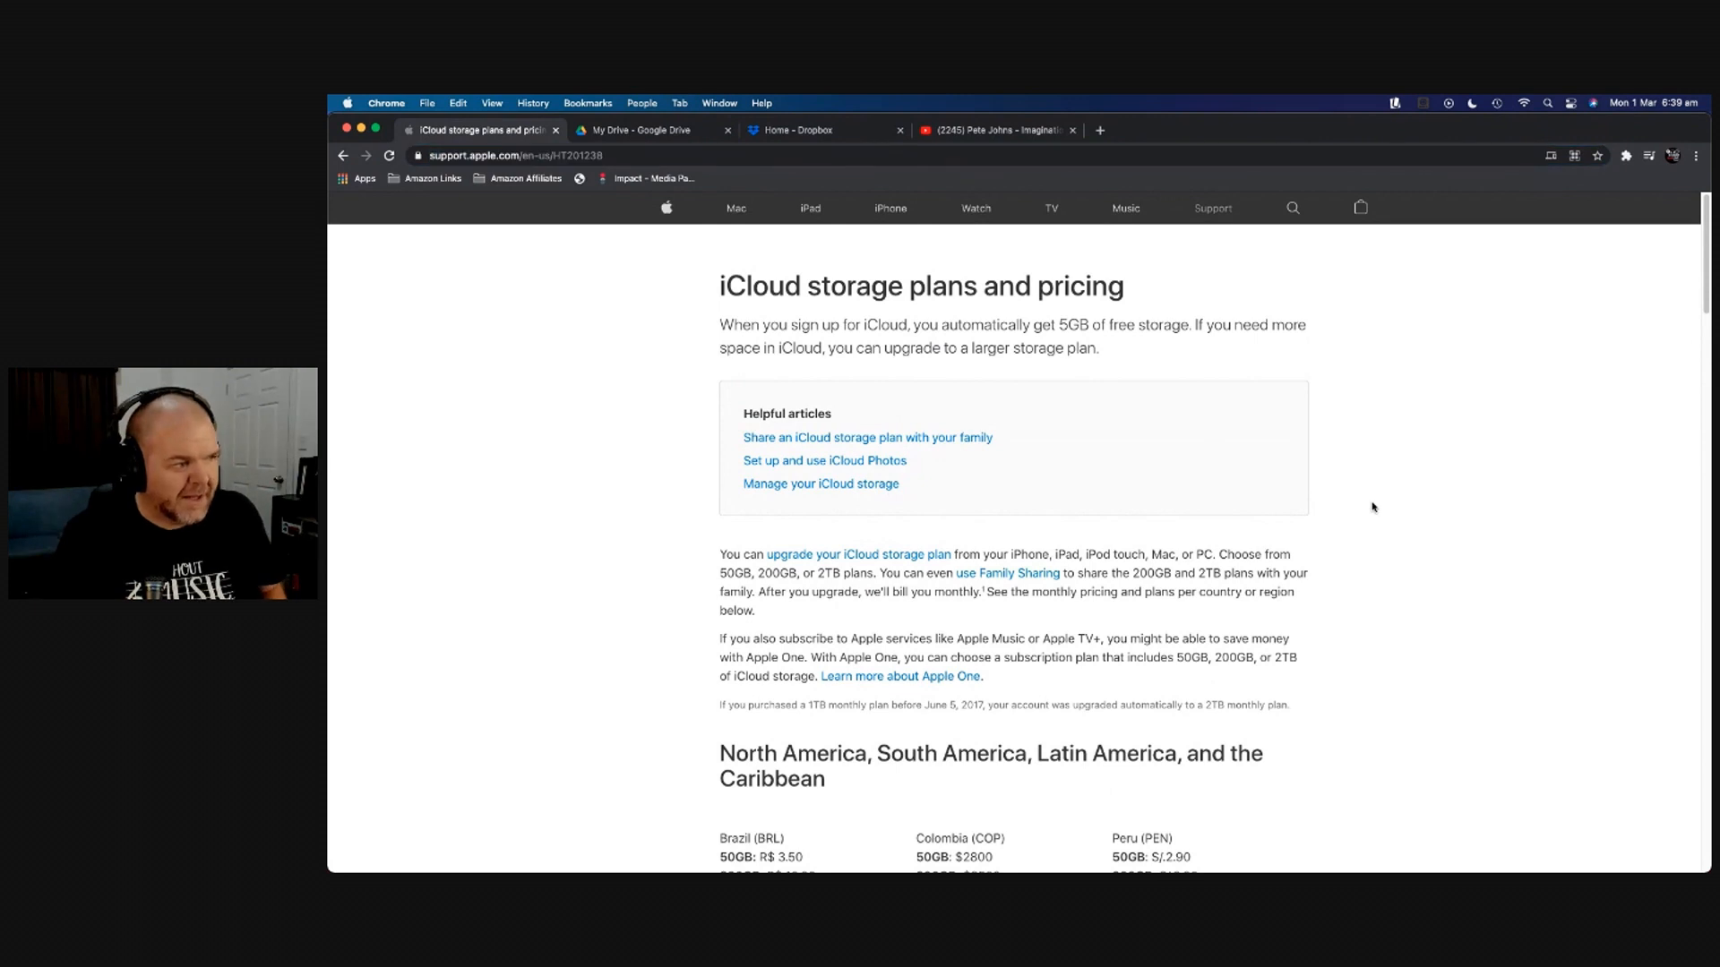
pyautogui.scroll(-3)
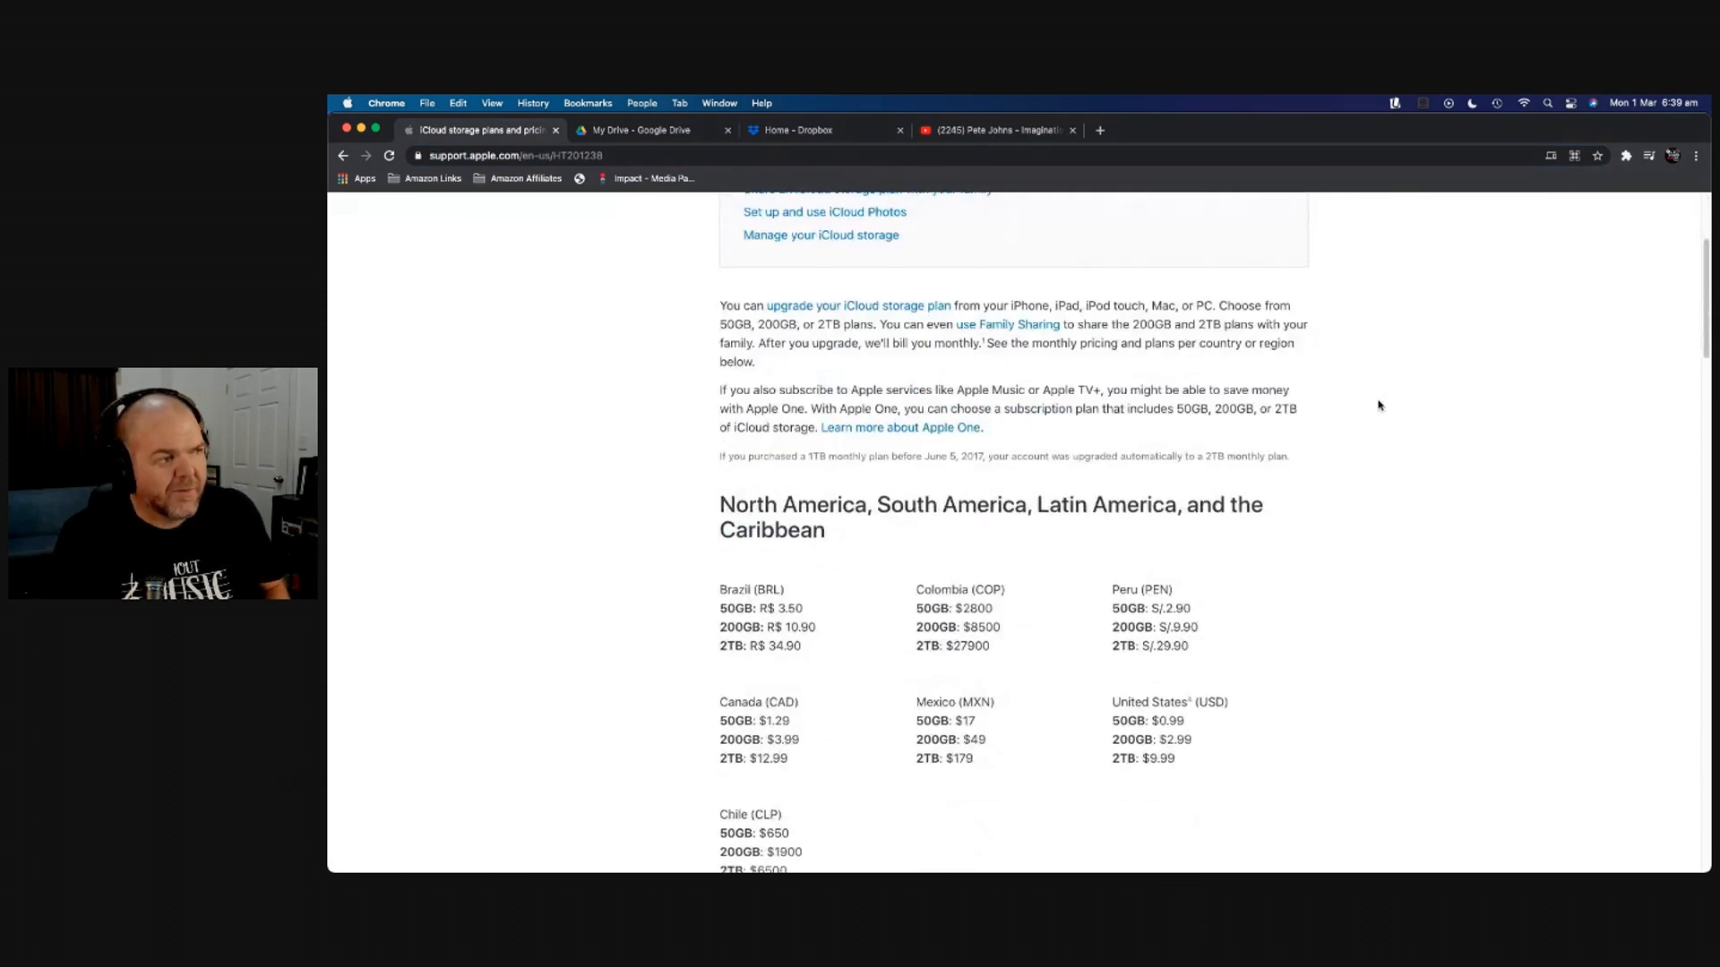
pyautogui.scroll(-3)
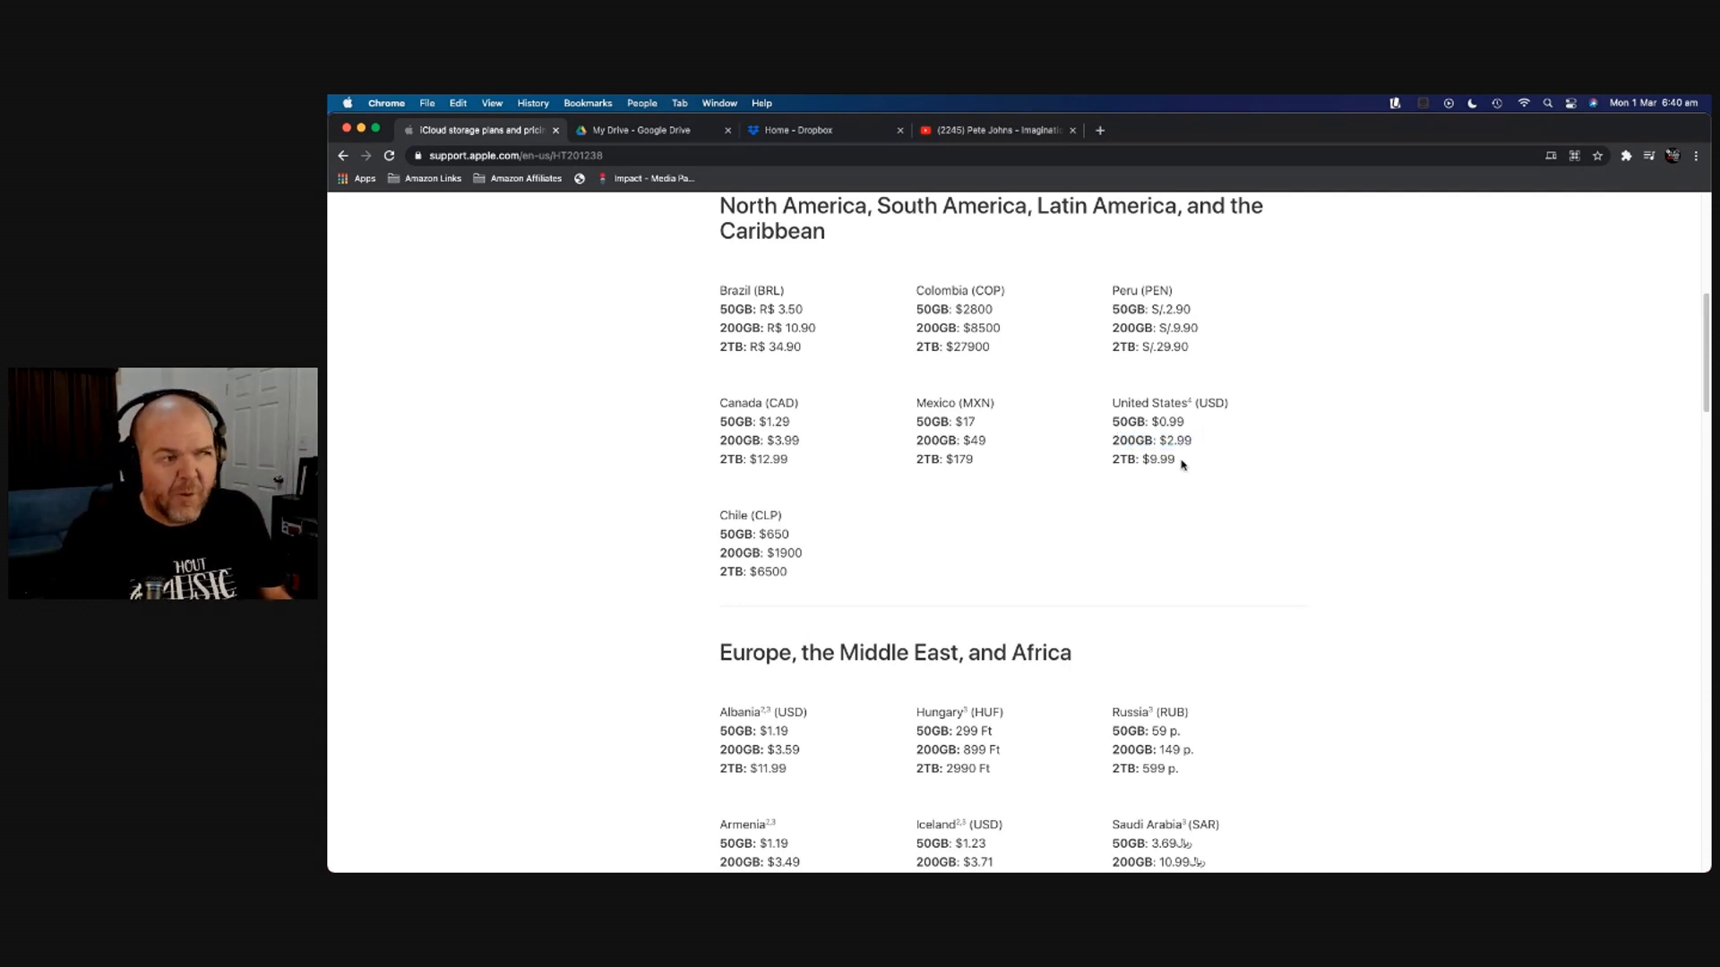
pyautogui.moveTo(1188, 469)
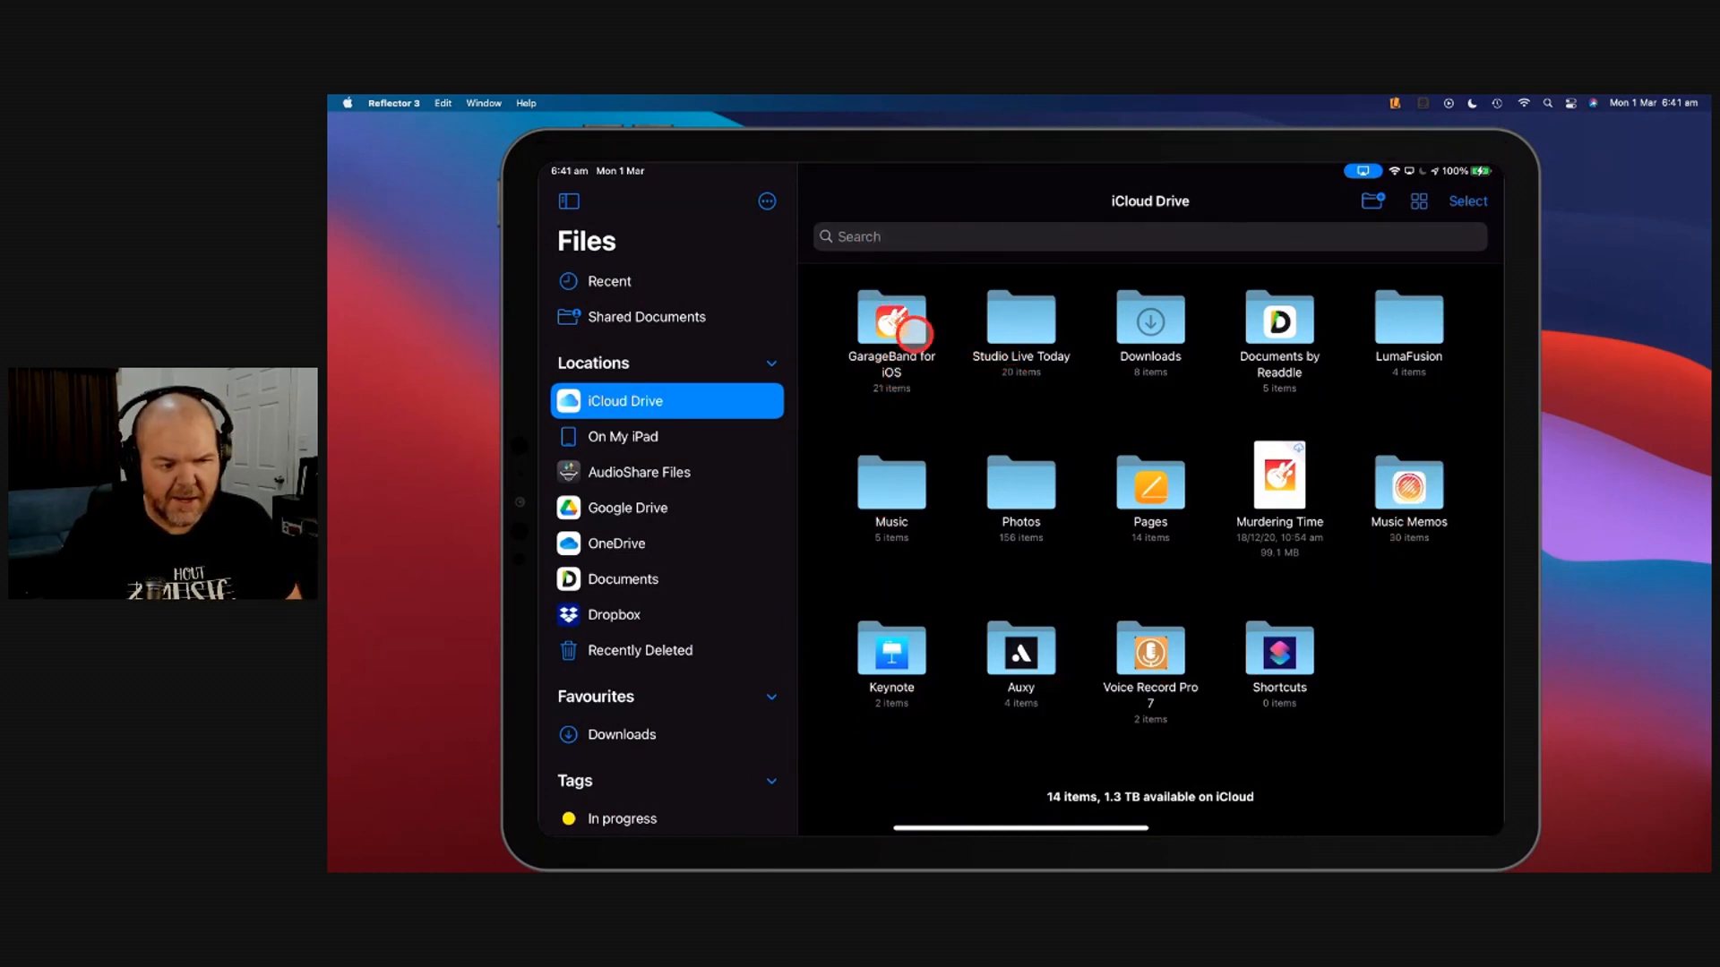
# Look inside GarageBand for iOS, then go back to iCloud Drive and open Studio Live Today
pyautogui.doubleClick(904, 329)
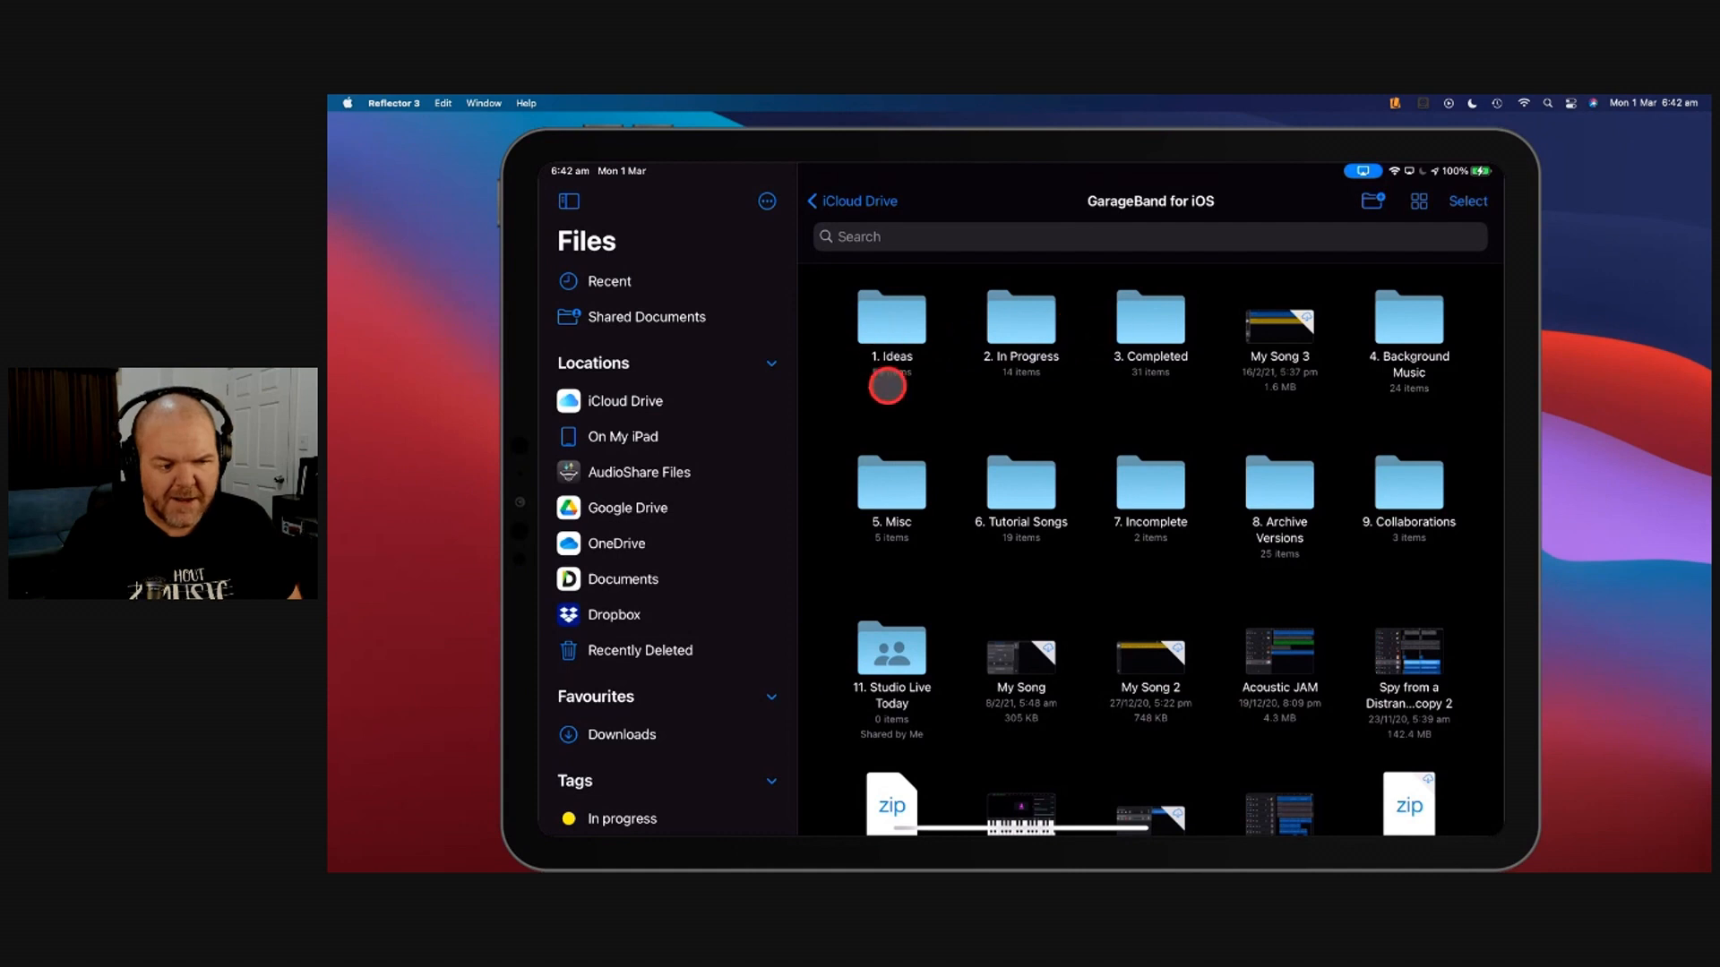
pyautogui.scroll(-3)
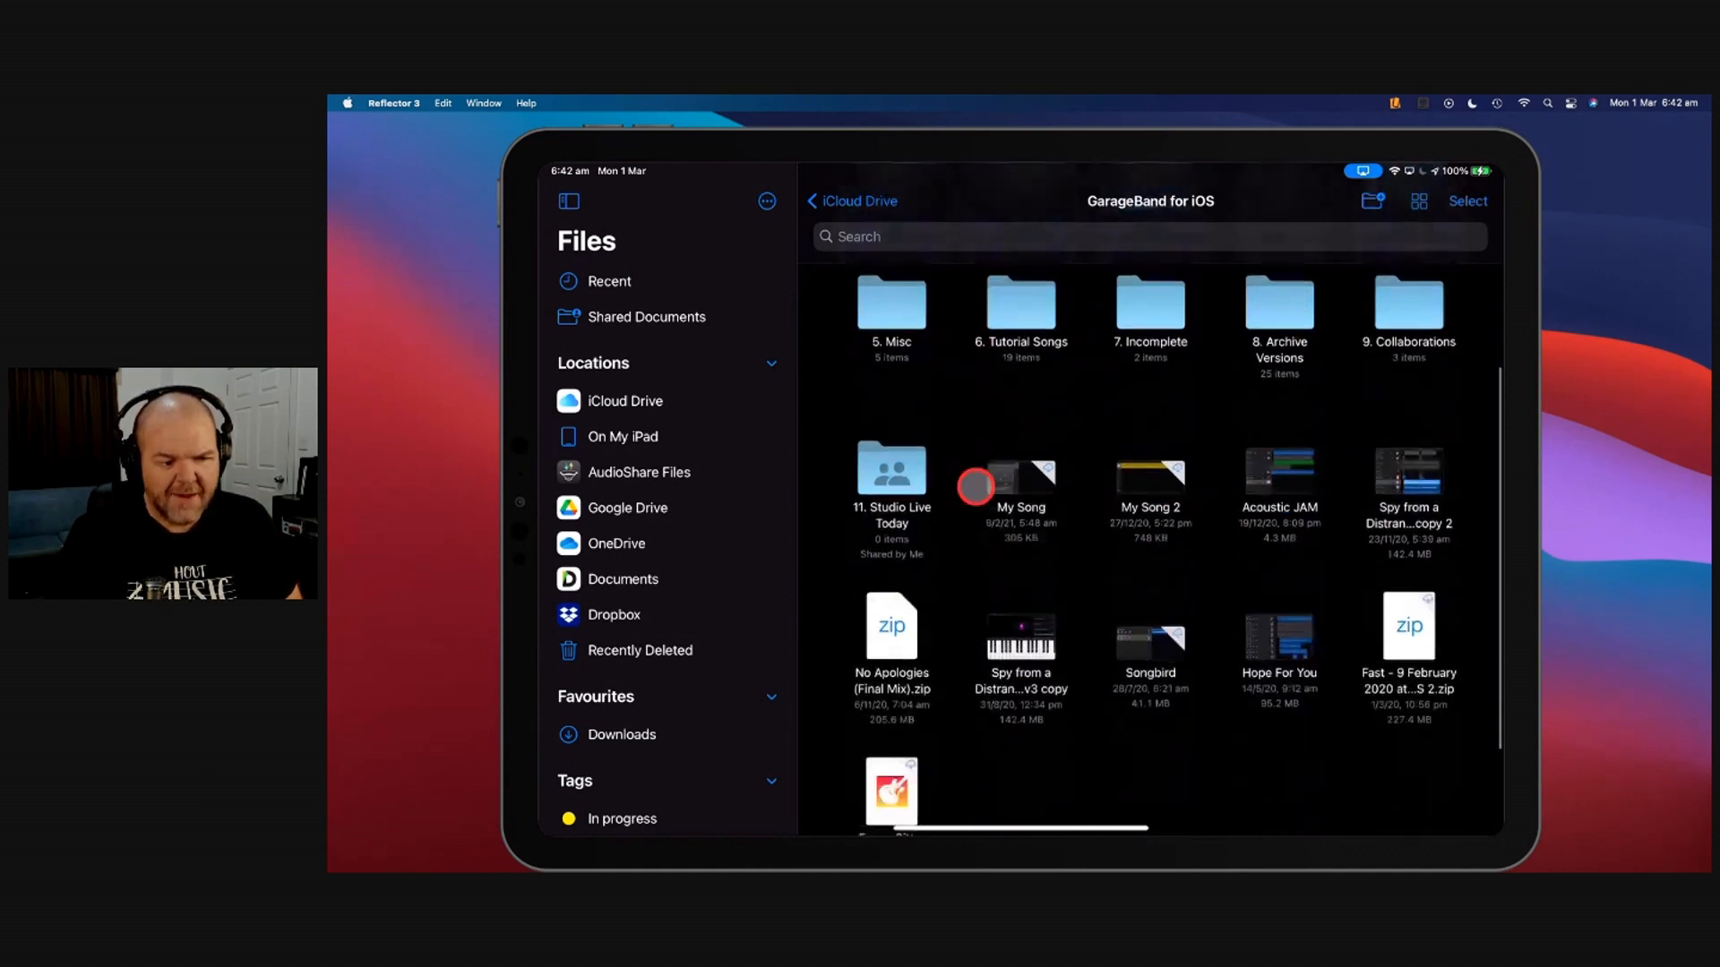
pyautogui.scroll(3)
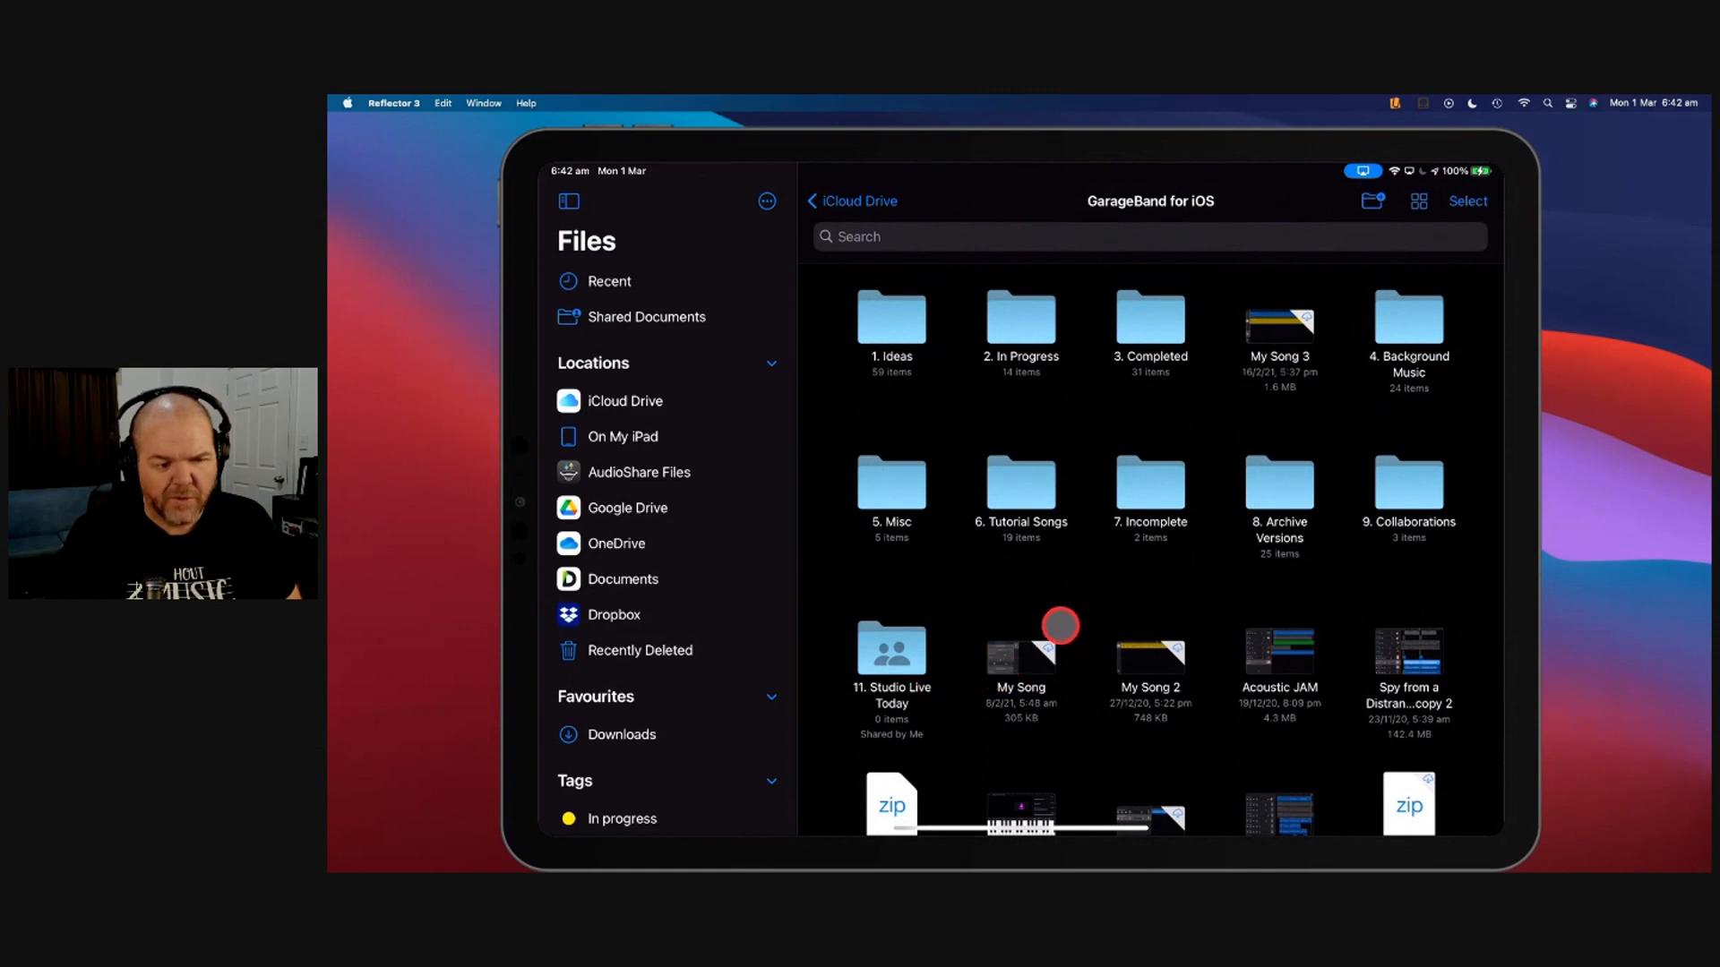
pyautogui.click(1467, 200)
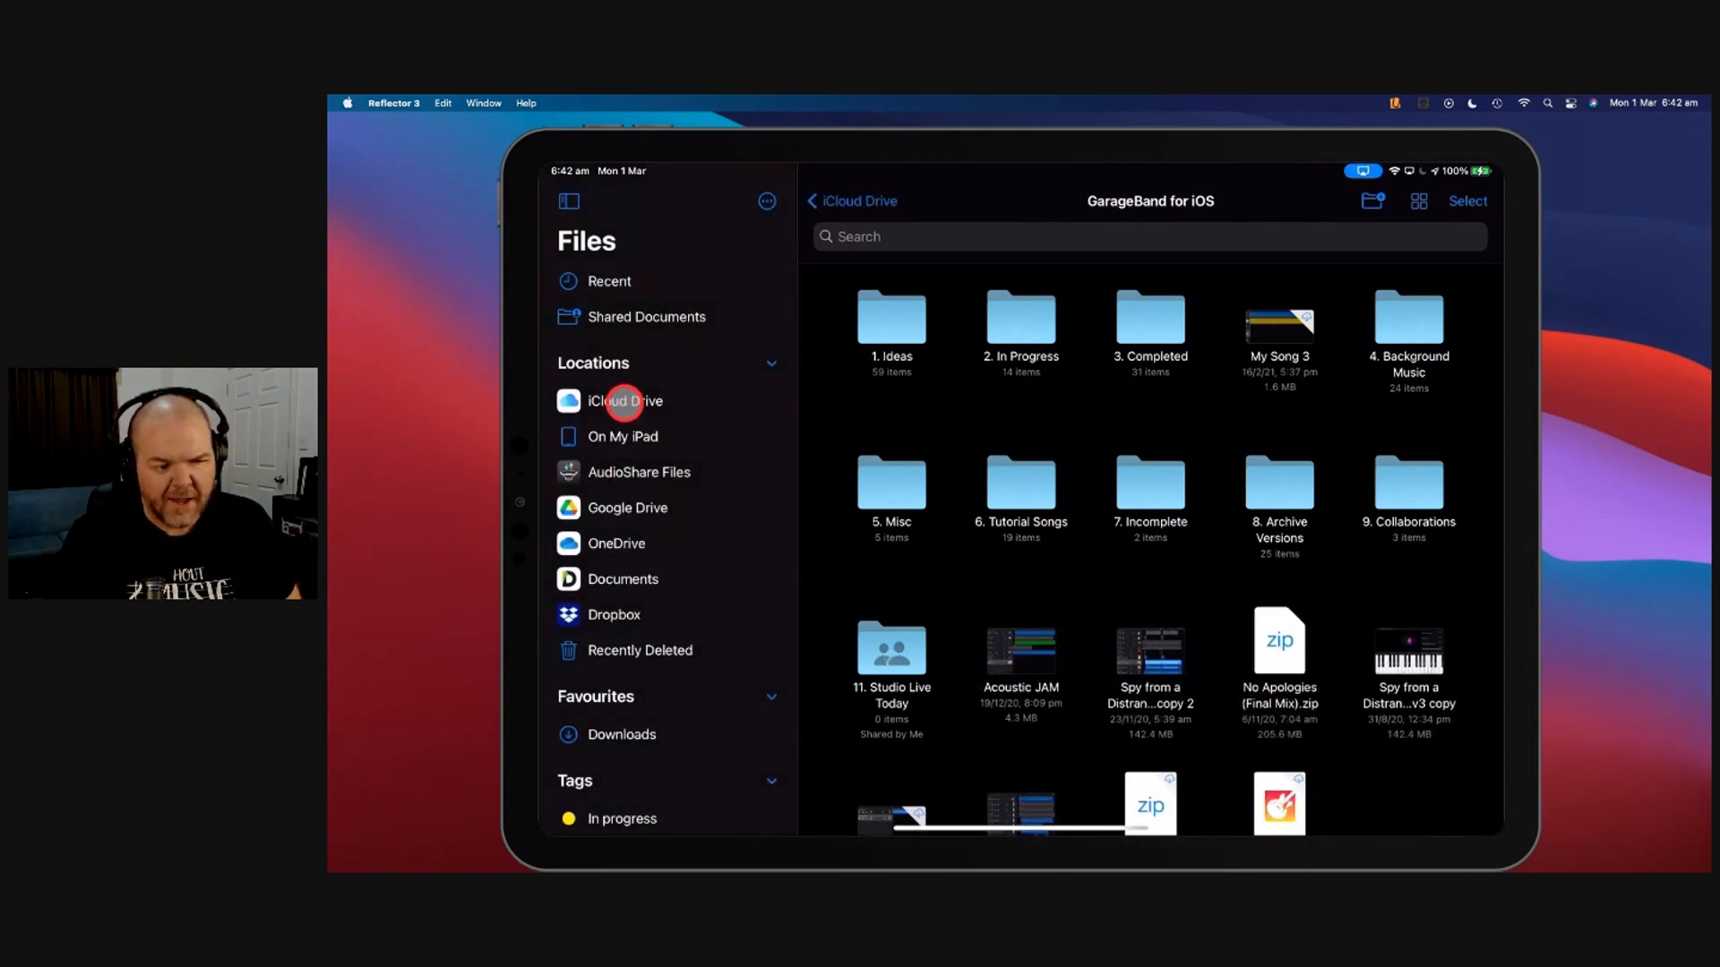
pyautogui.click(624, 402)
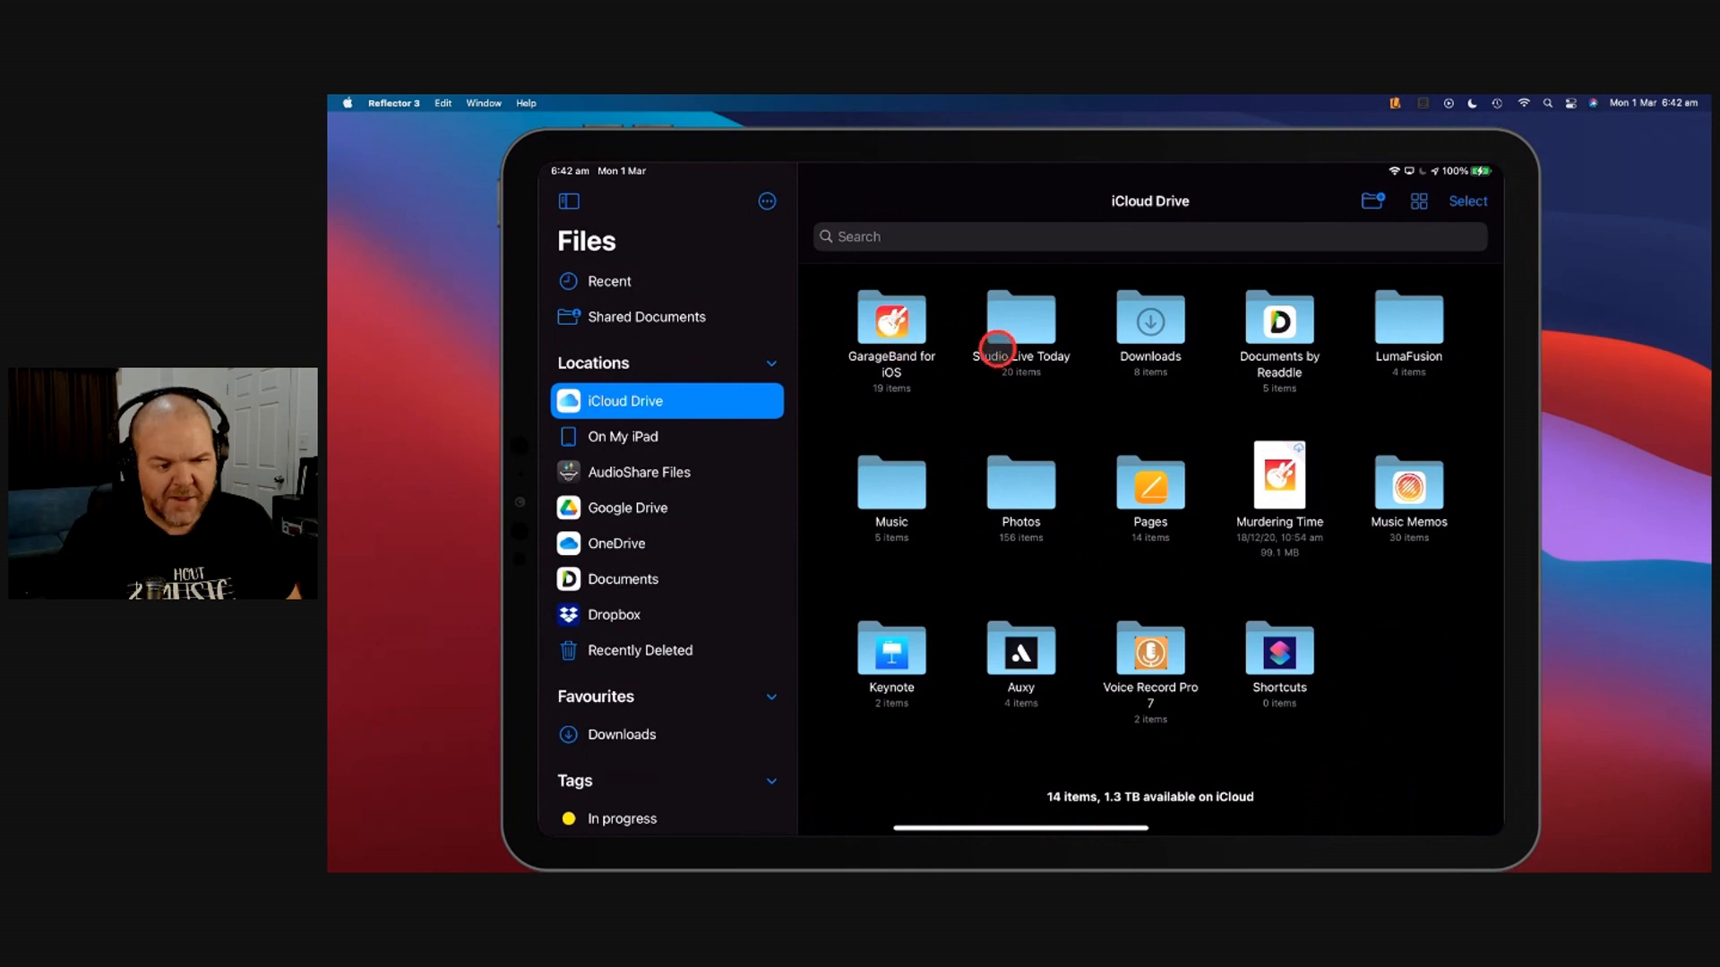
pyautogui.doubleClick(1020, 319)
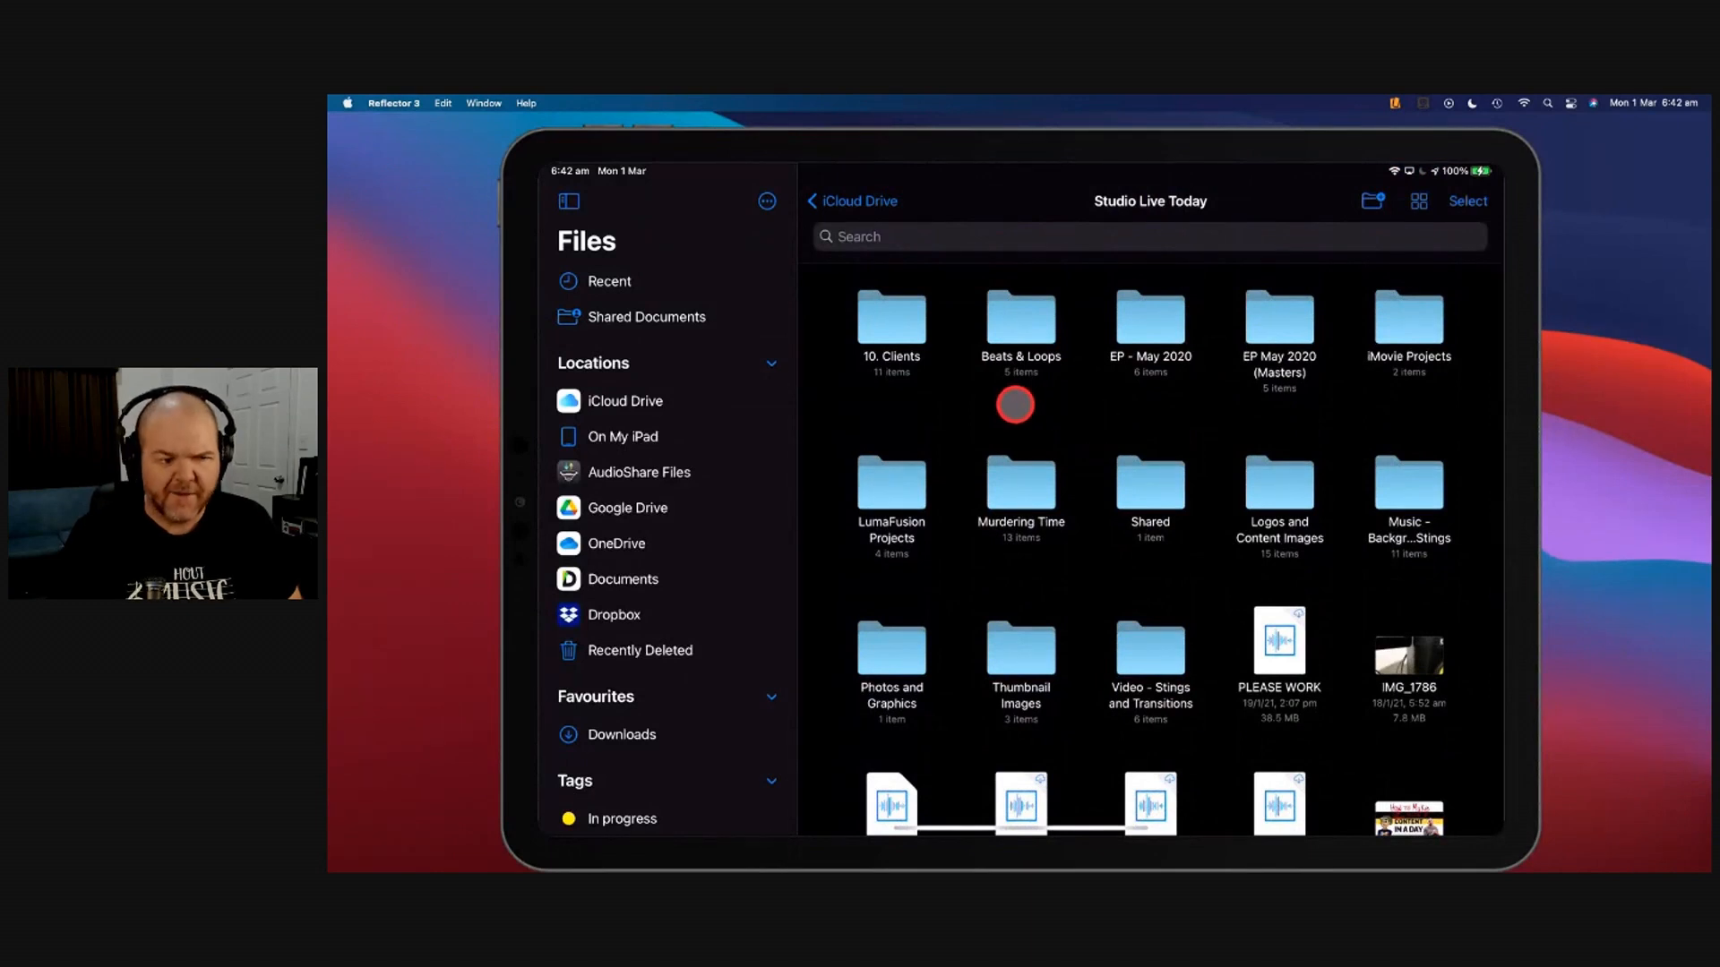
pyautogui.moveTo(1050, 402)
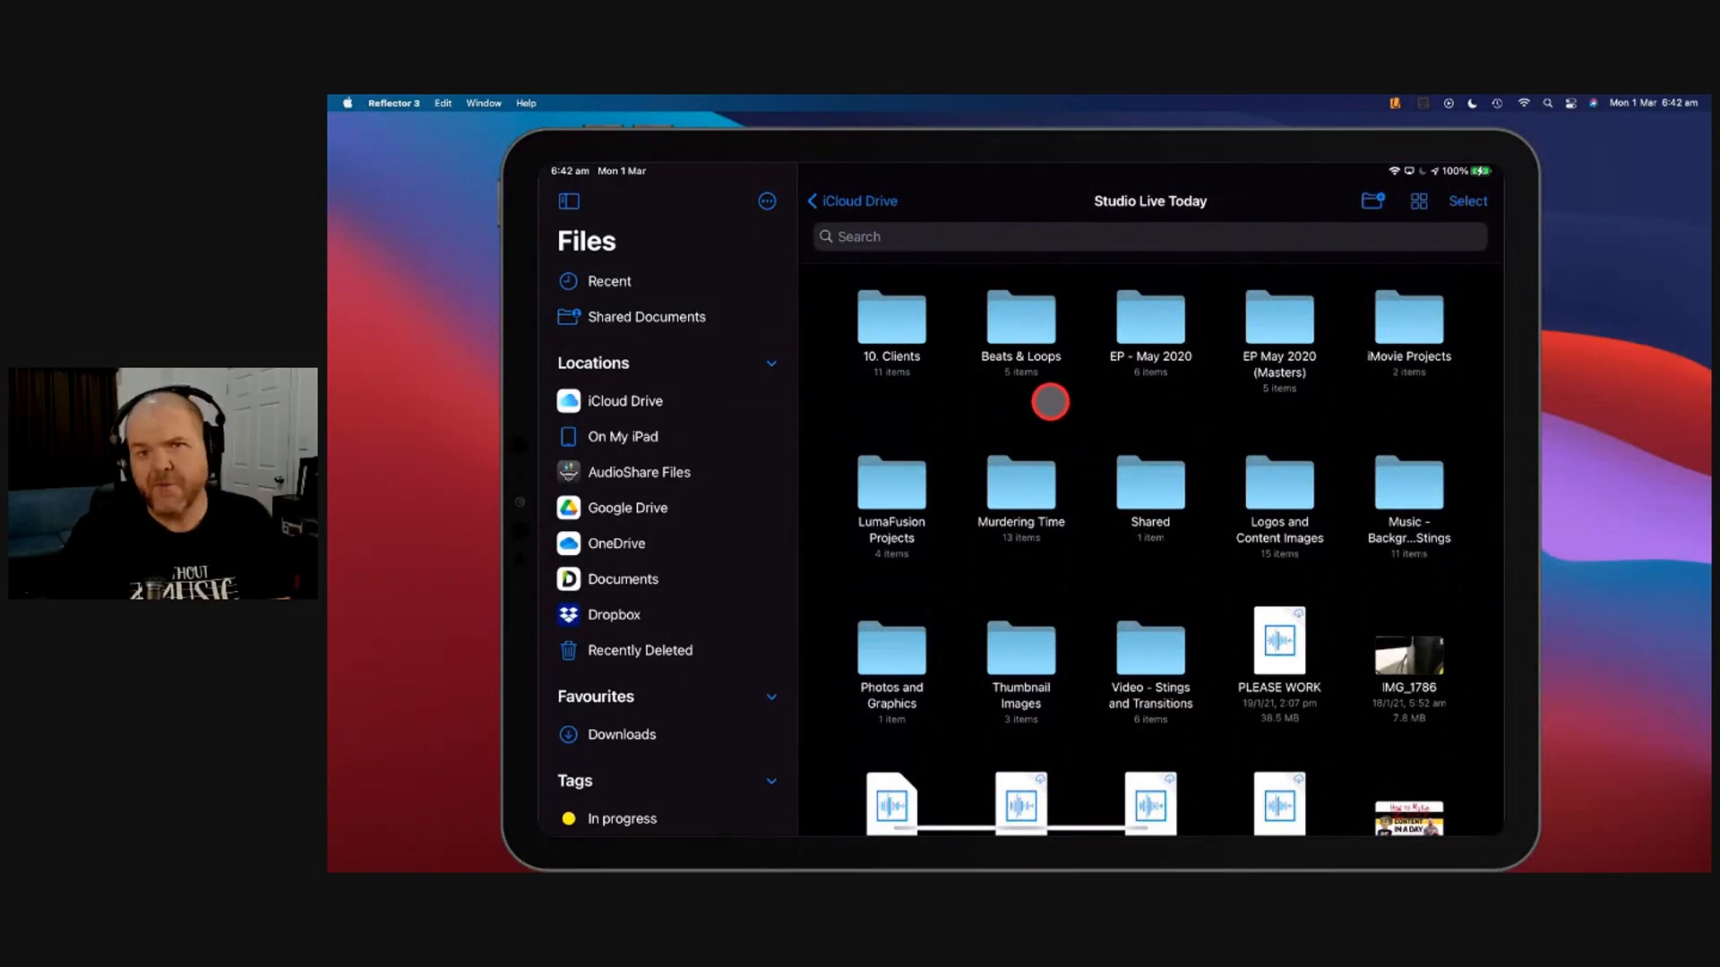
pyautogui.moveTo(1124, 570)
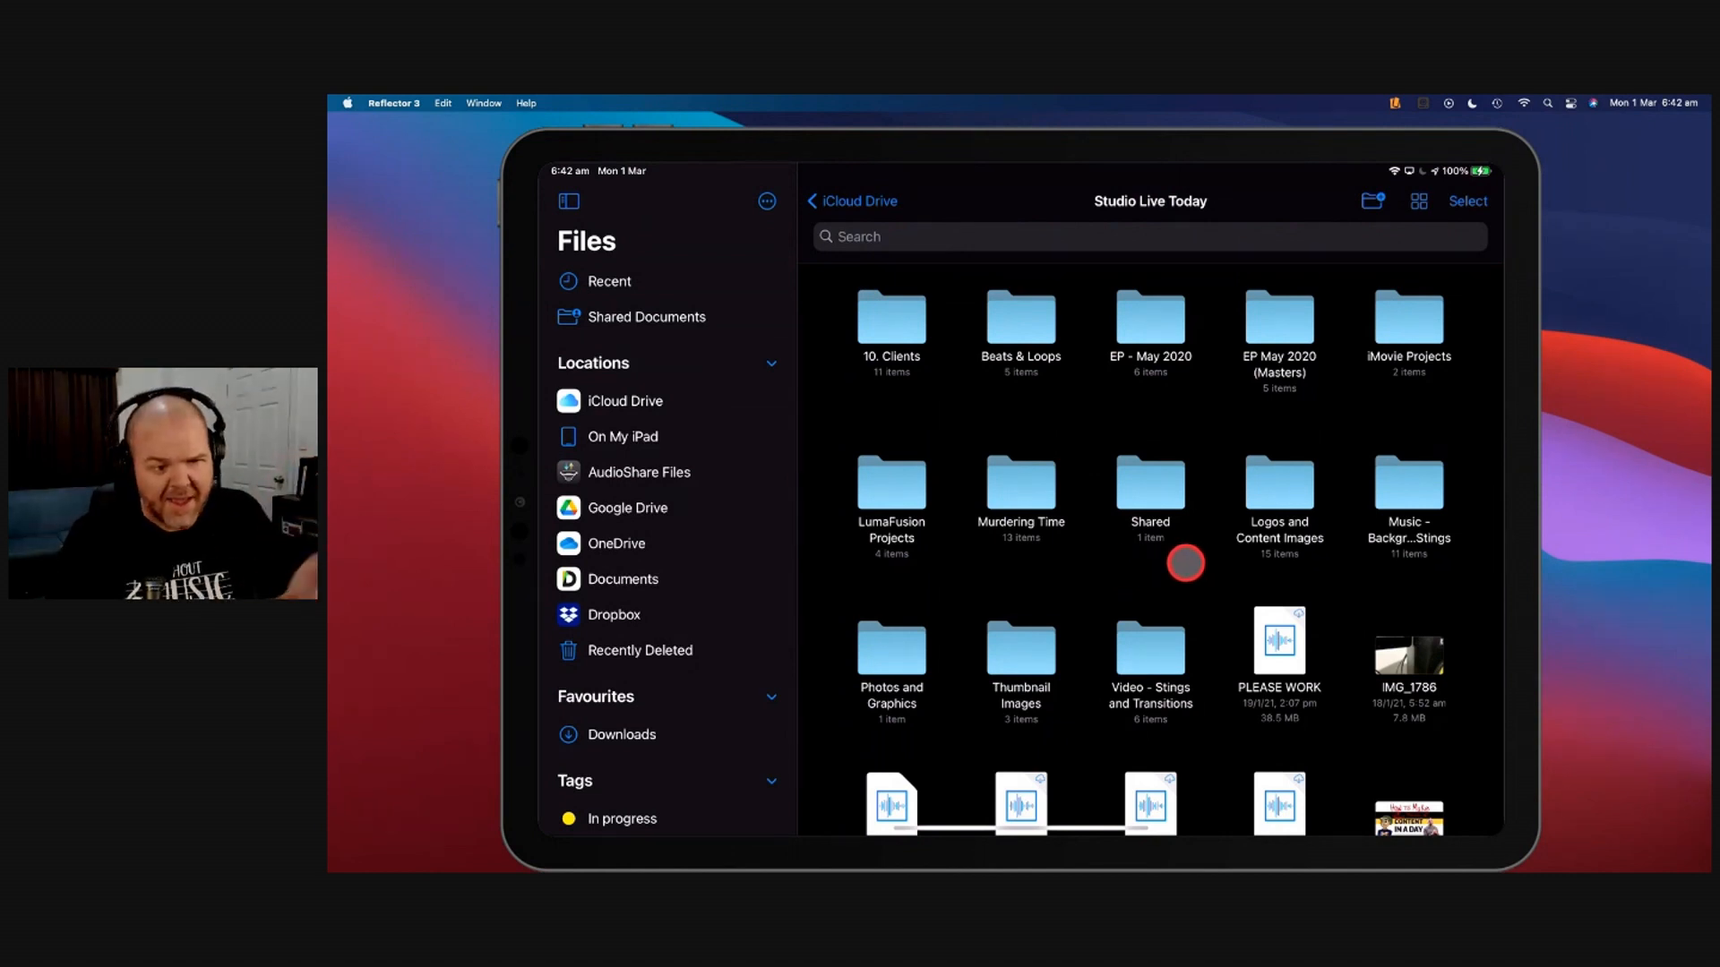
pyautogui.moveTo(936, 361)
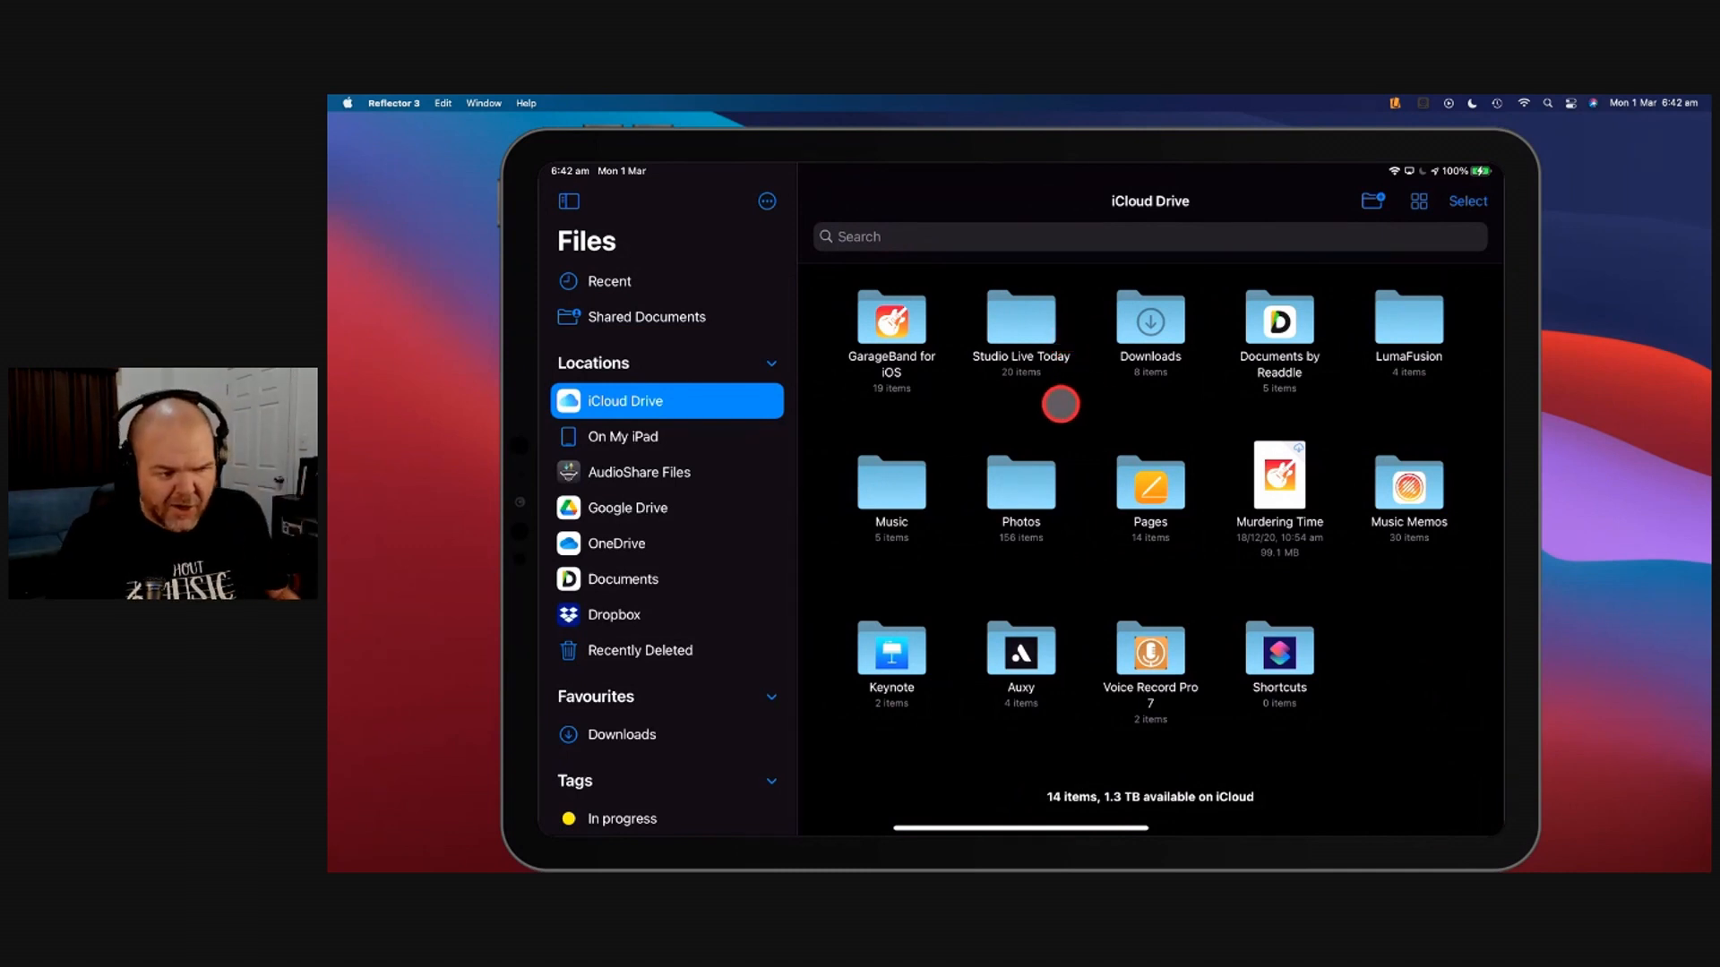
# Open GarageBand for iOS > 3. Completed and scroll through its projects
pyautogui.doubleClick(891, 318)
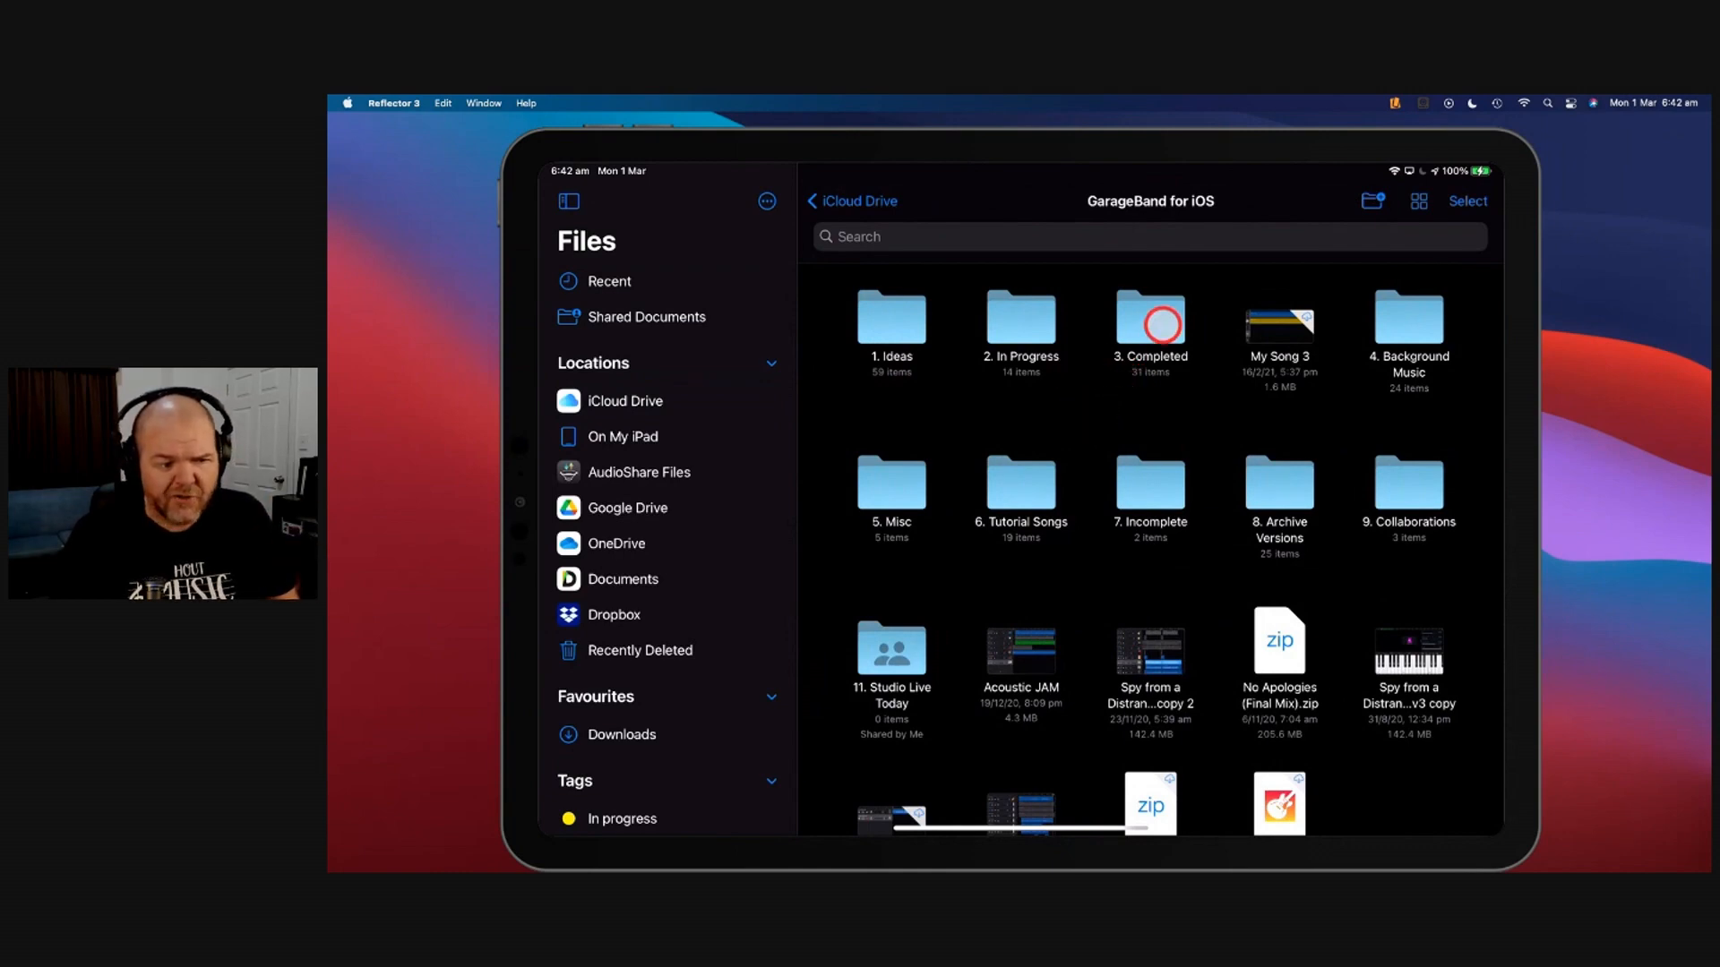
pyautogui.doubleClick(1150, 319)
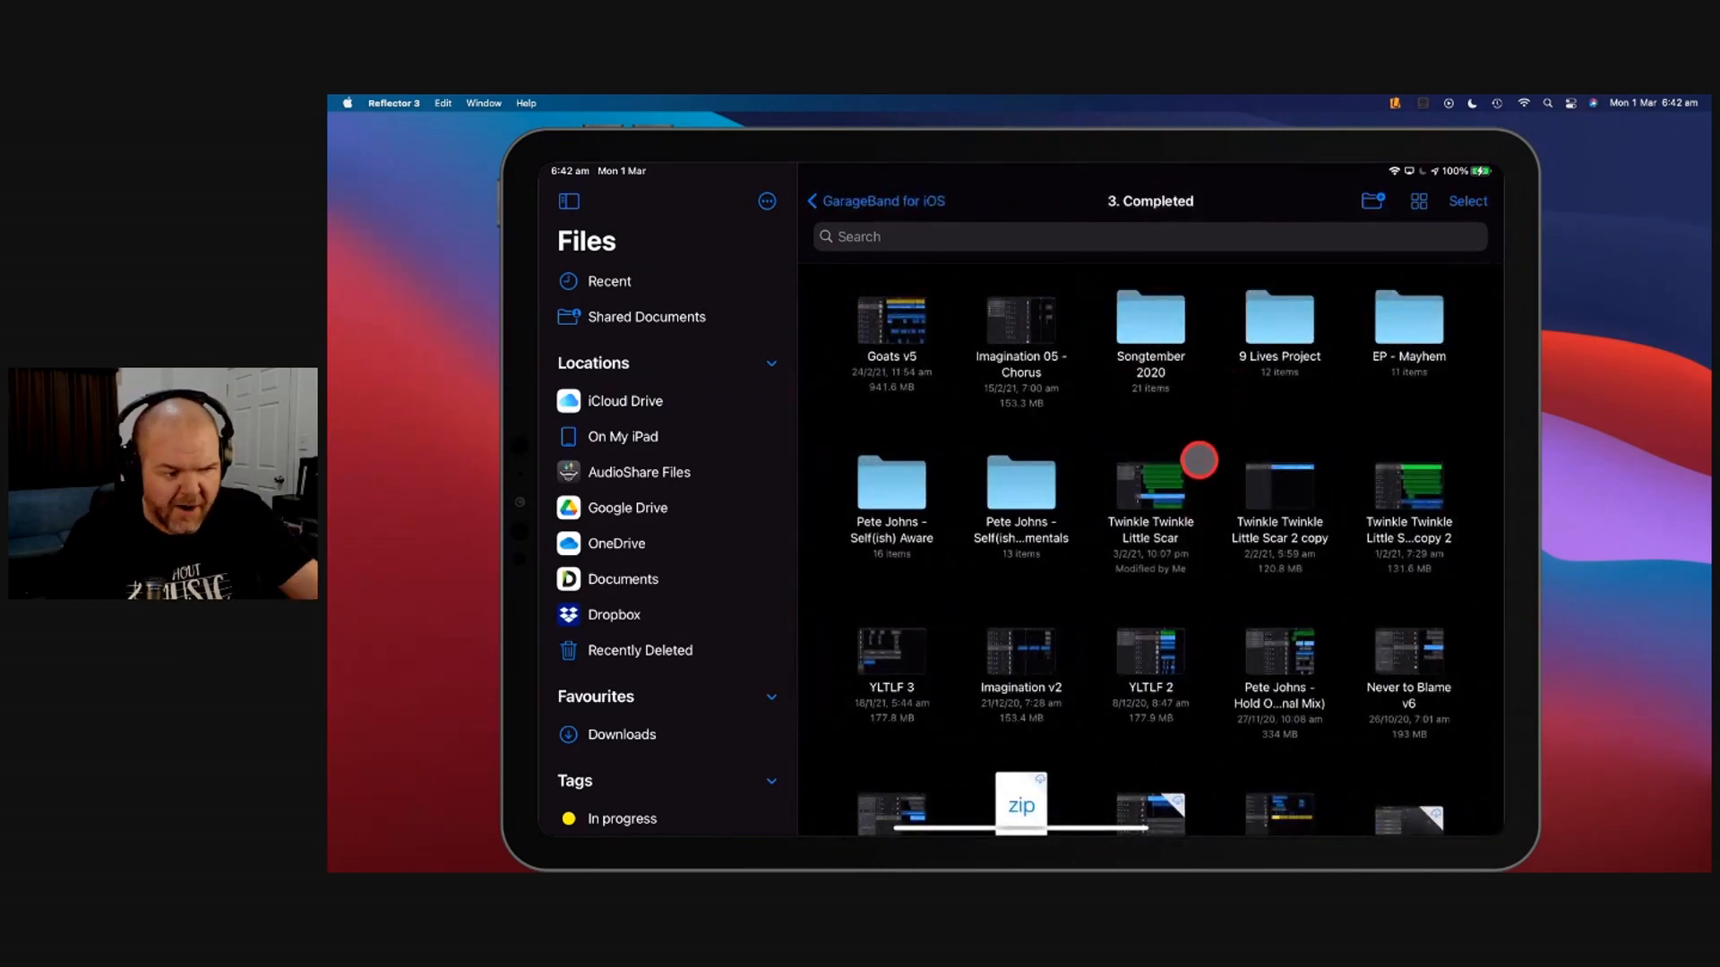
pyautogui.scroll(-3)
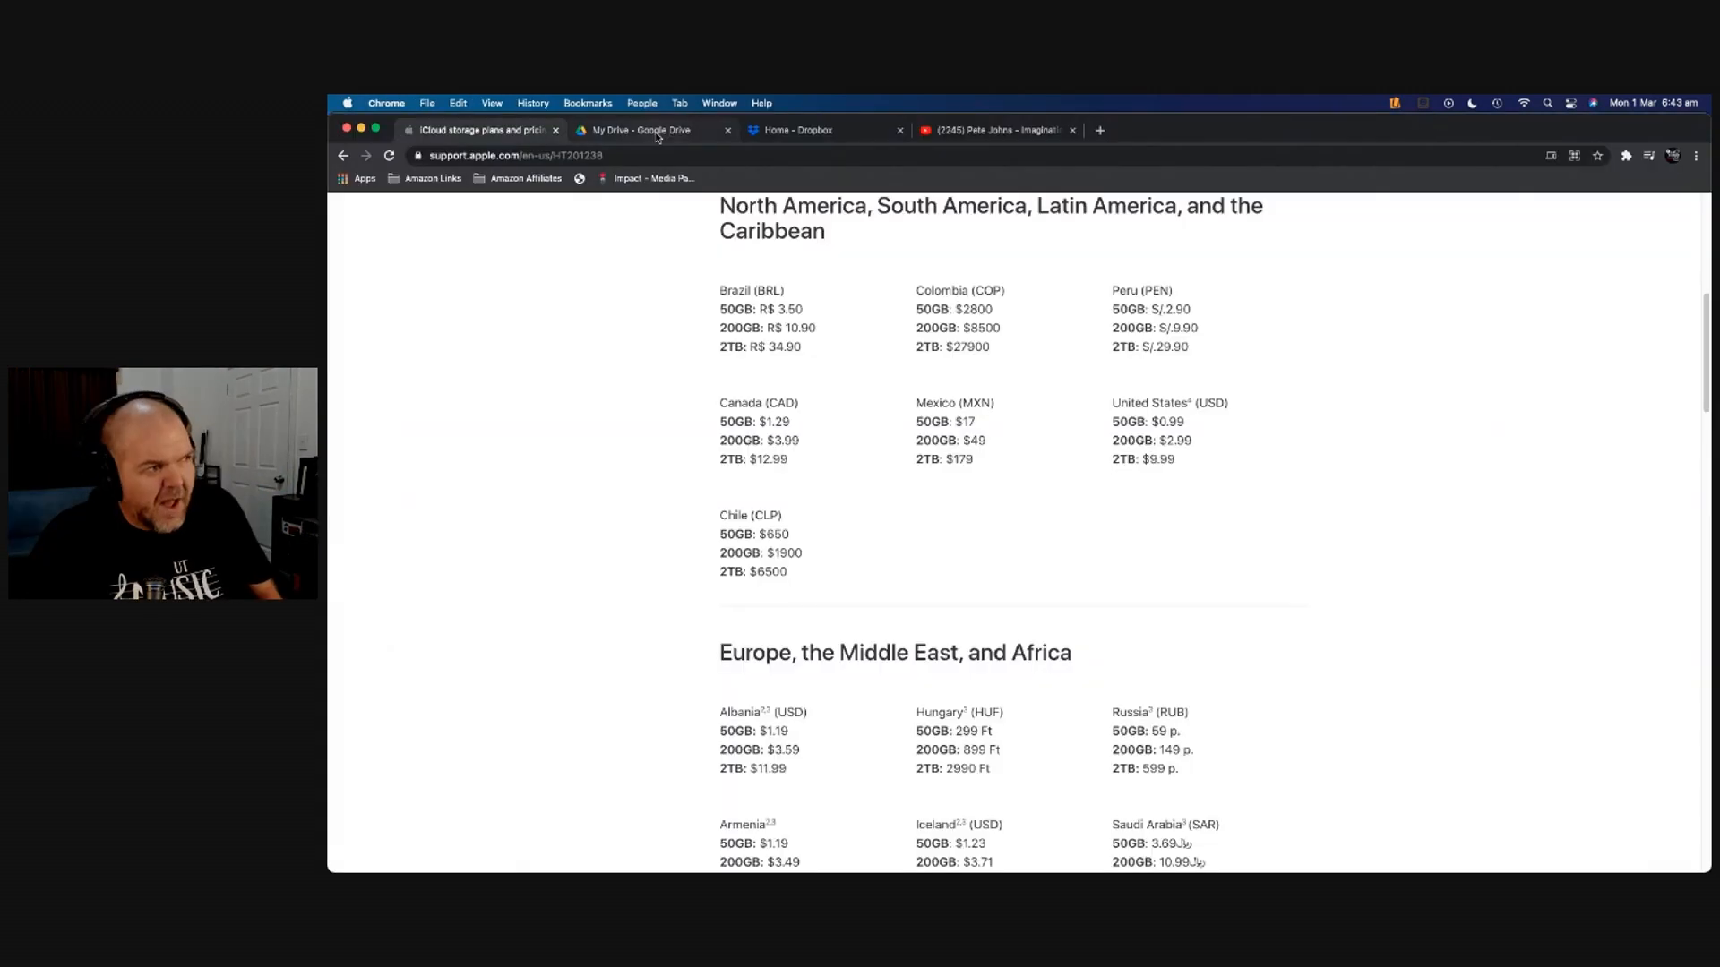
# Show Google Drive's My Drive (9.3 GB of 15 GB used) after briefly revisiting iCloud pricing
pyautogui.click(647, 130)
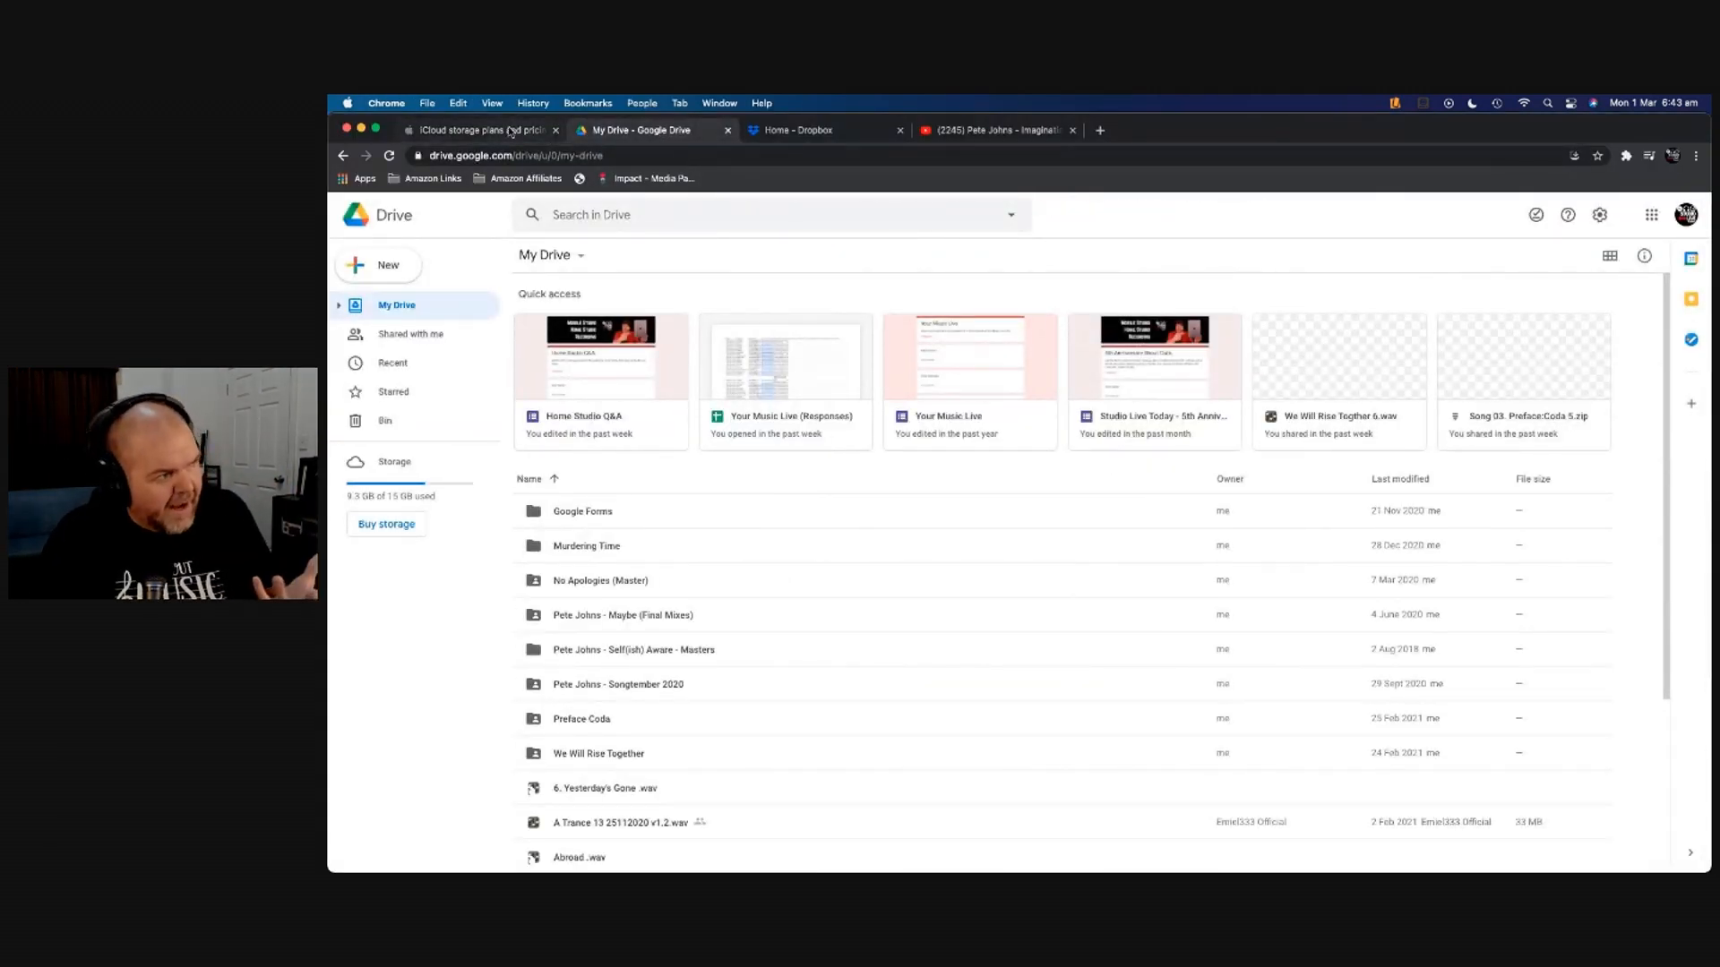
pyautogui.click(475, 130)
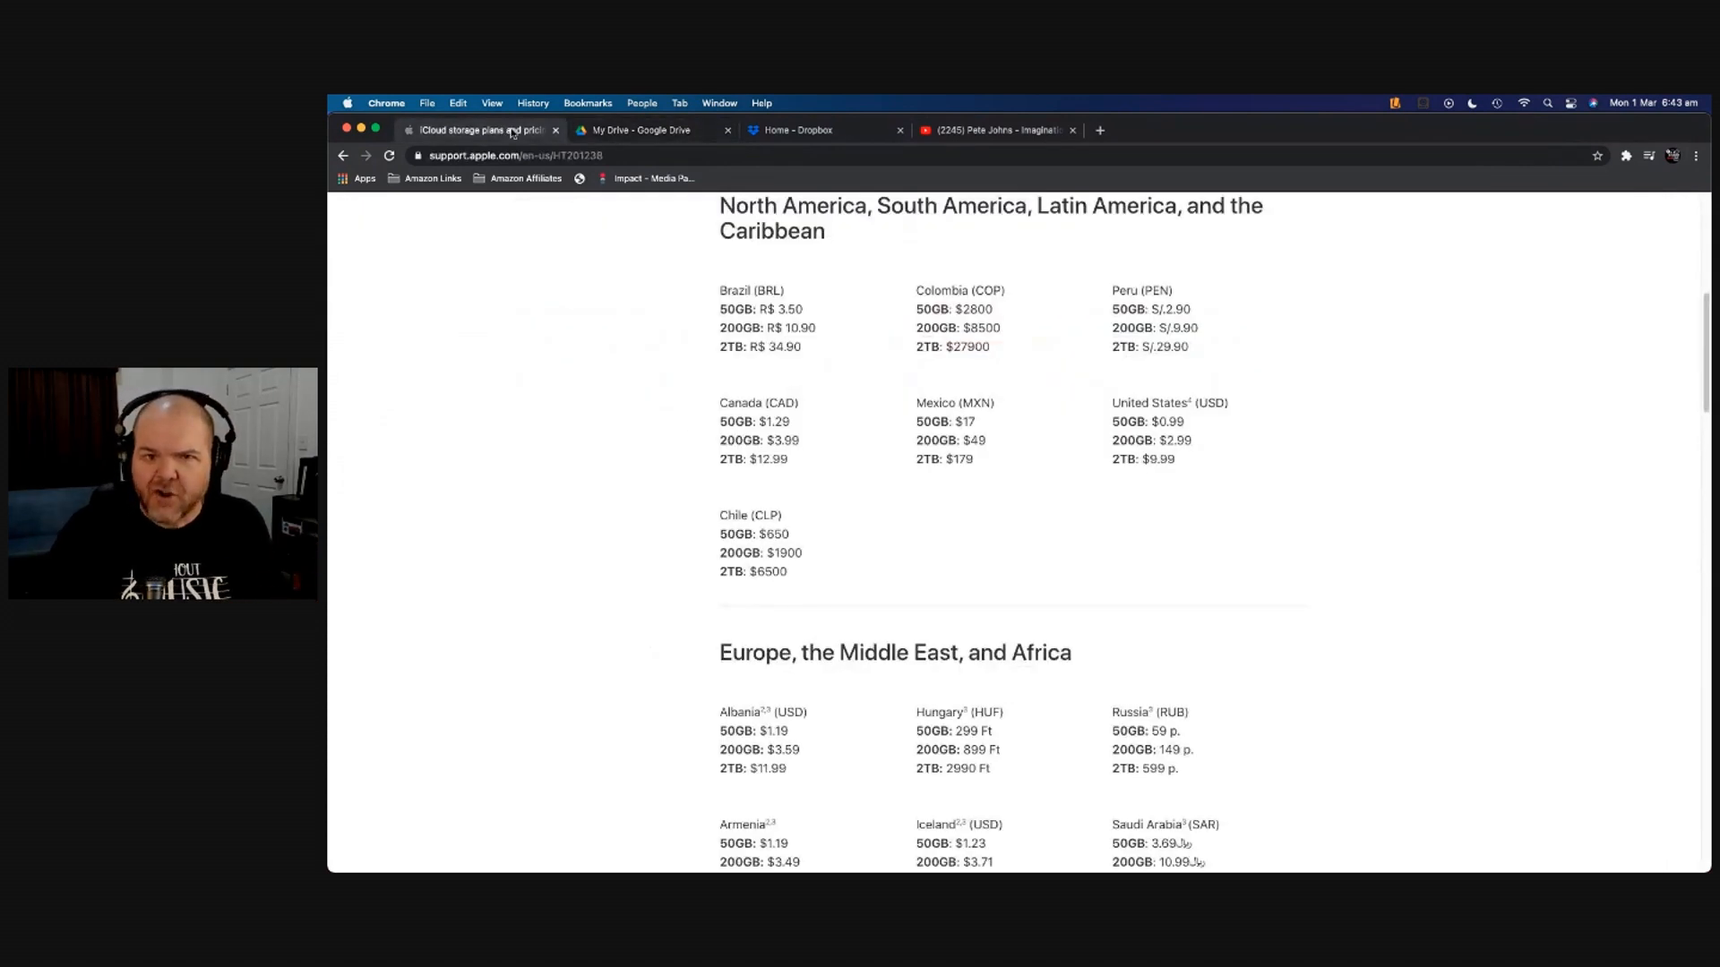
pyautogui.click(641, 130)
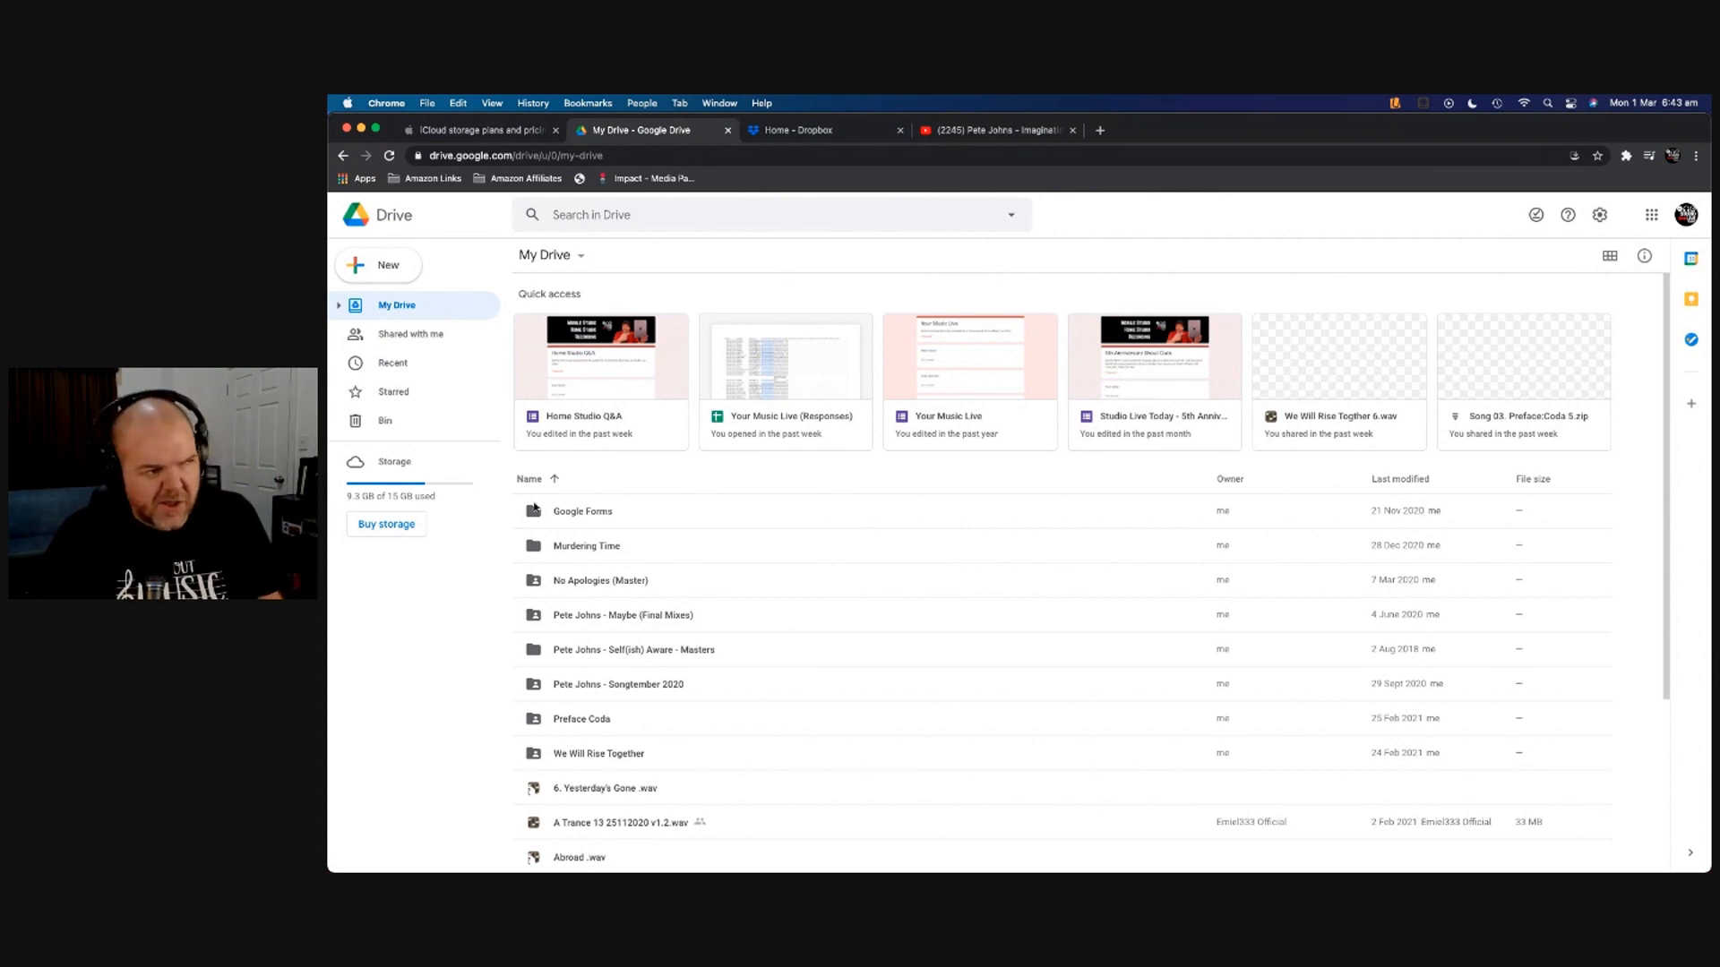
pyautogui.moveTo(608, 701)
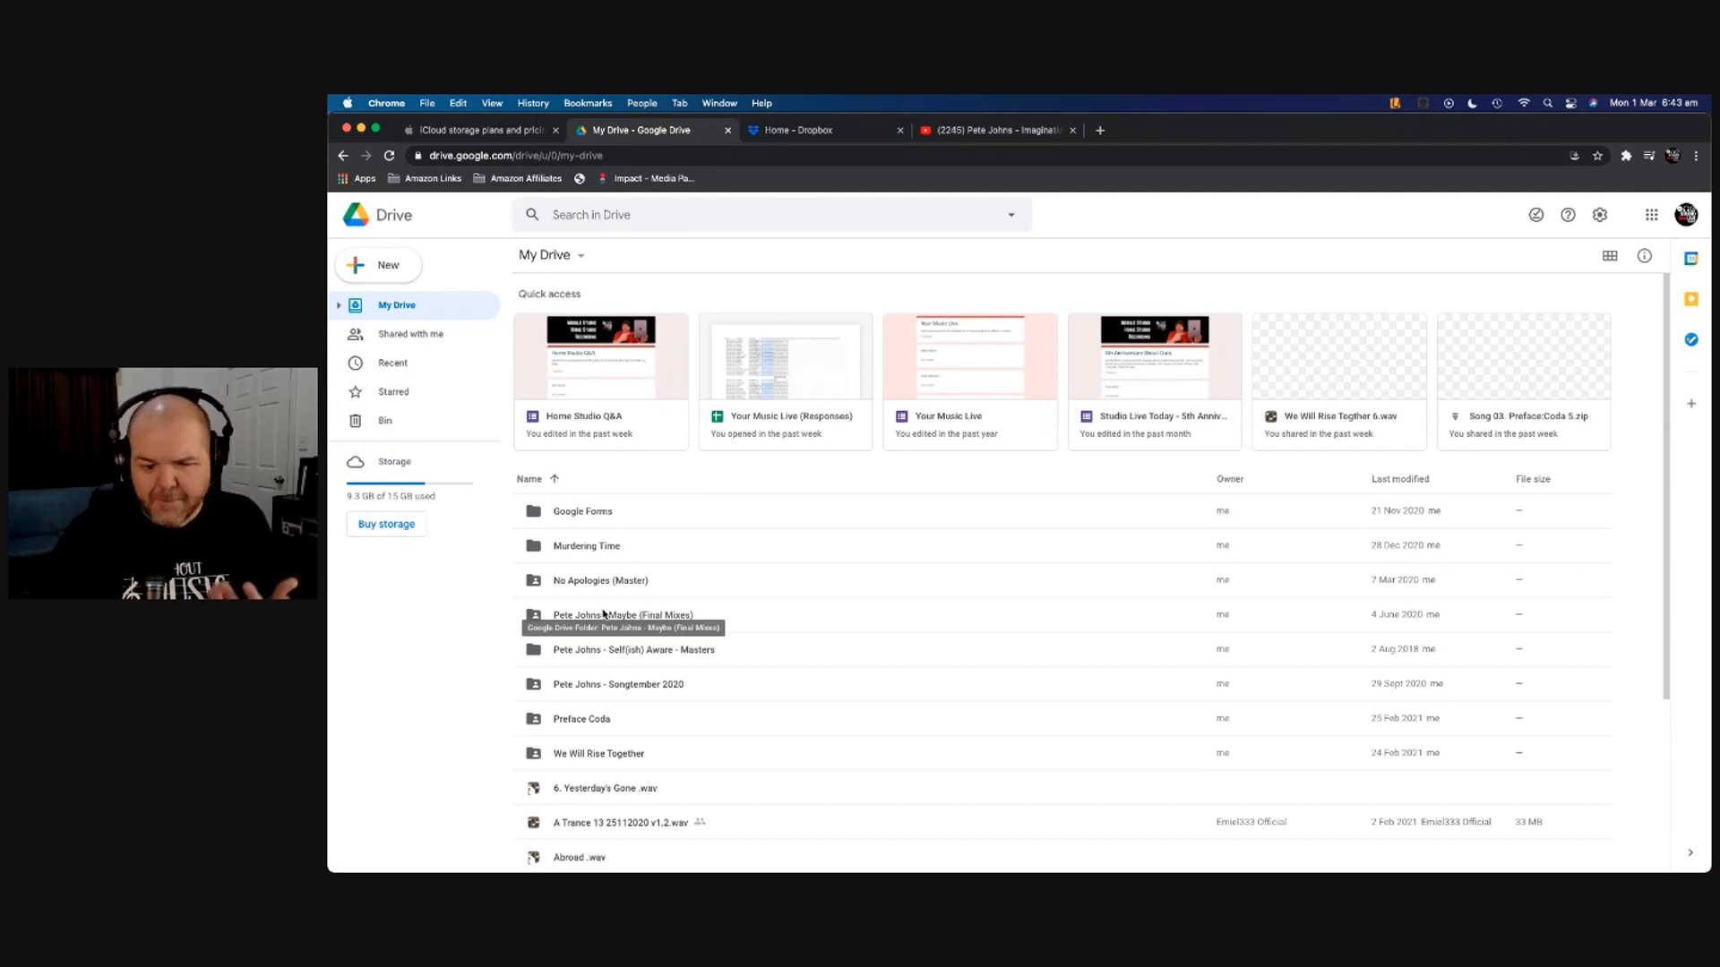
pyautogui.moveTo(615, 538)
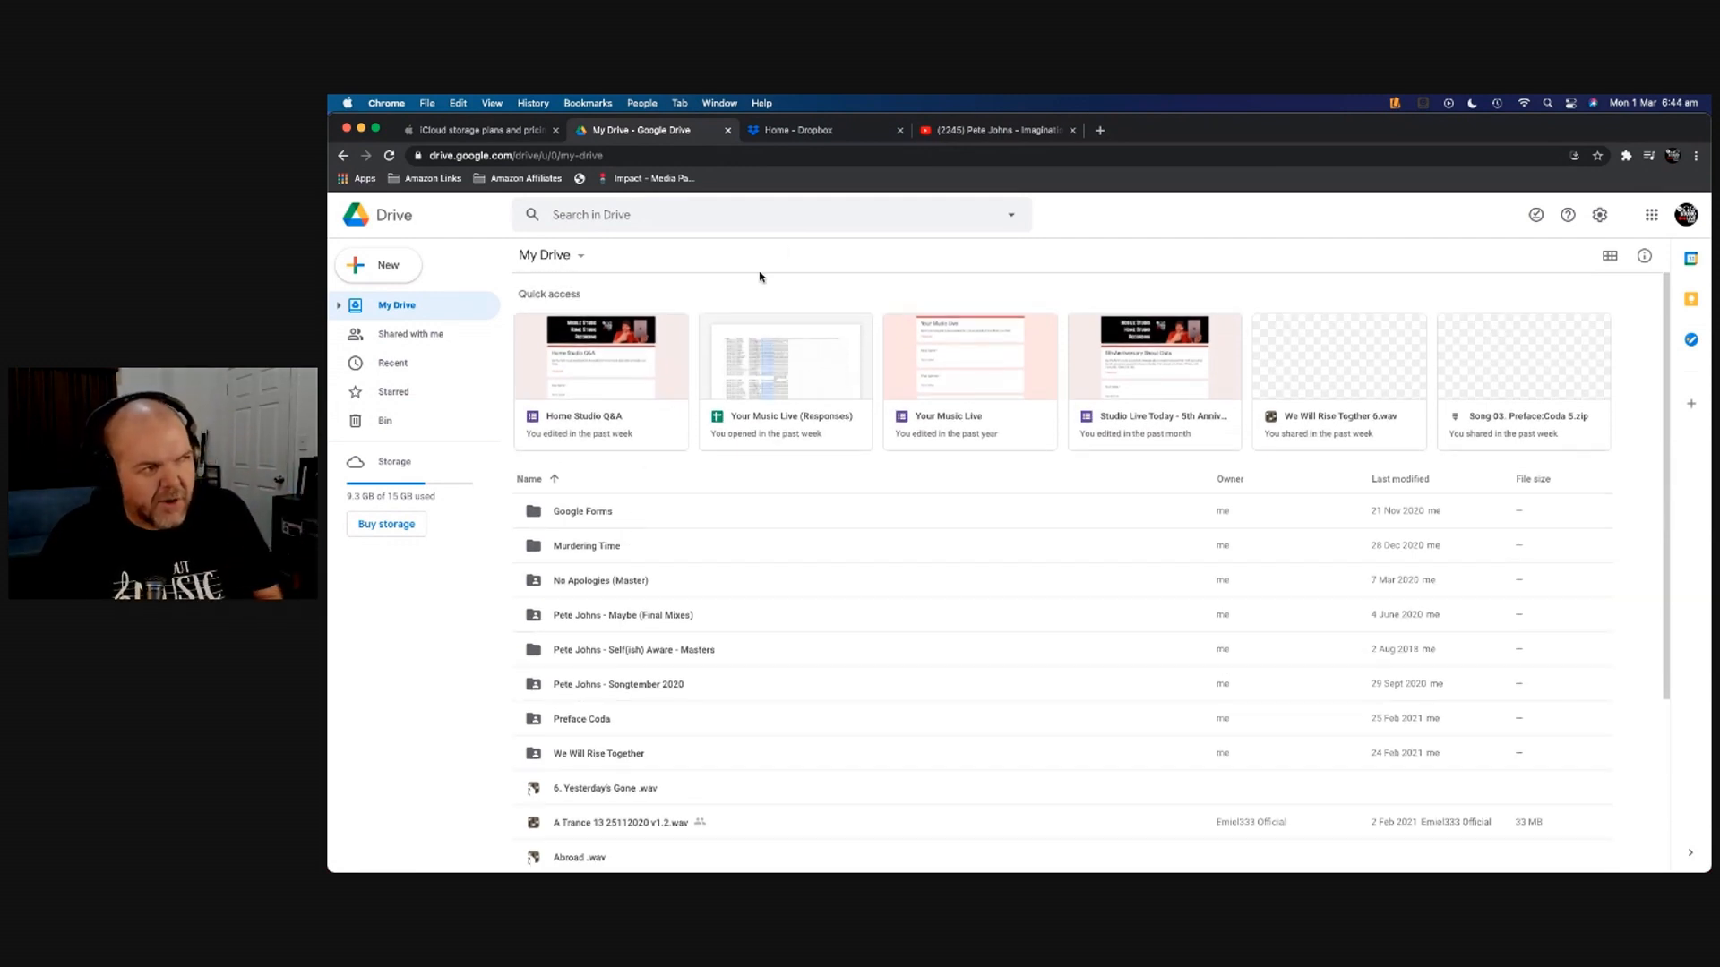
pyautogui.click(800, 130)
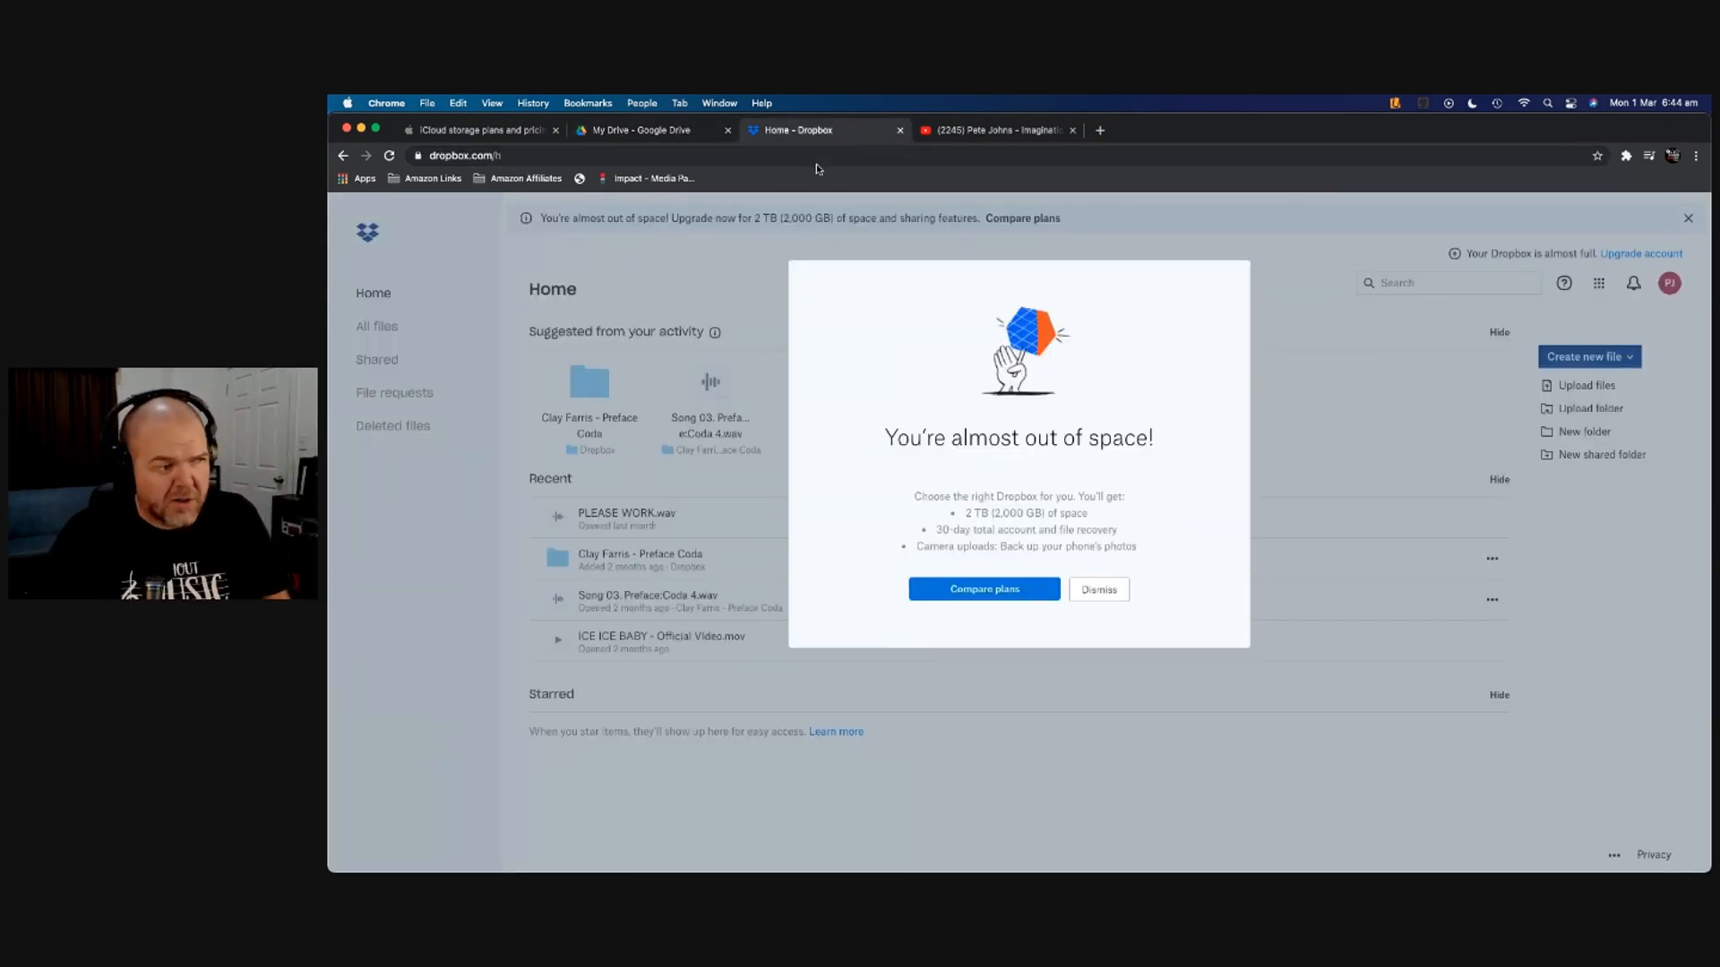
pyautogui.moveTo(831, 471)
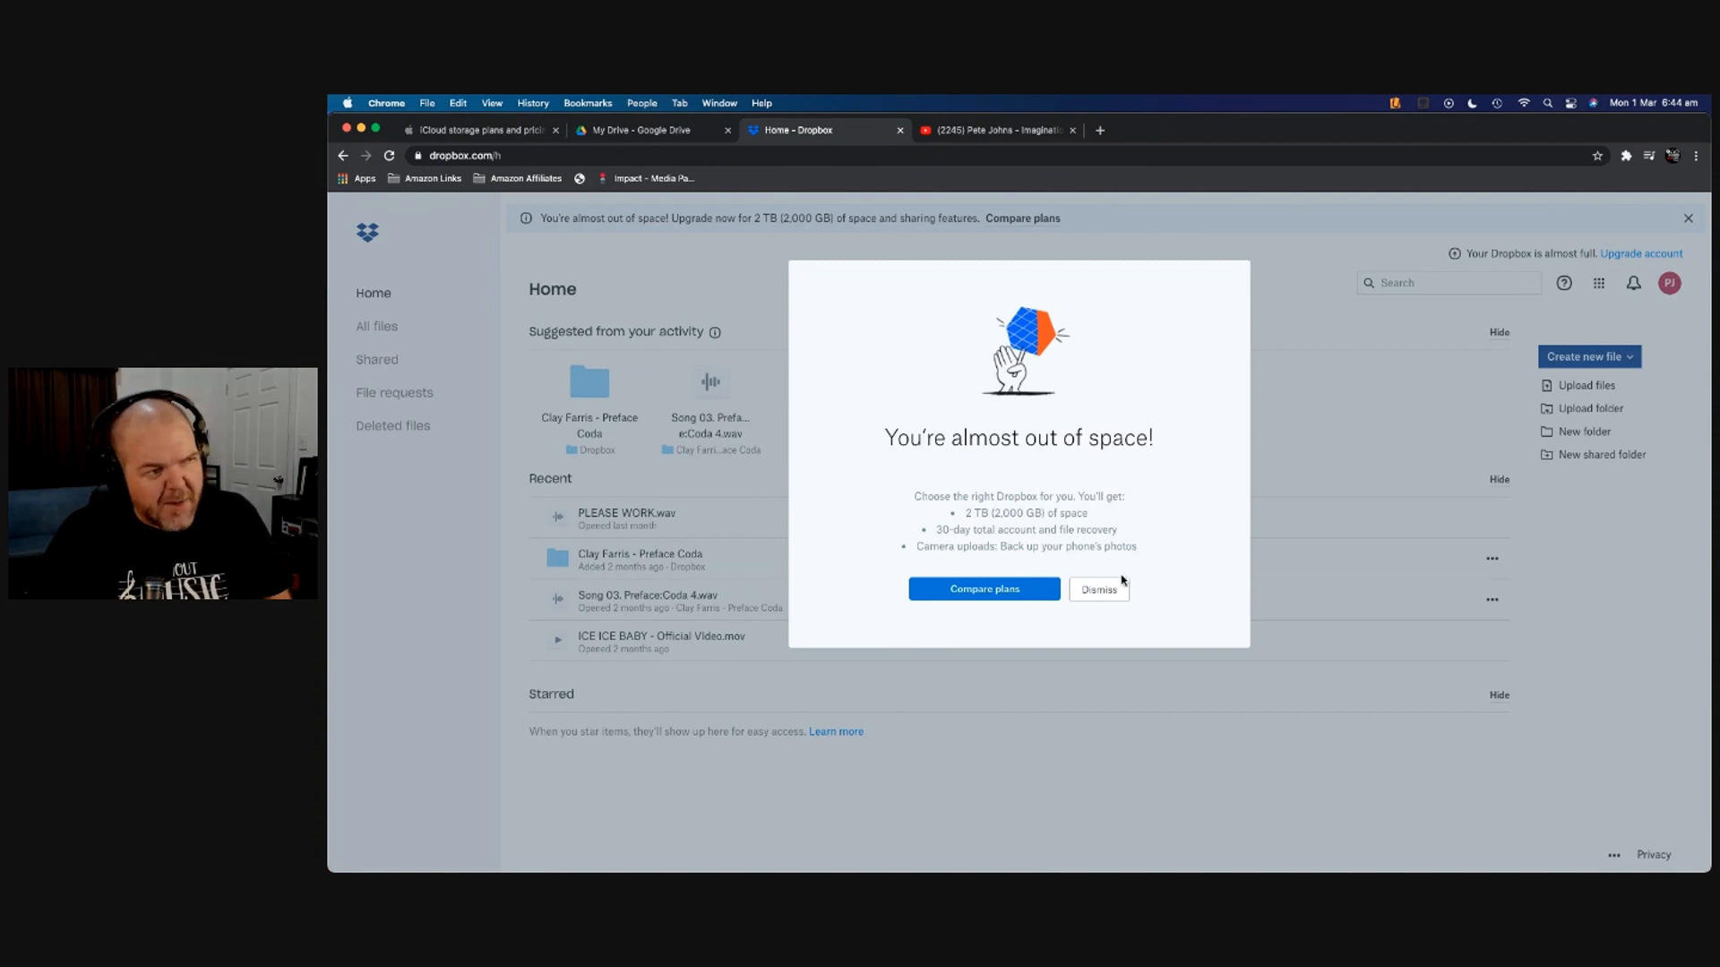
pyautogui.click(983, 589)
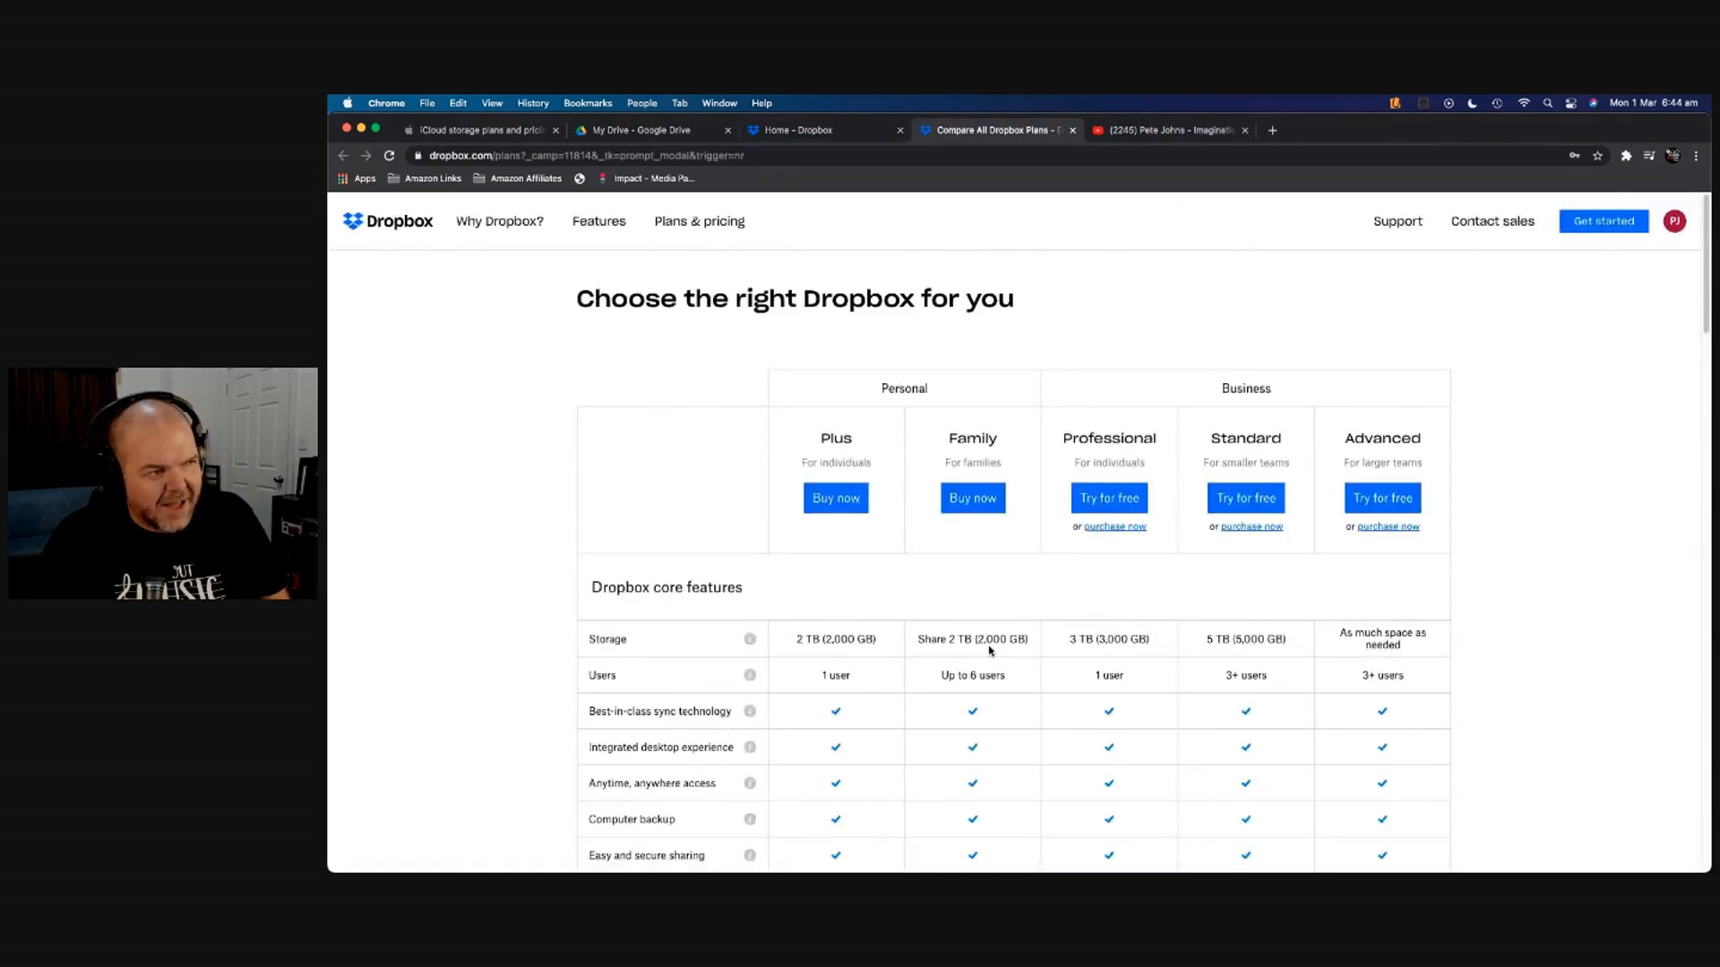
pyautogui.moveTo(1124, 401)
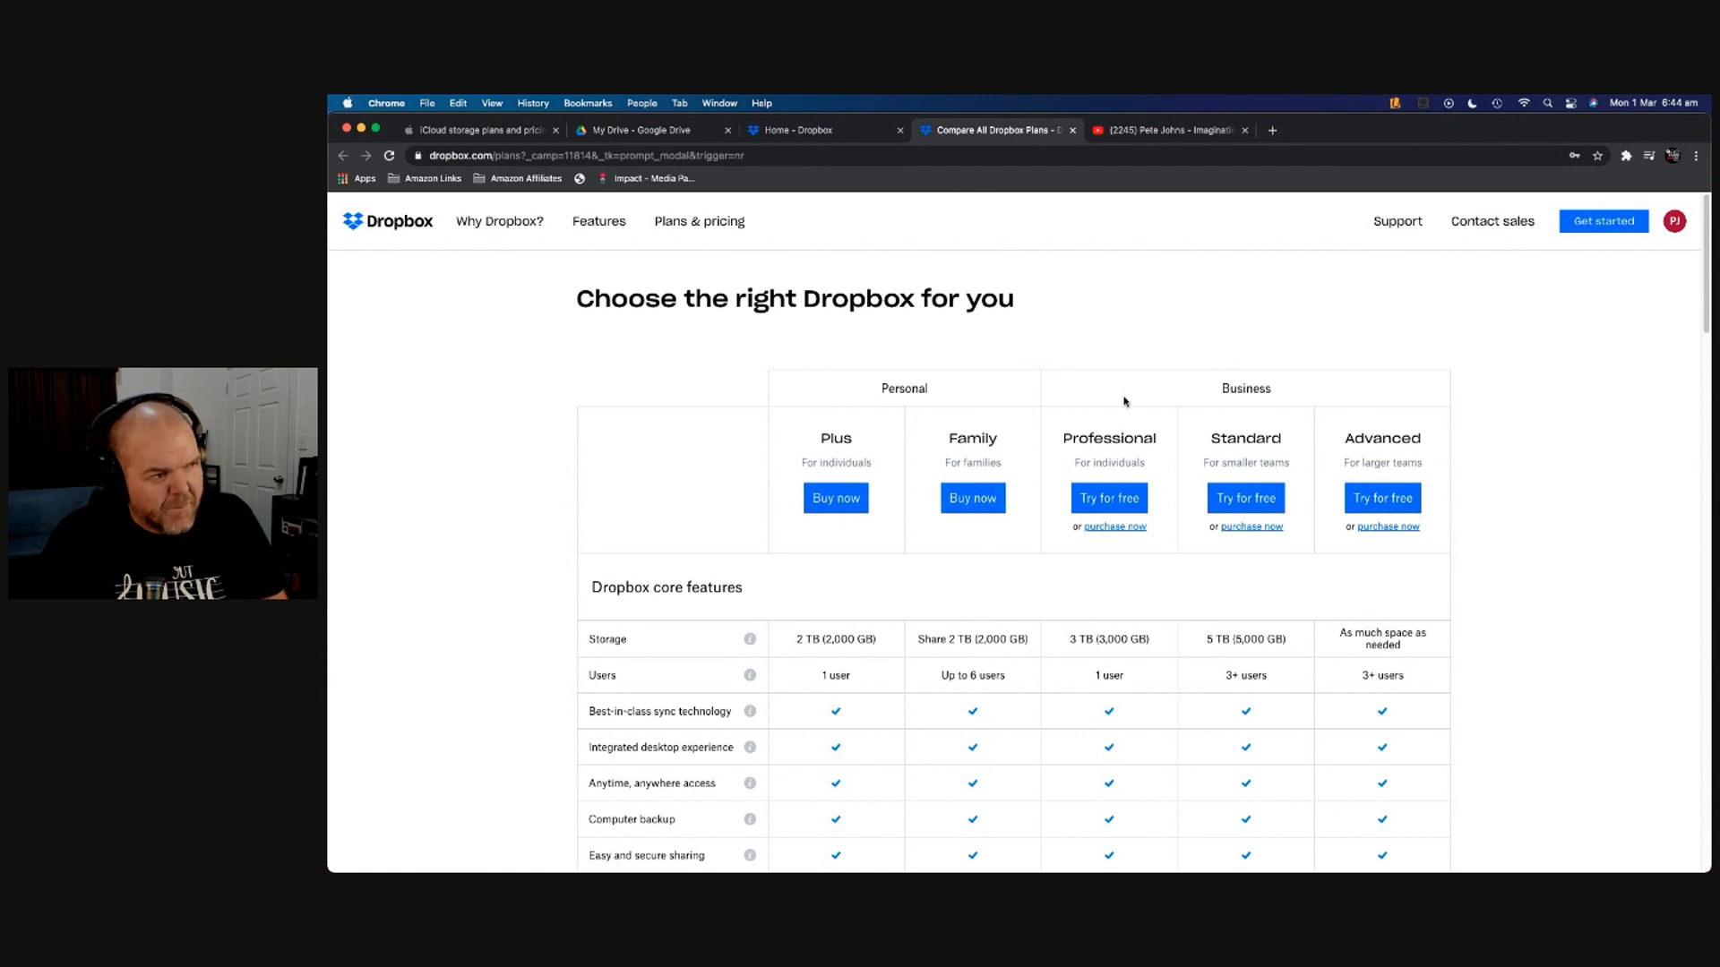
pyautogui.scroll(-3)
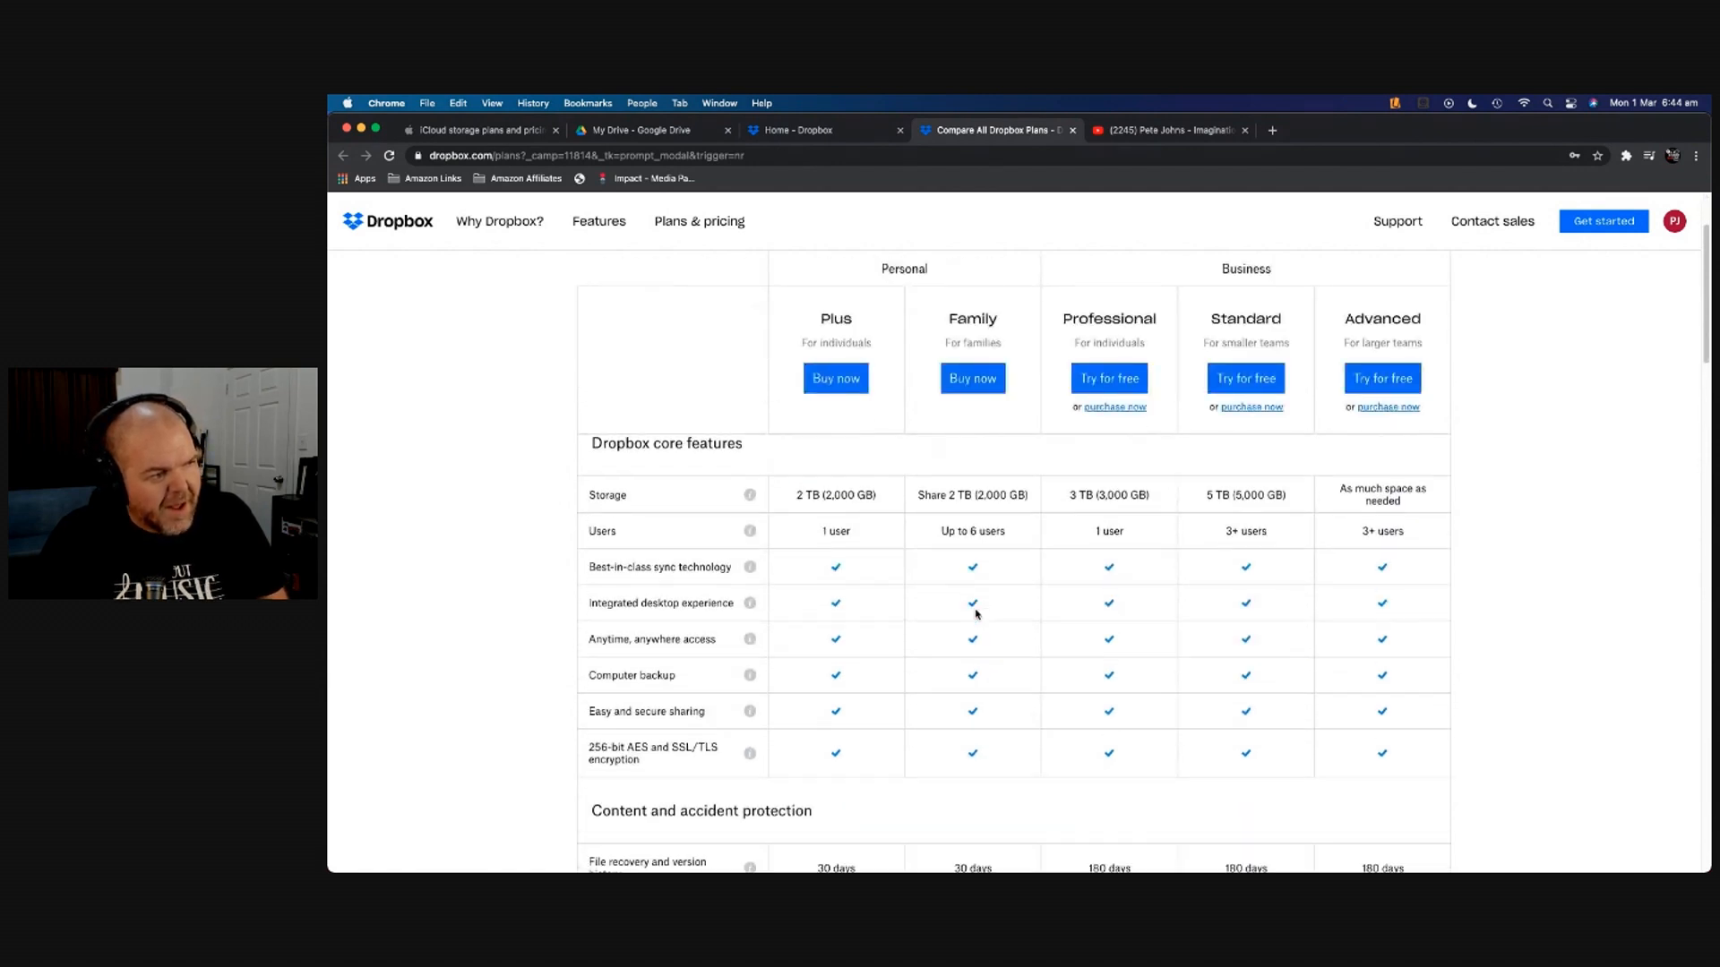
pyautogui.scroll(3)
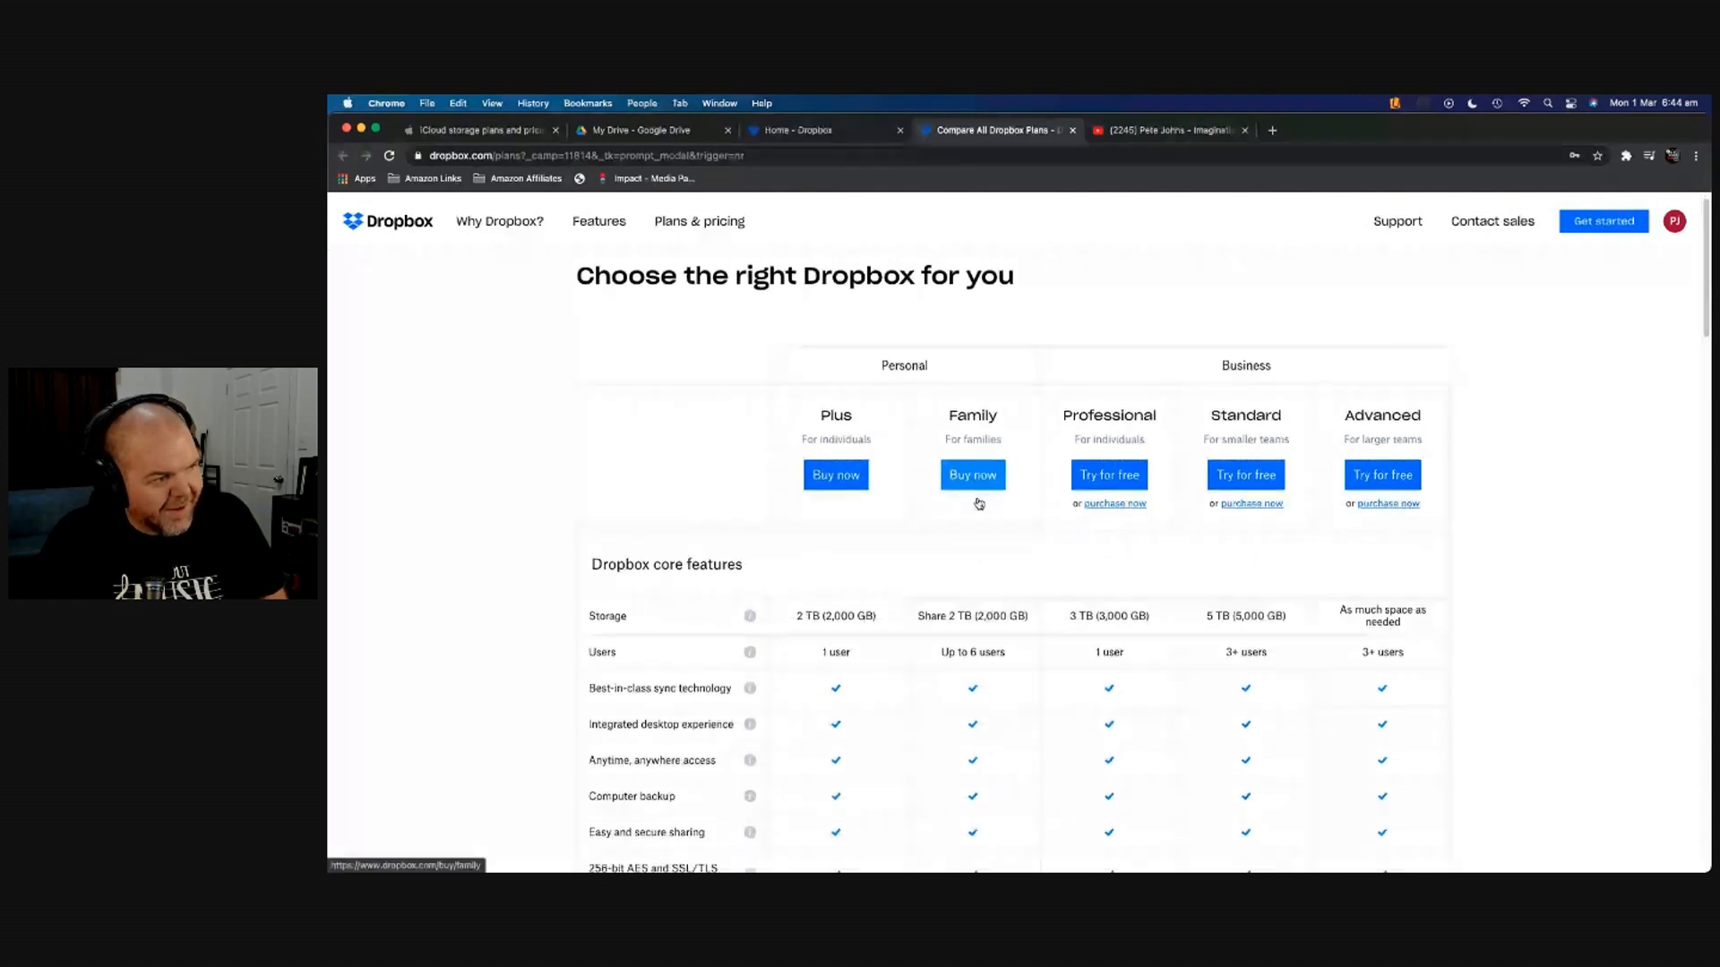
pyautogui.scroll(-3)
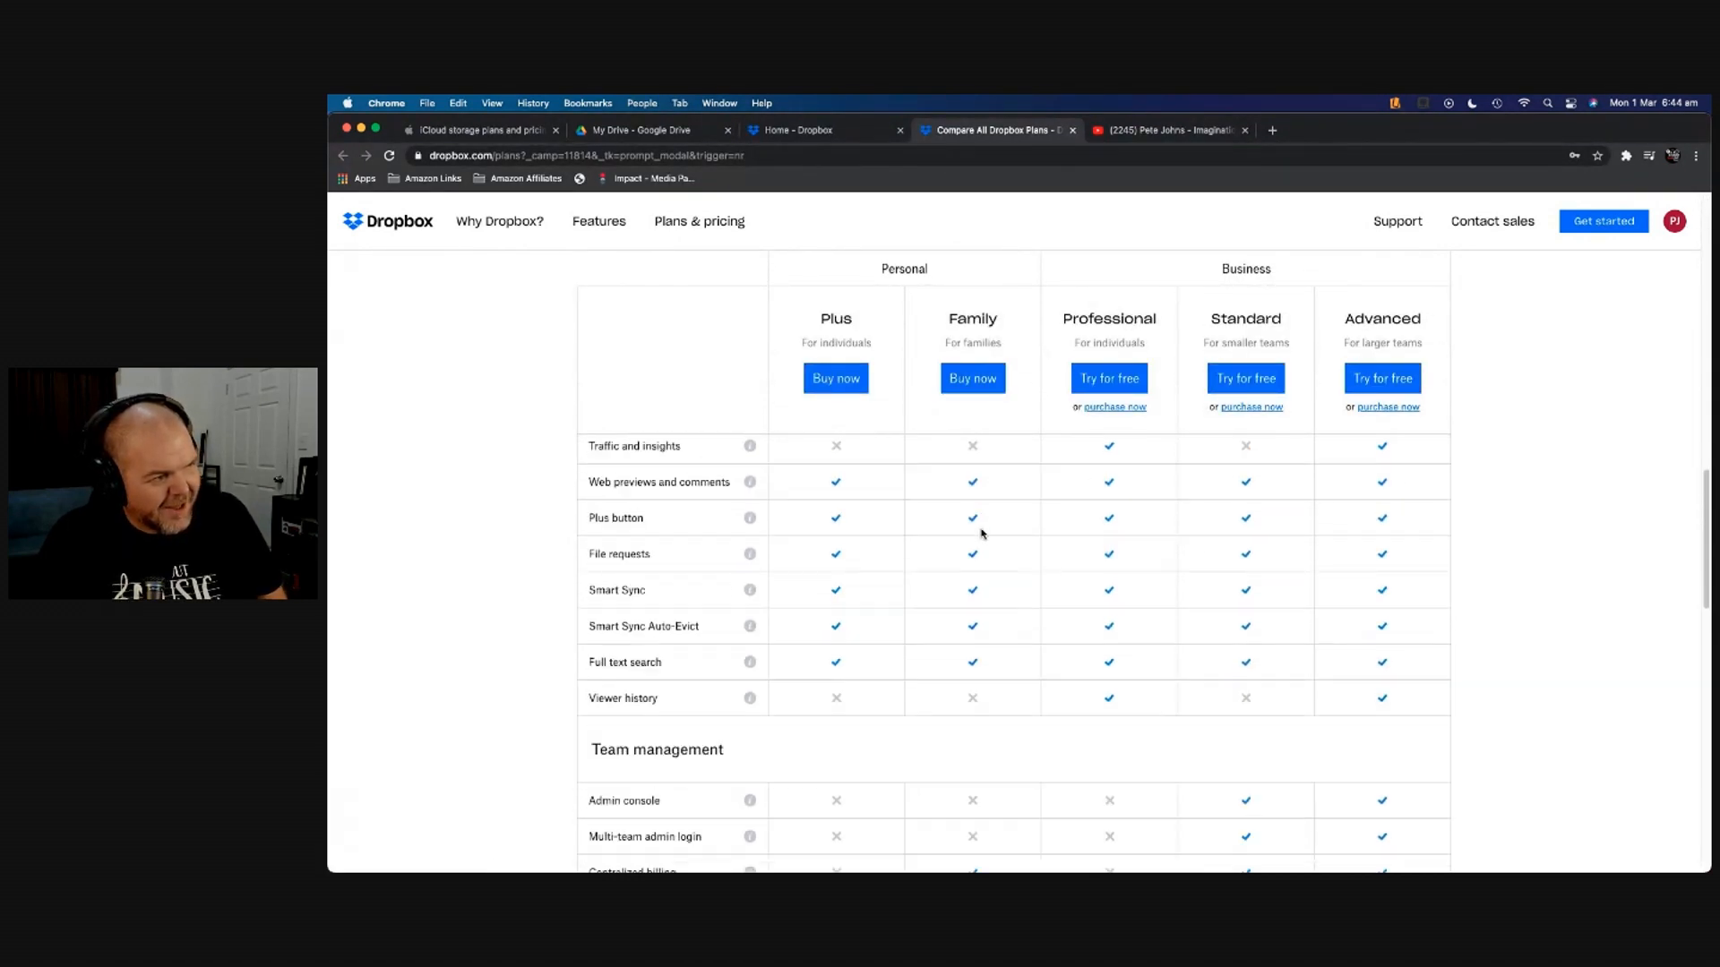
pyautogui.scroll(-3)
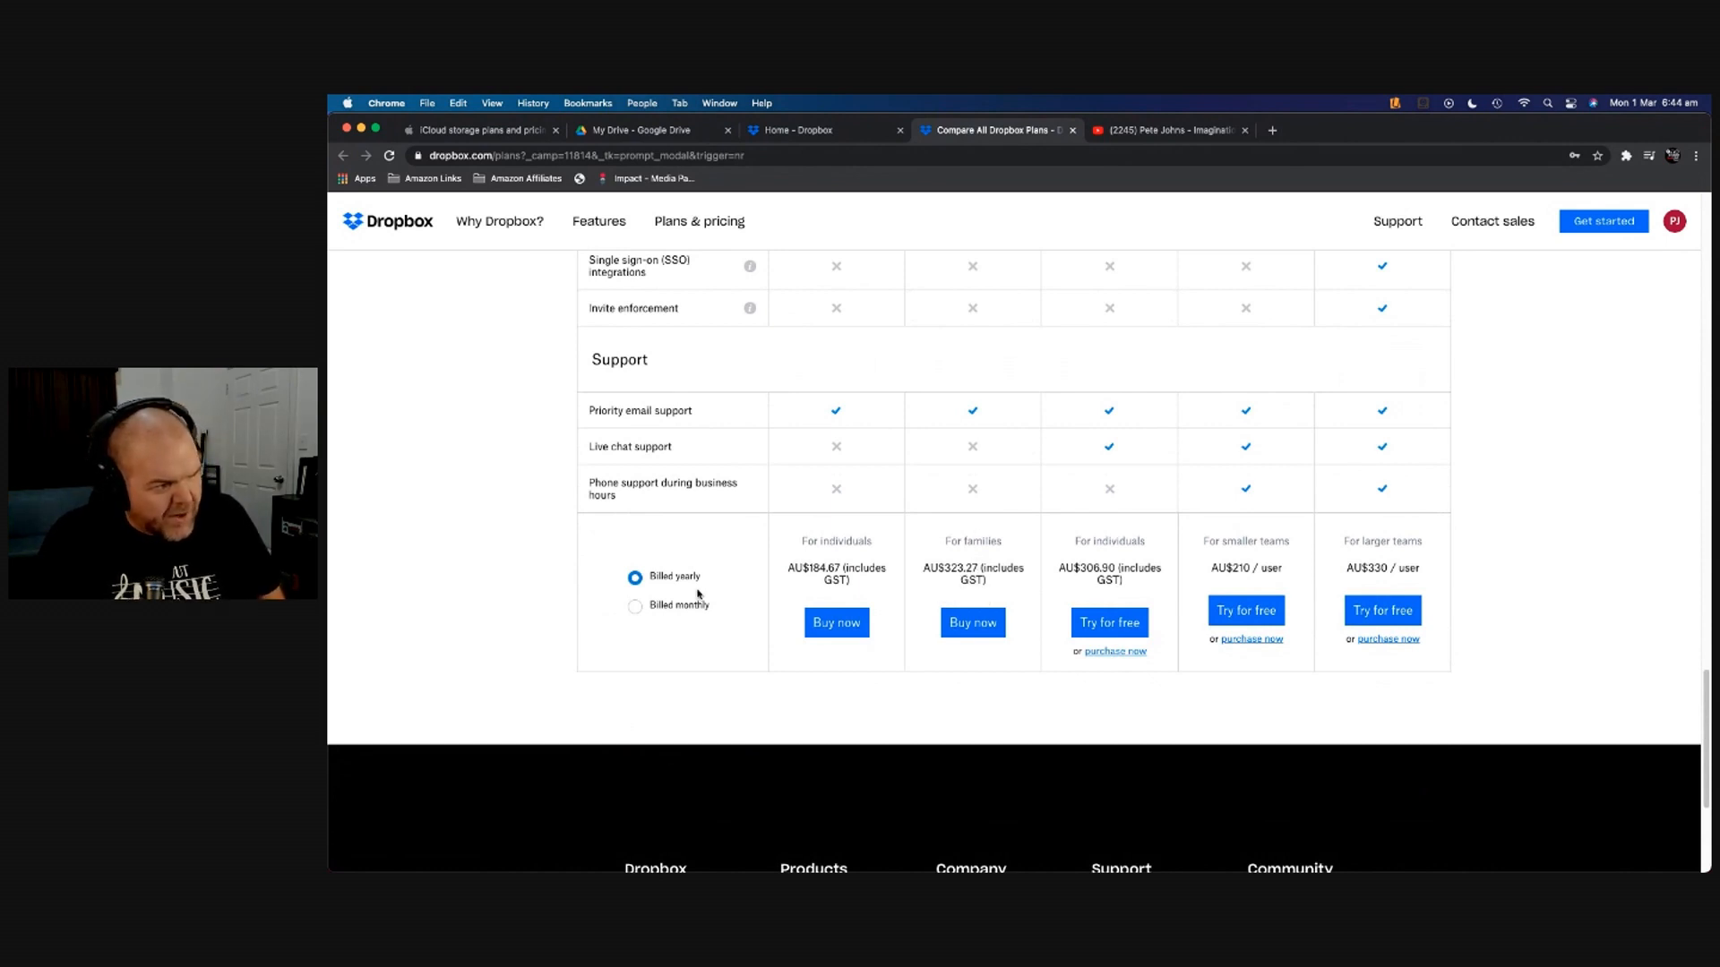
pyautogui.click(634, 607)
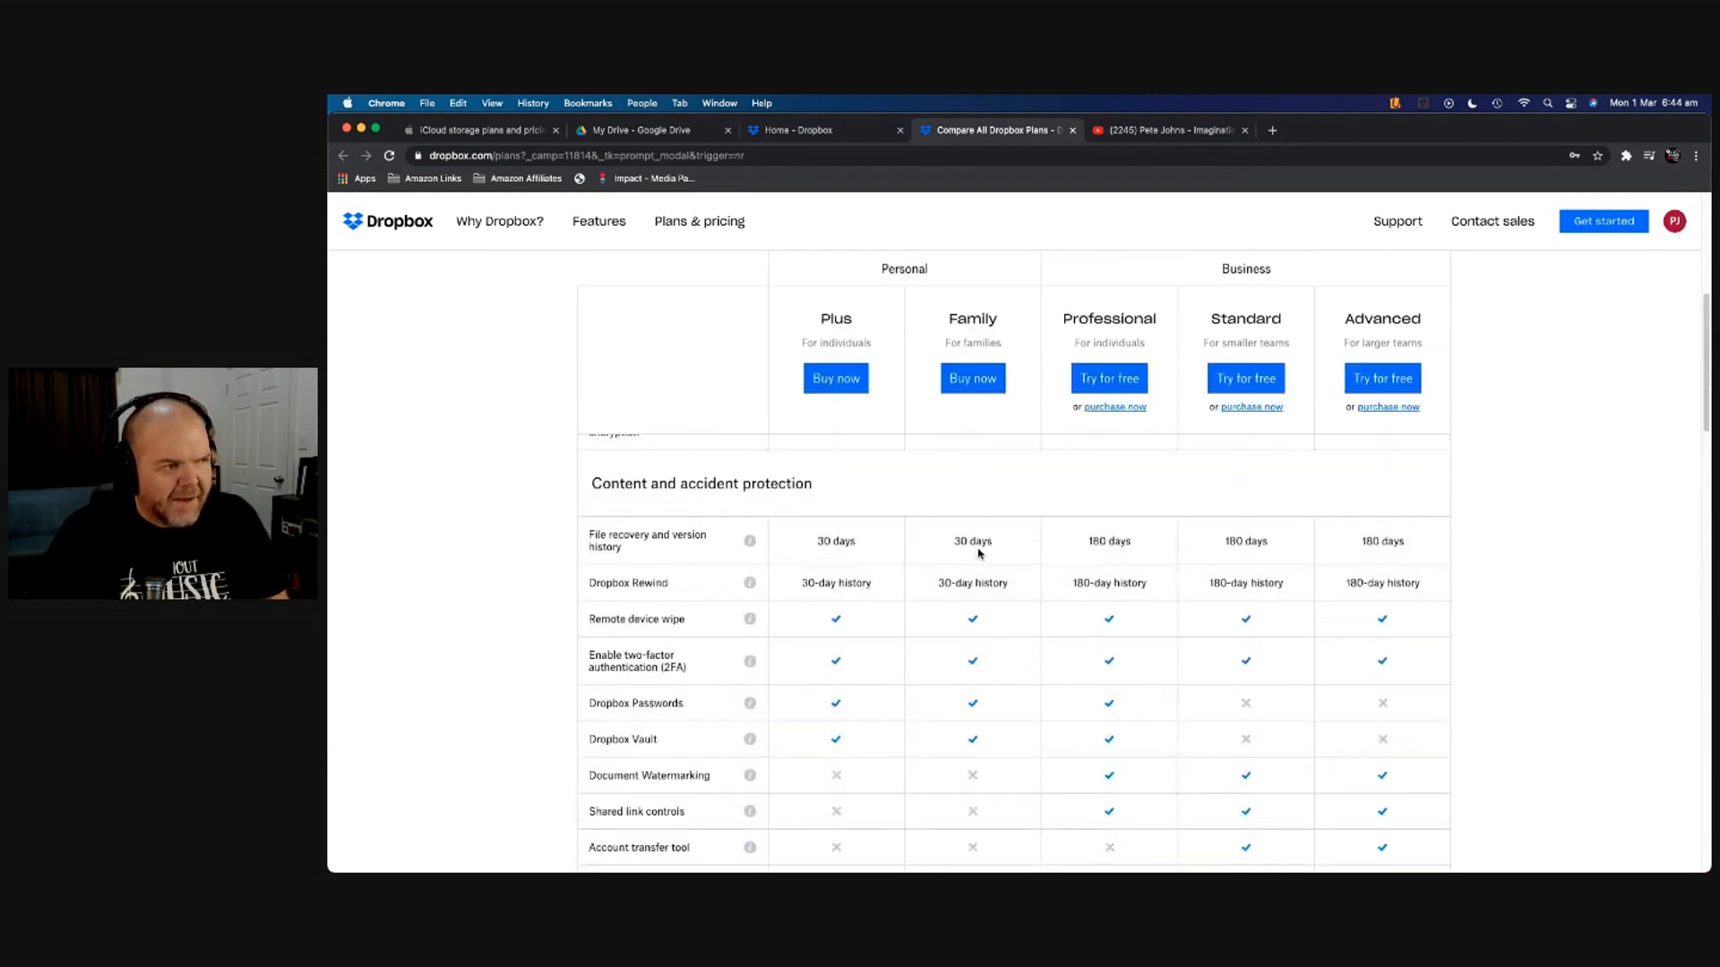
pyautogui.scroll(3)
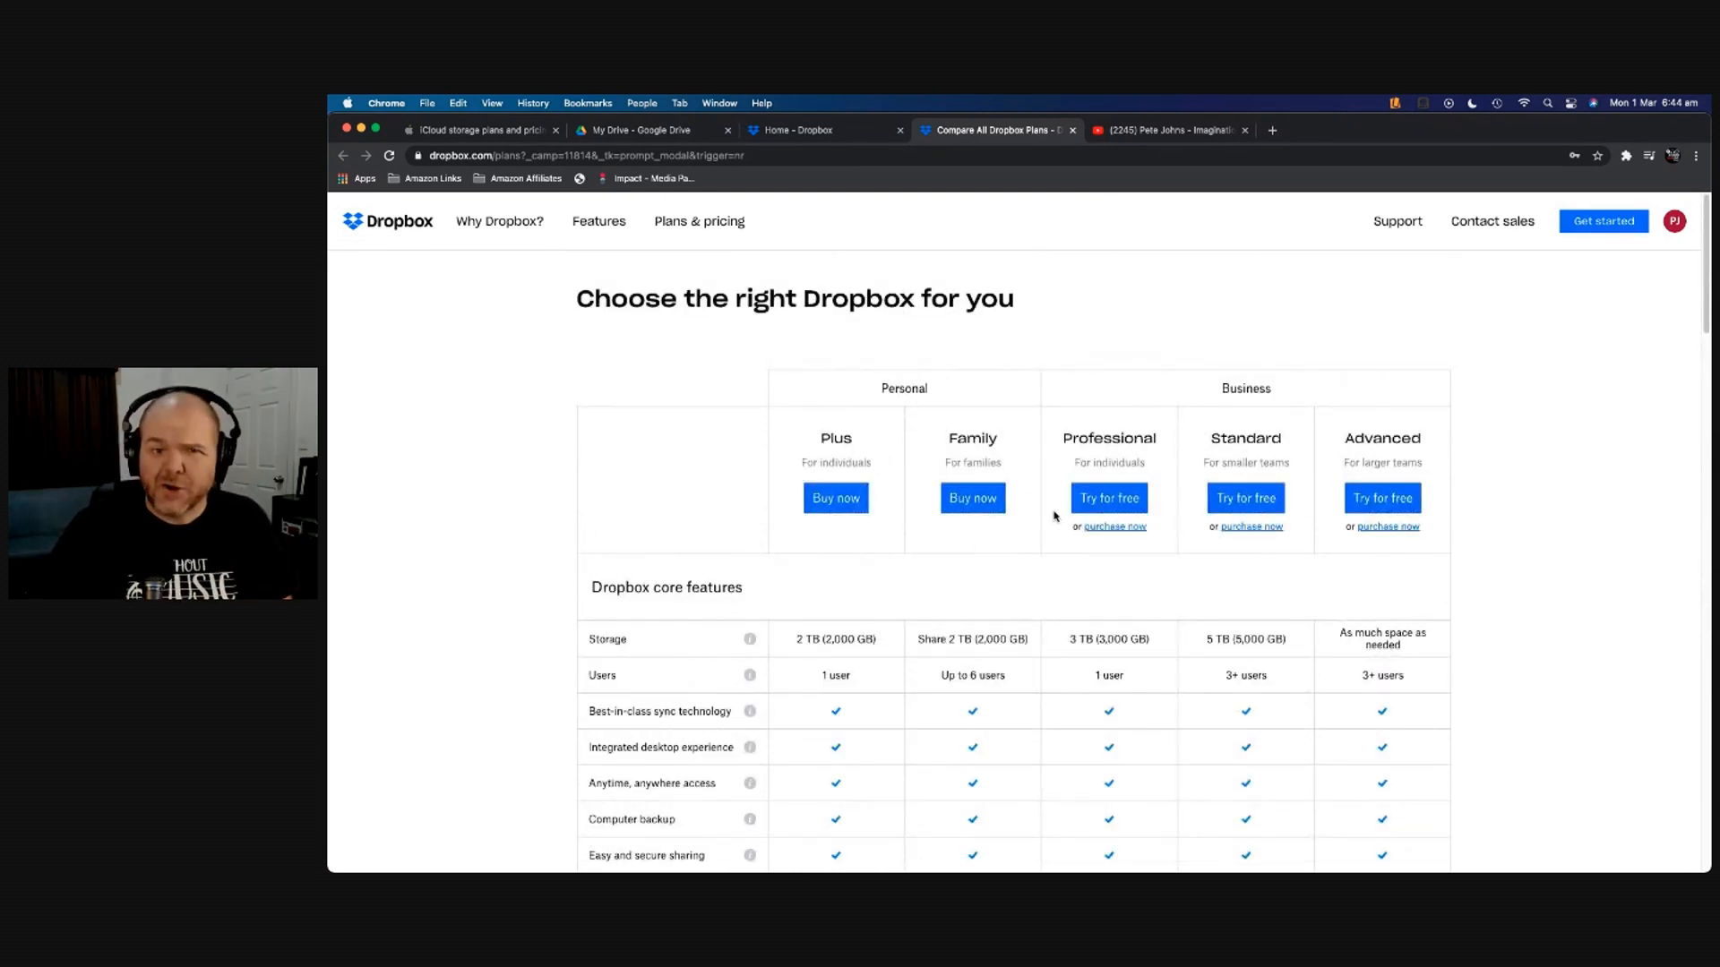
pyautogui.moveTo(815, 130)
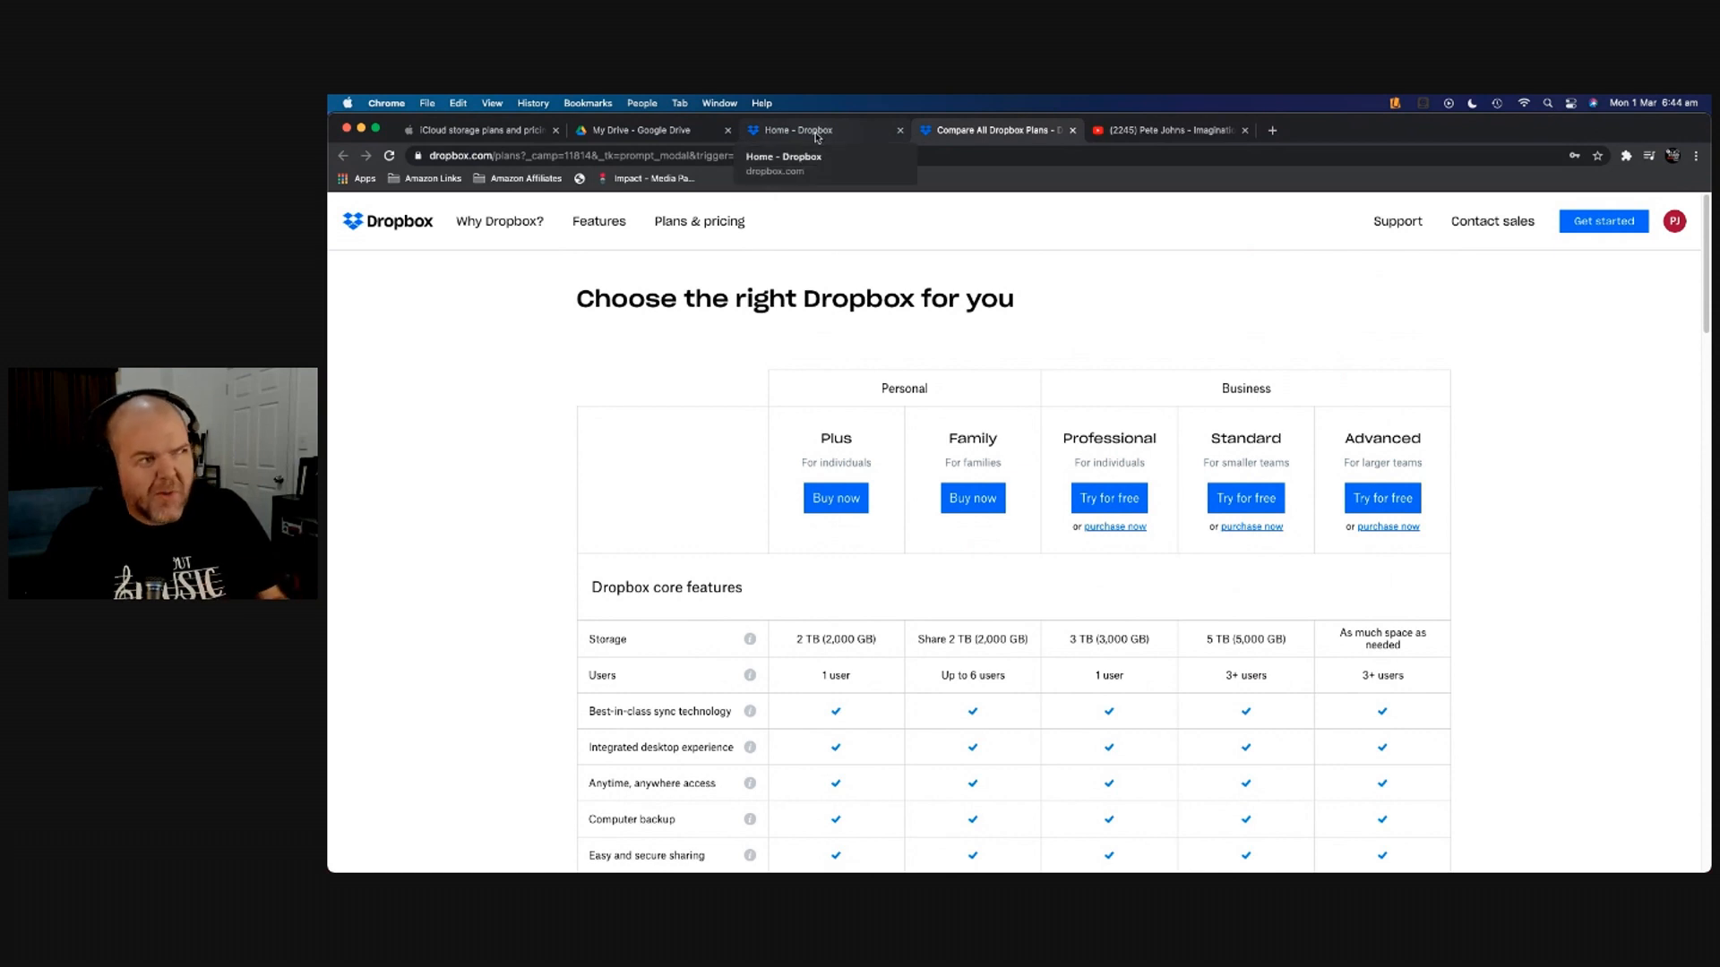
# Show On My iPad in GarageBand's browser, listing folders like GarageBand for iOS and Auria Pro
pyautogui.click(641, 130)
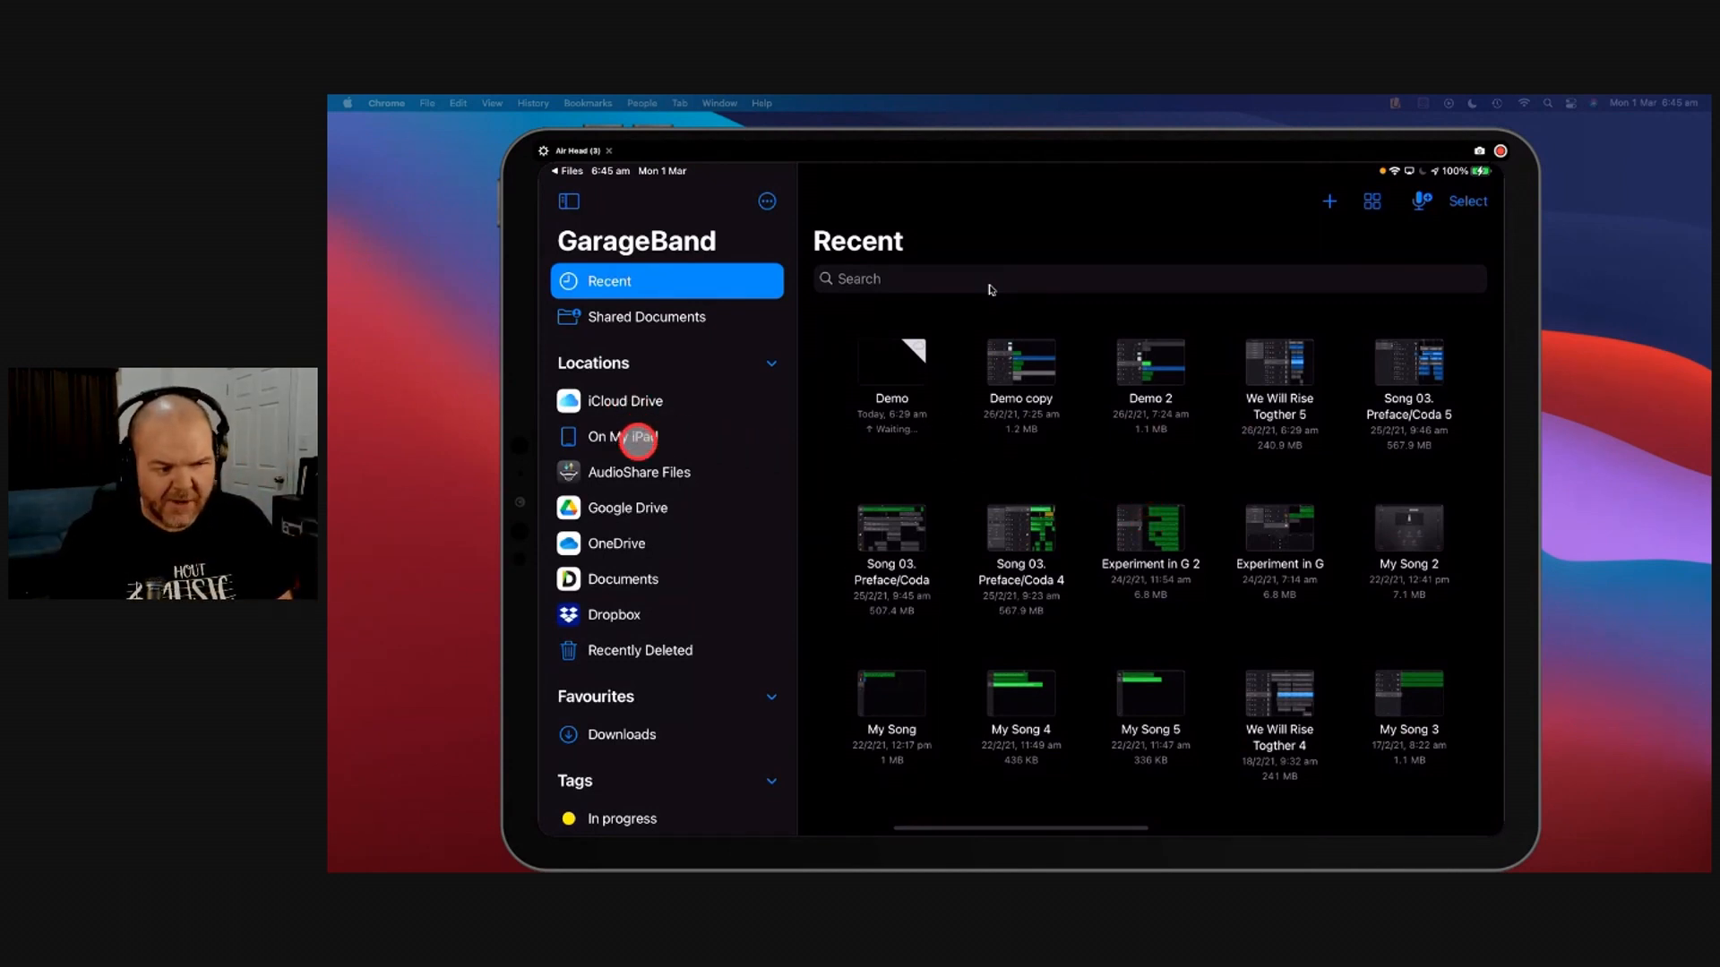
pyautogui.click(622, 436)
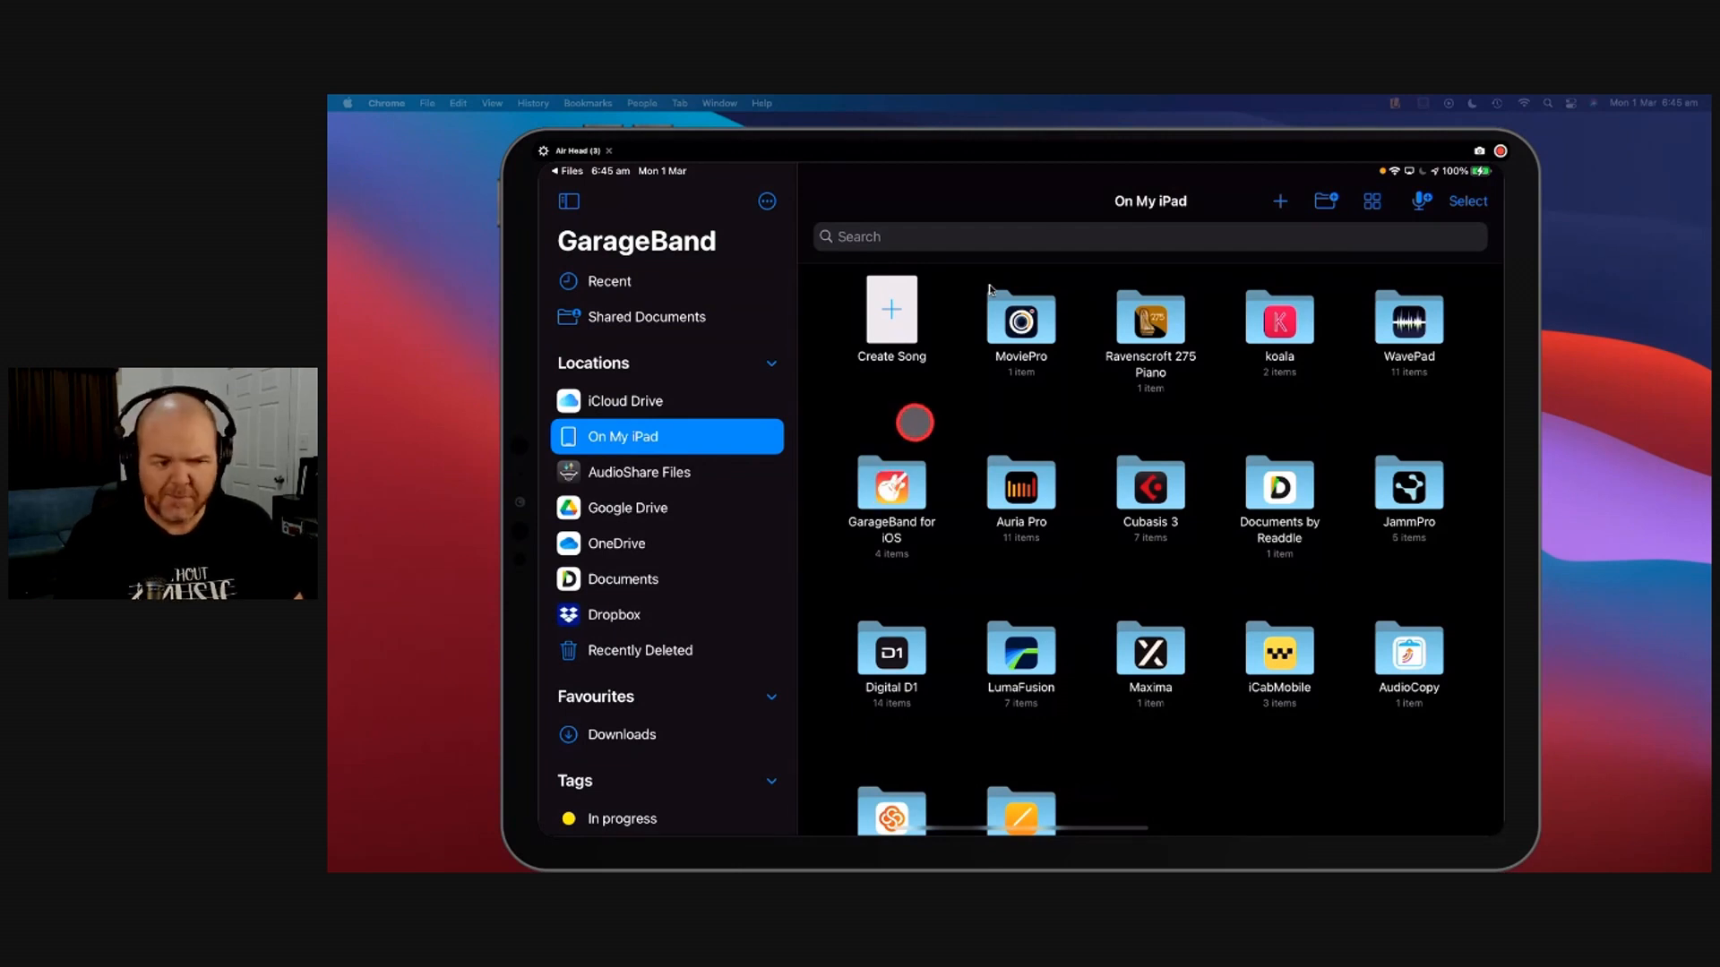
pyautogui.doubleClick(891, 486)
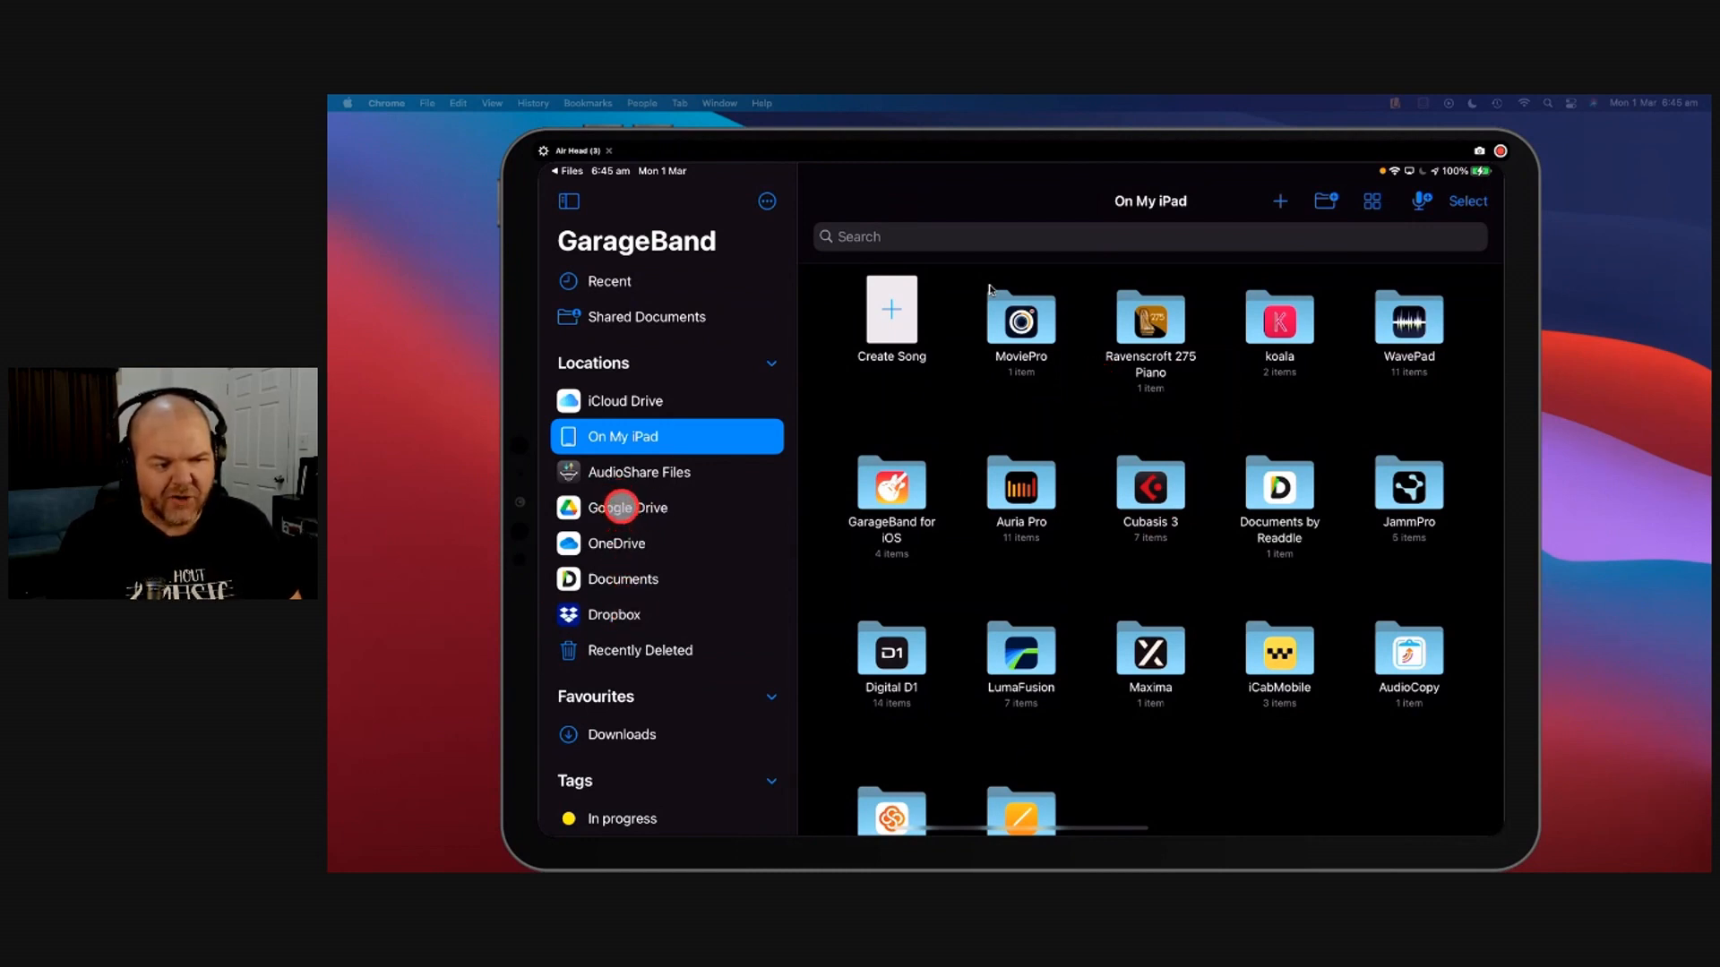
# View the Google Drive and Dropbox locations, ending on iCloud Drive's 14-item top level
pyautogui.click(629, 508)
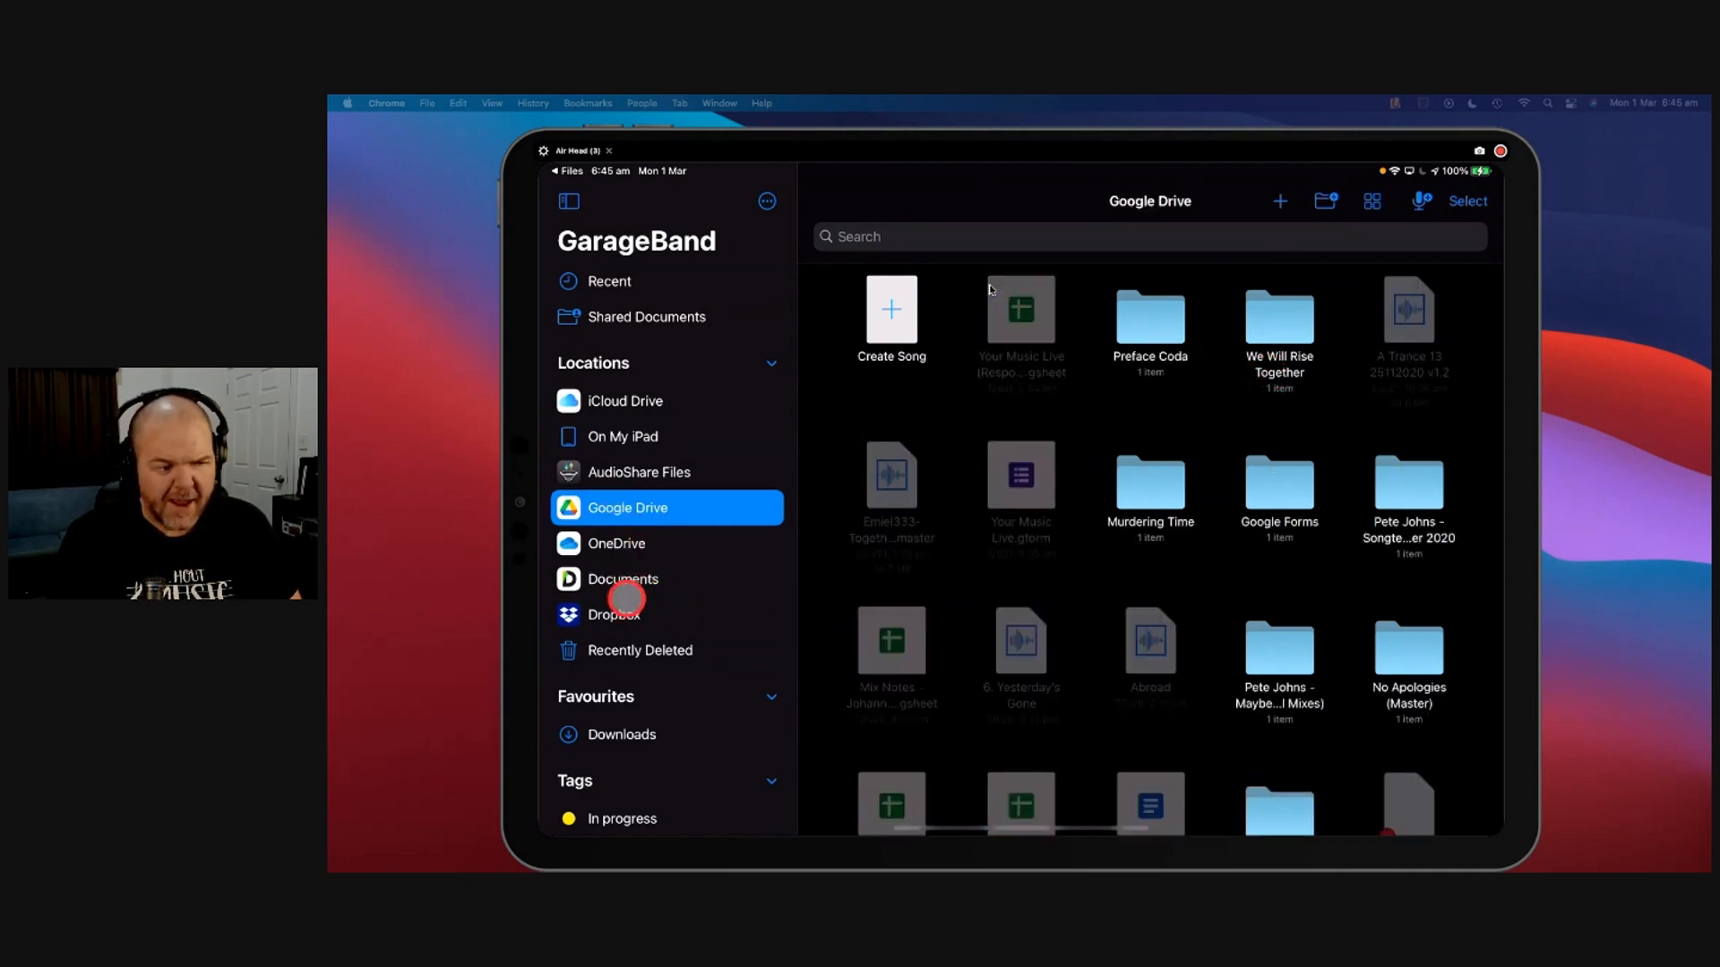
pyautogui.click(613, 614)
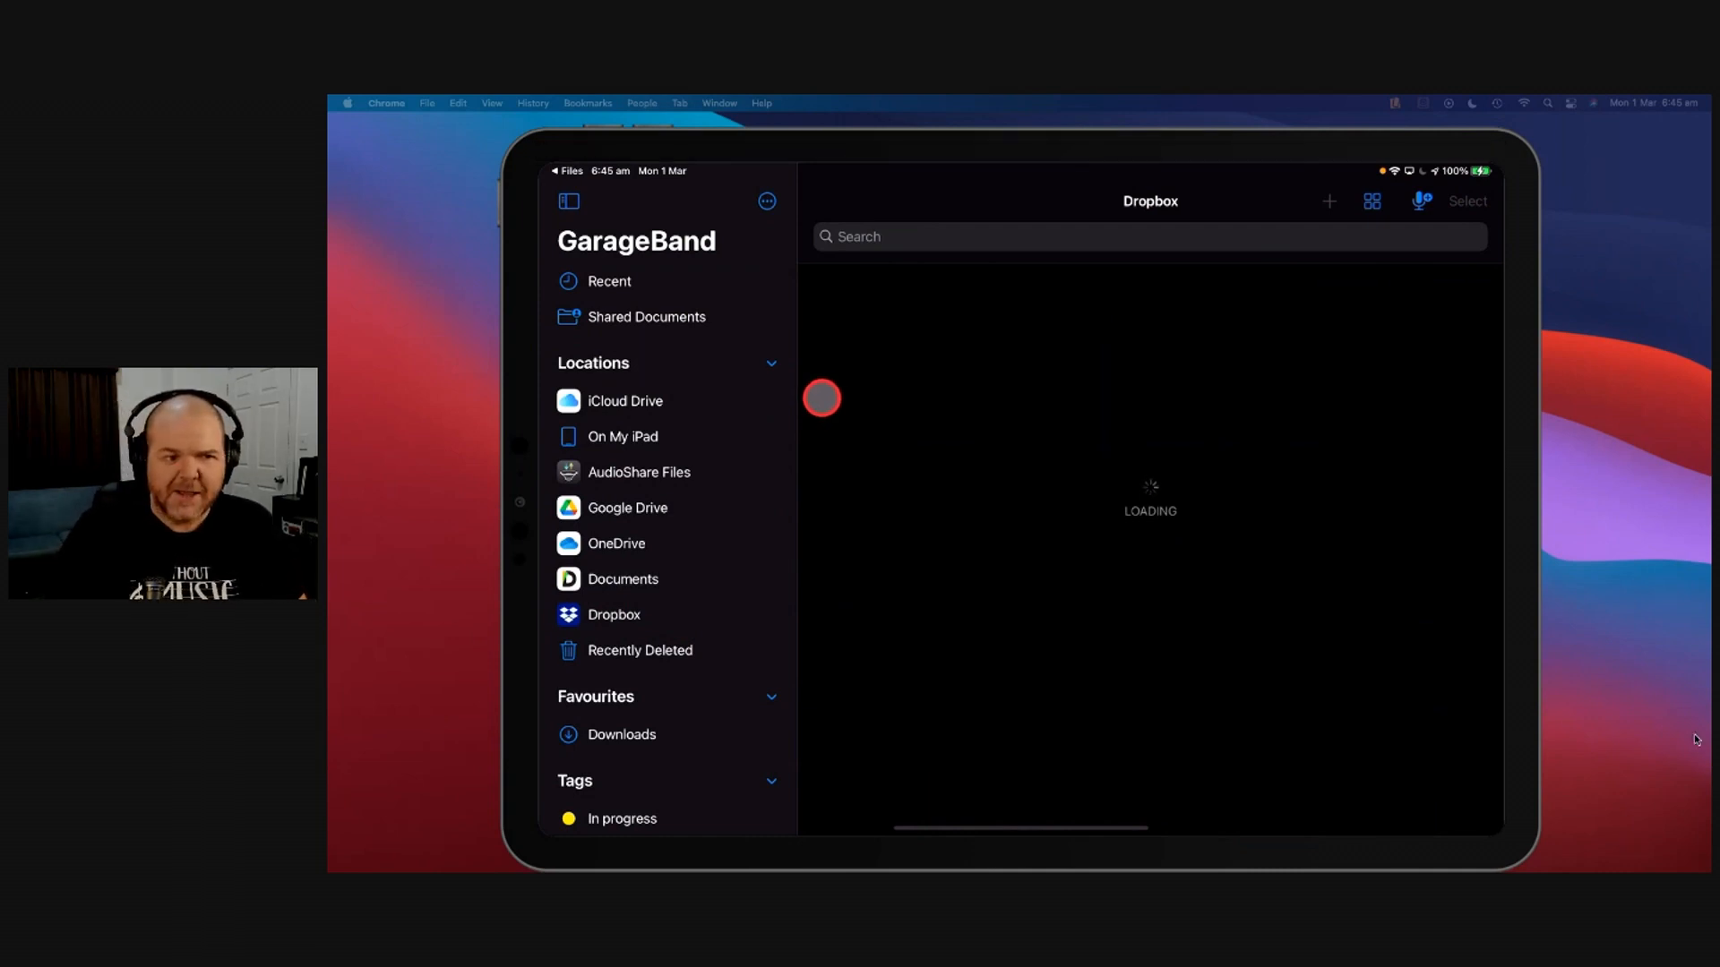
pyautogui.click(625, 401)
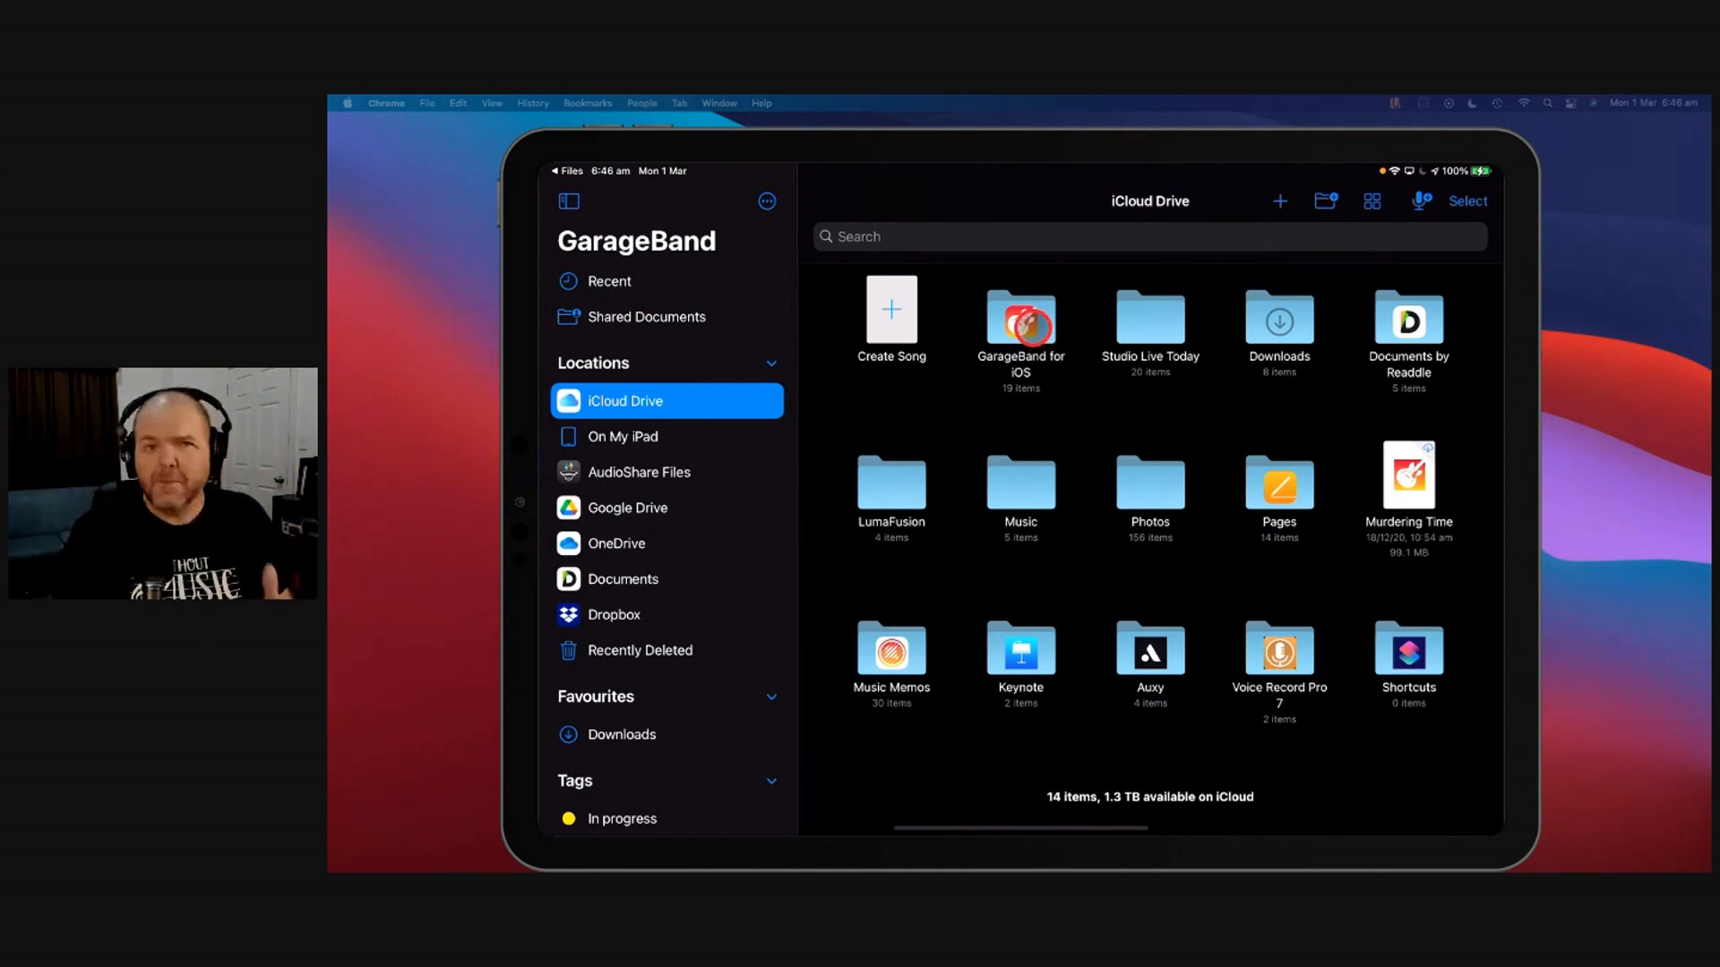
pyautogui.click(640, 508)
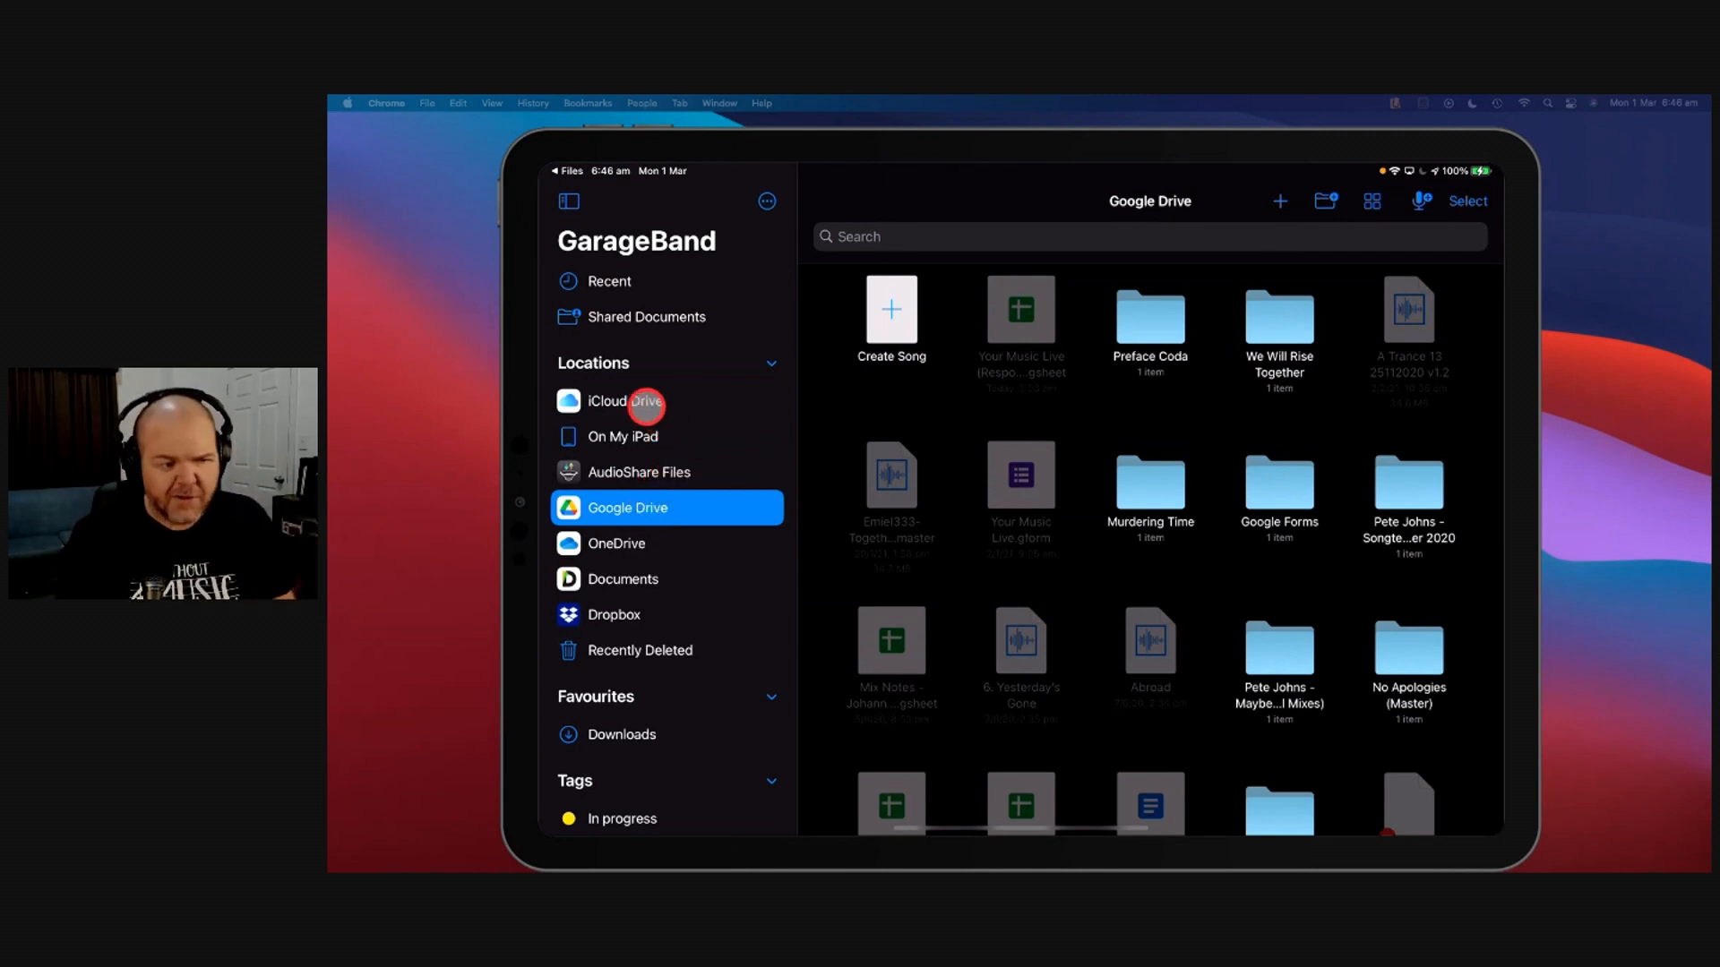
pyautogui.click(630, 401)
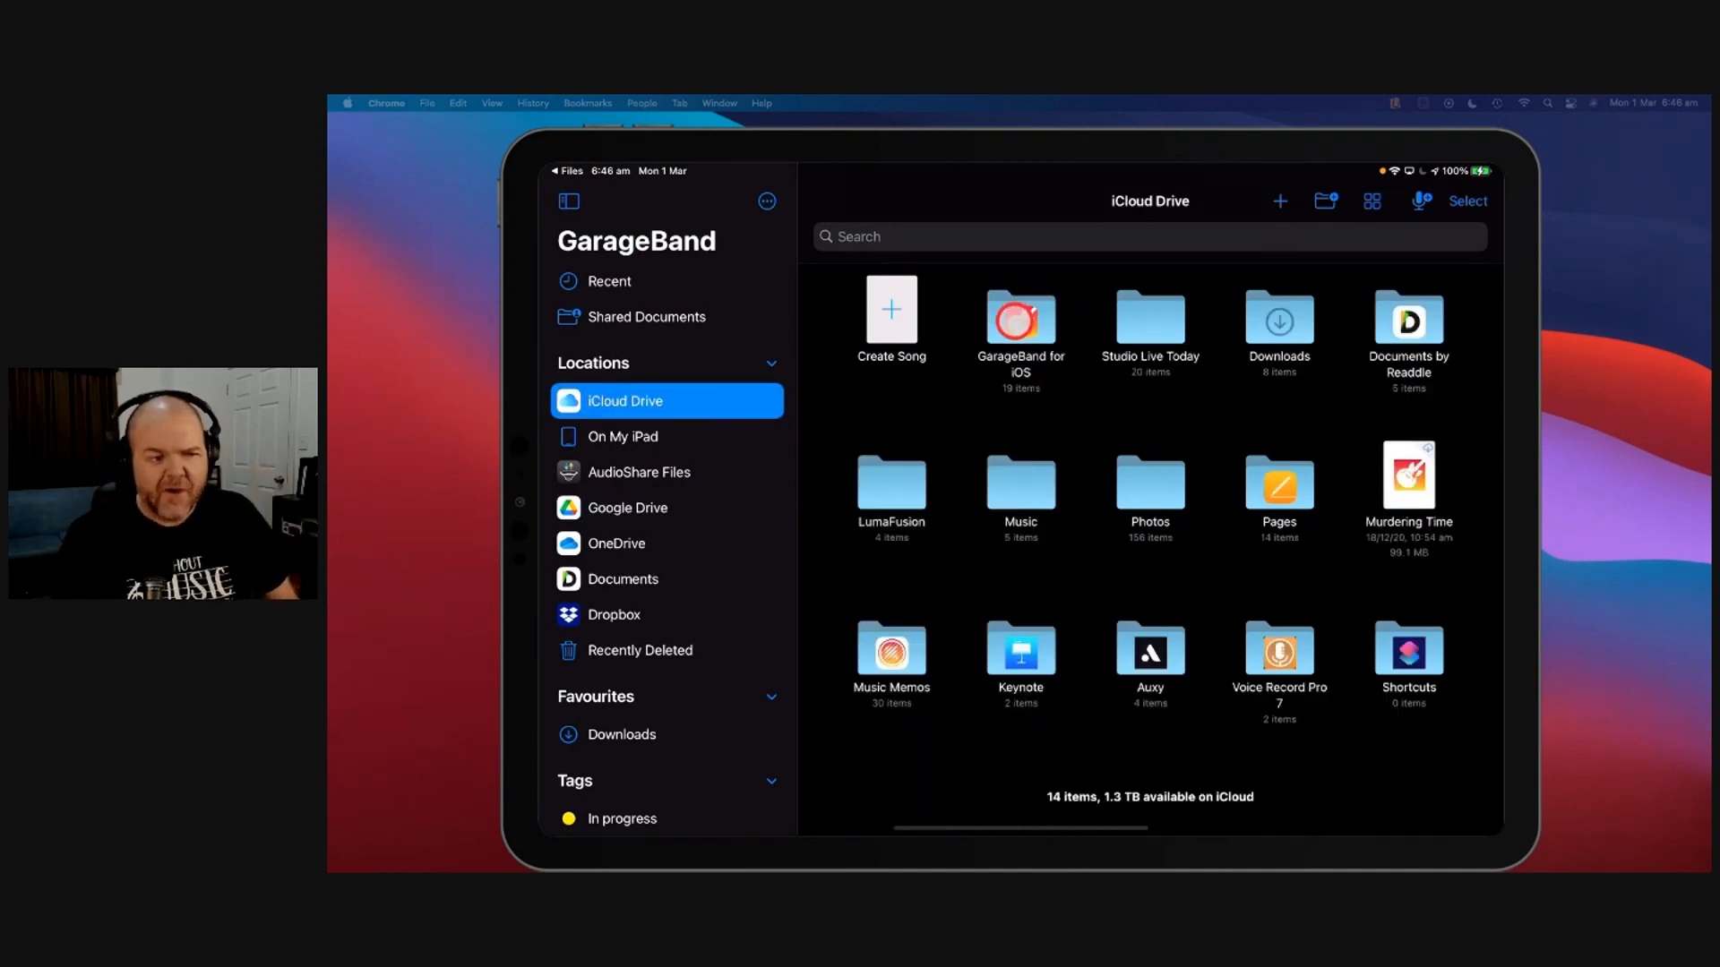
pyautogui.doubleClick(1020, 318)
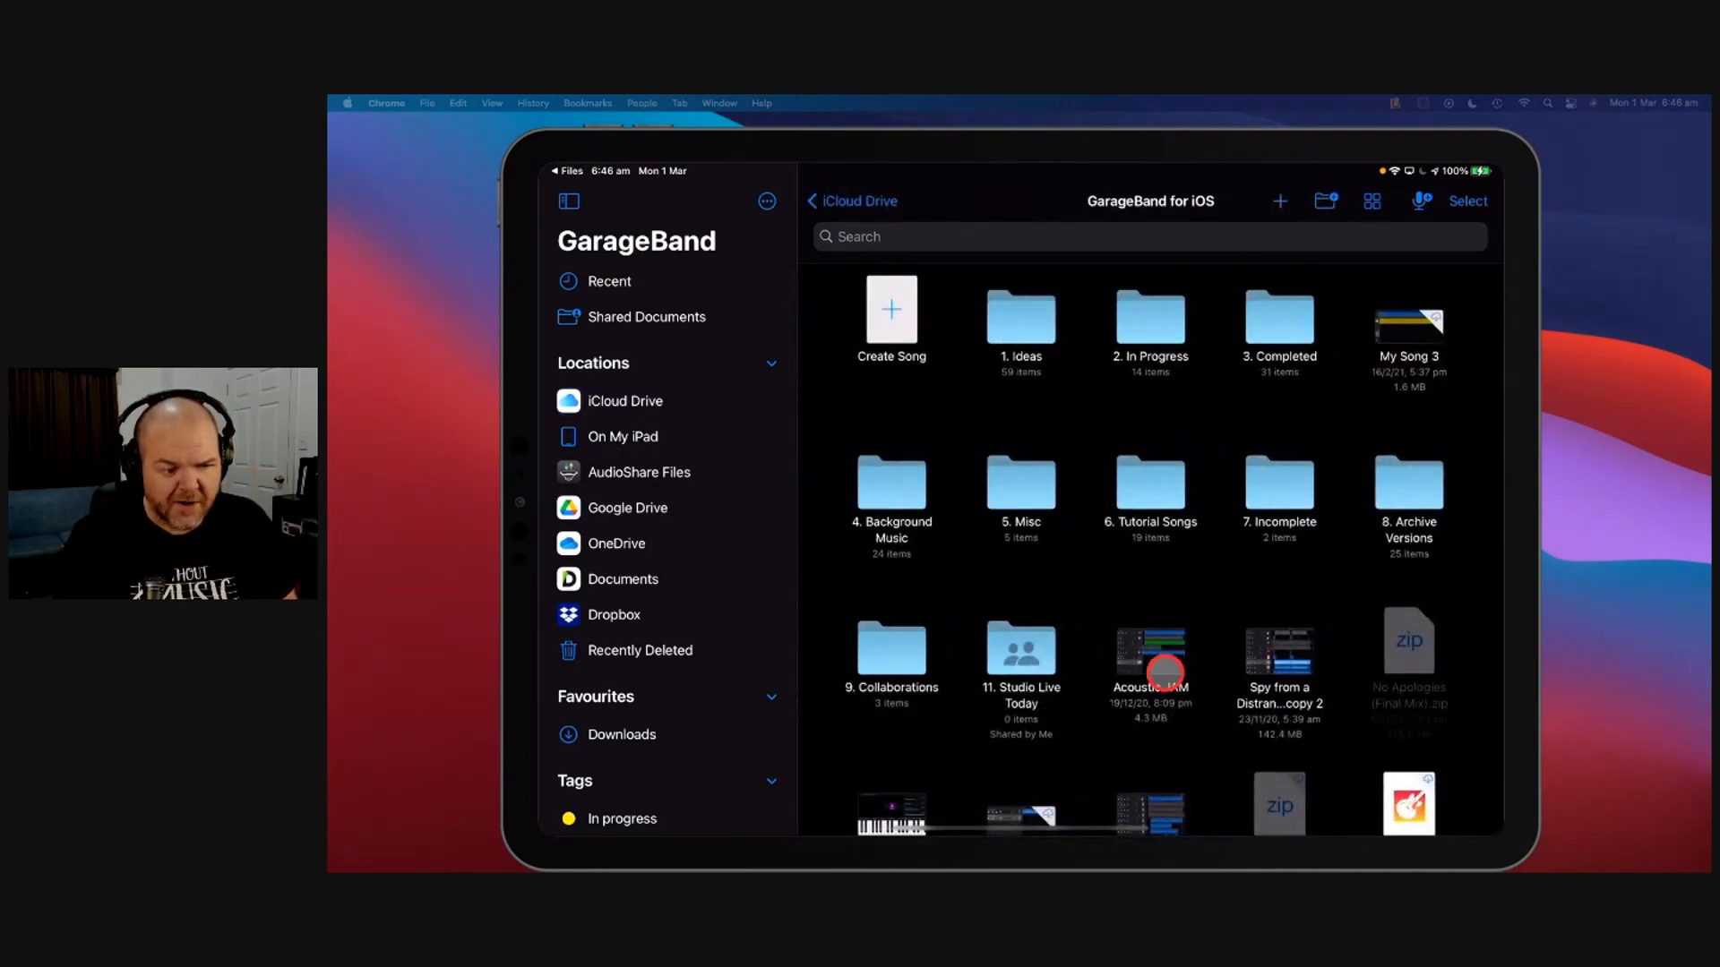
pyautogui.scroll(-3)
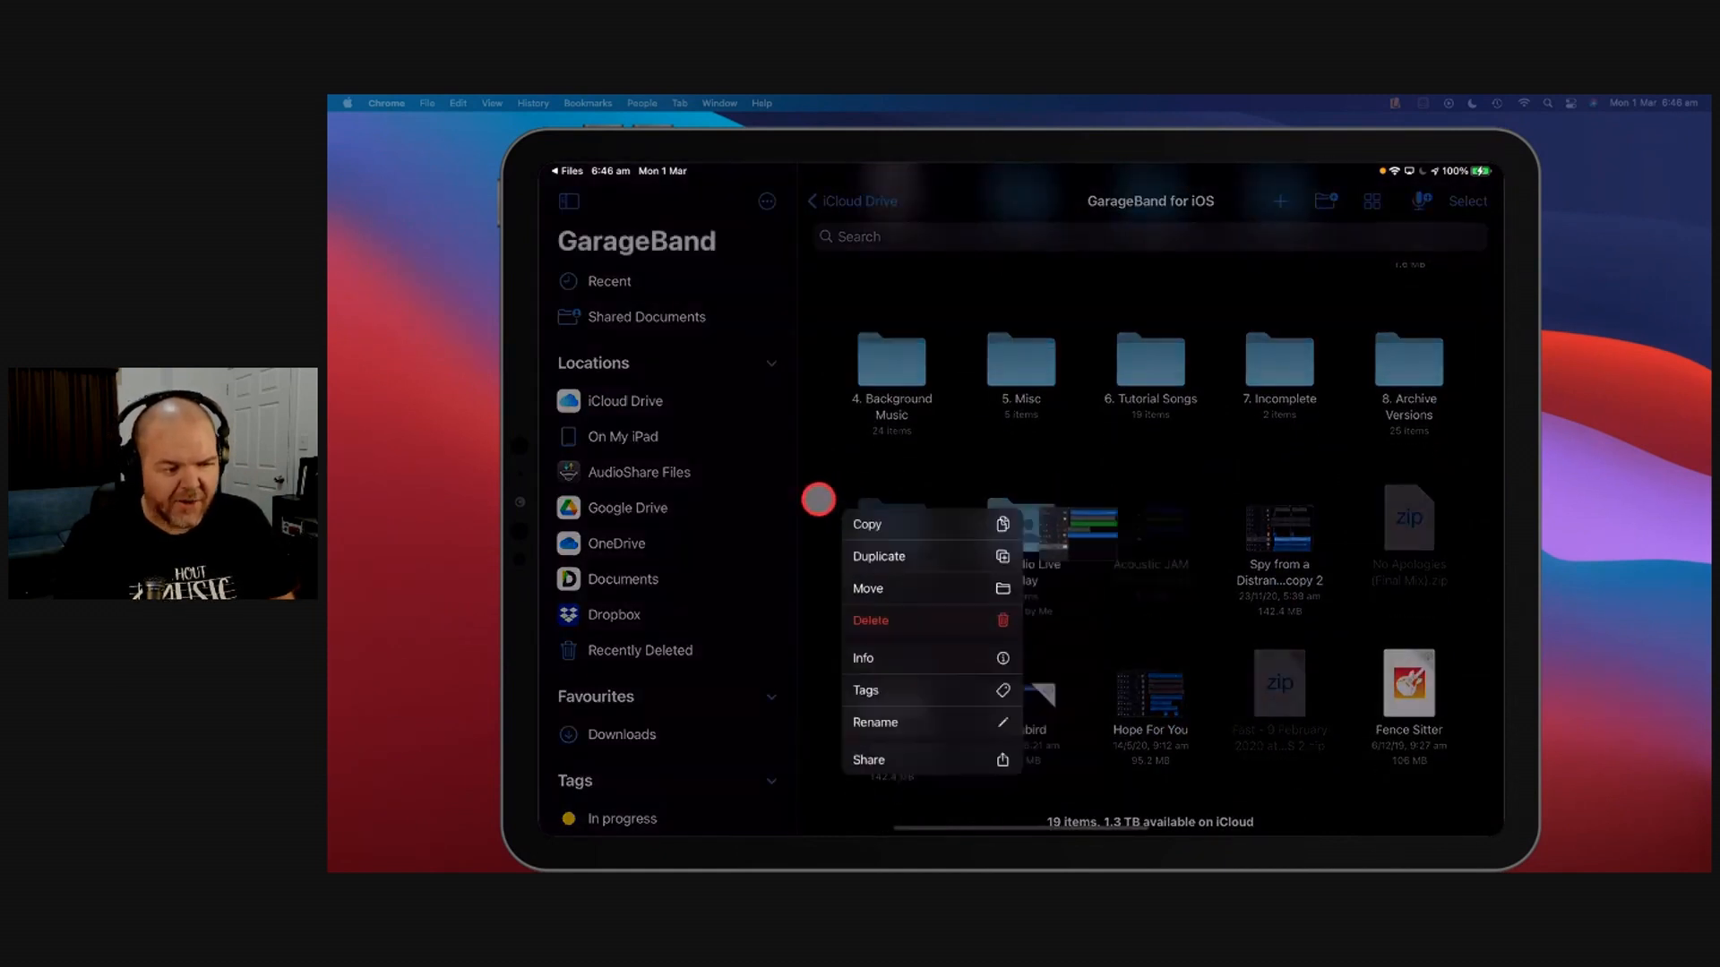
pyautogui.click(627, 507)
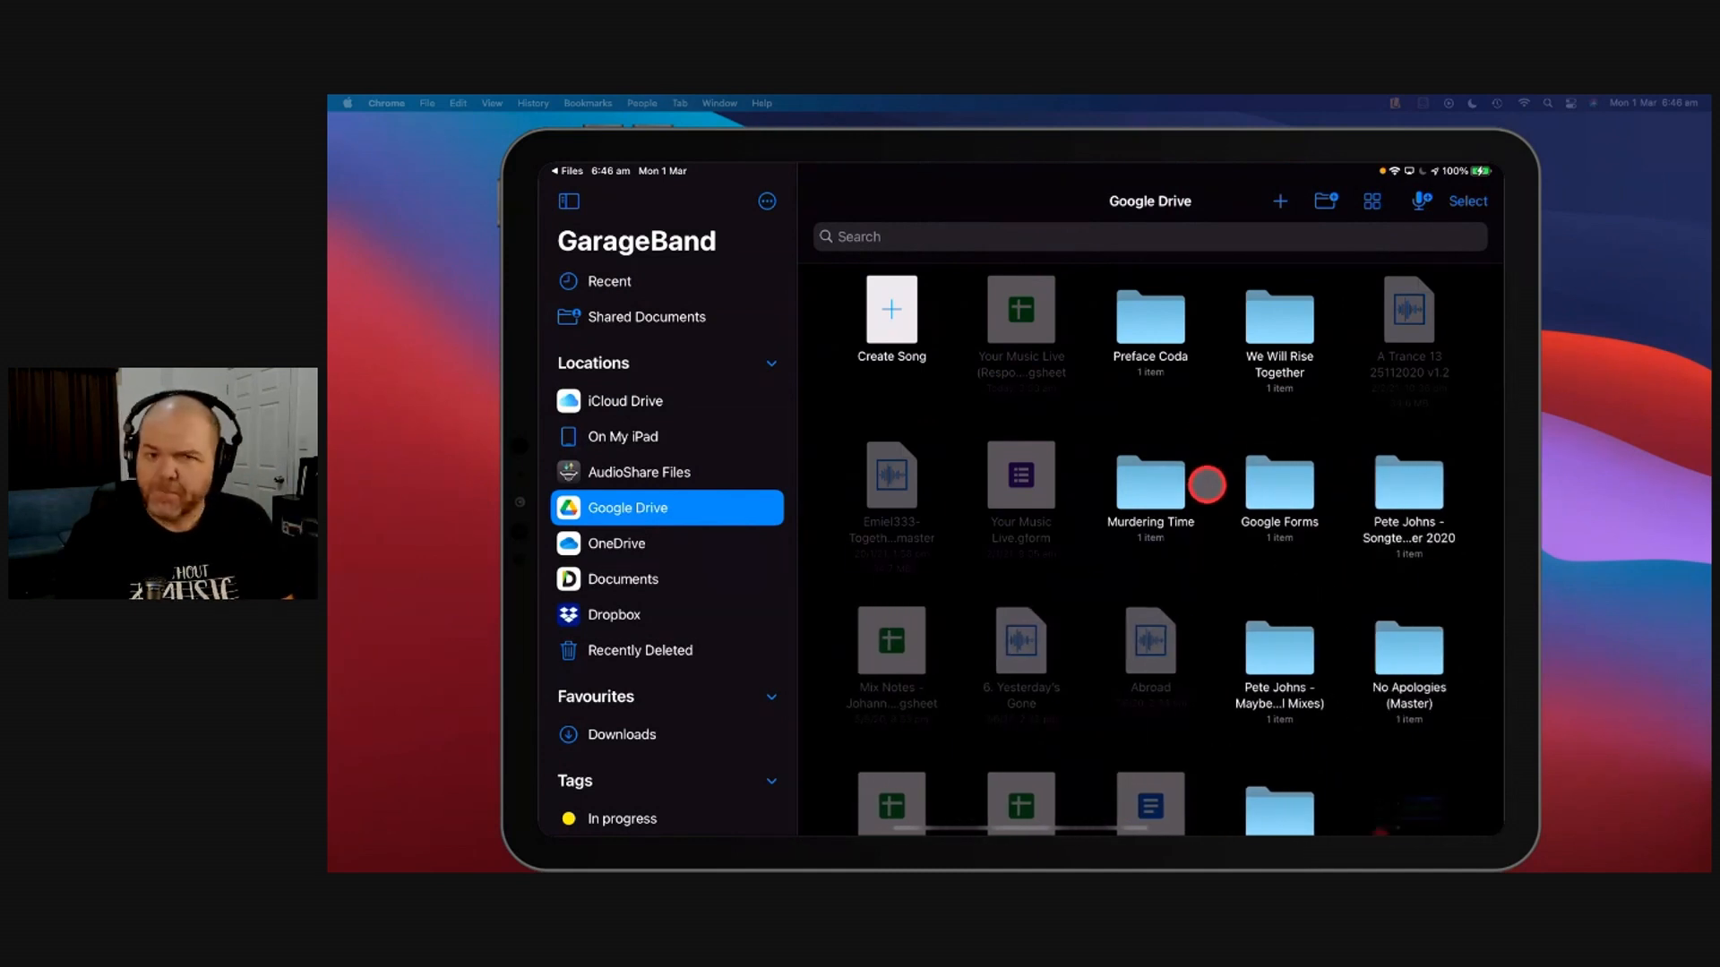
pyautogui.scroll(-3)
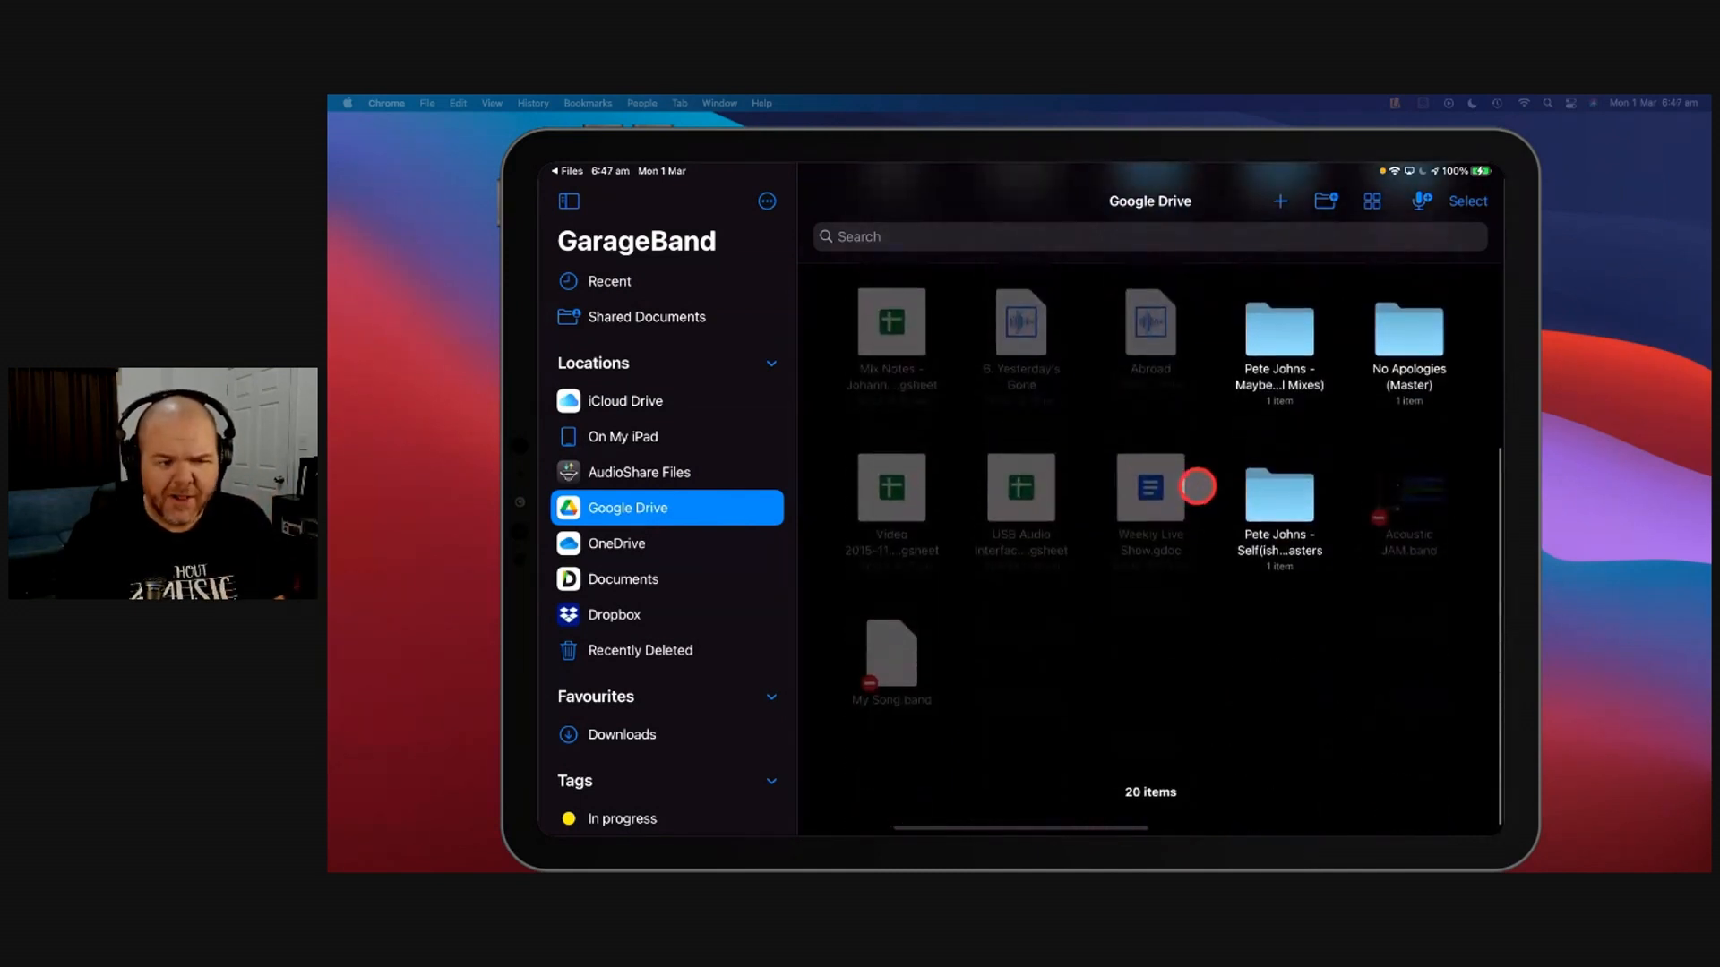
pyautogui.scroll(-3)
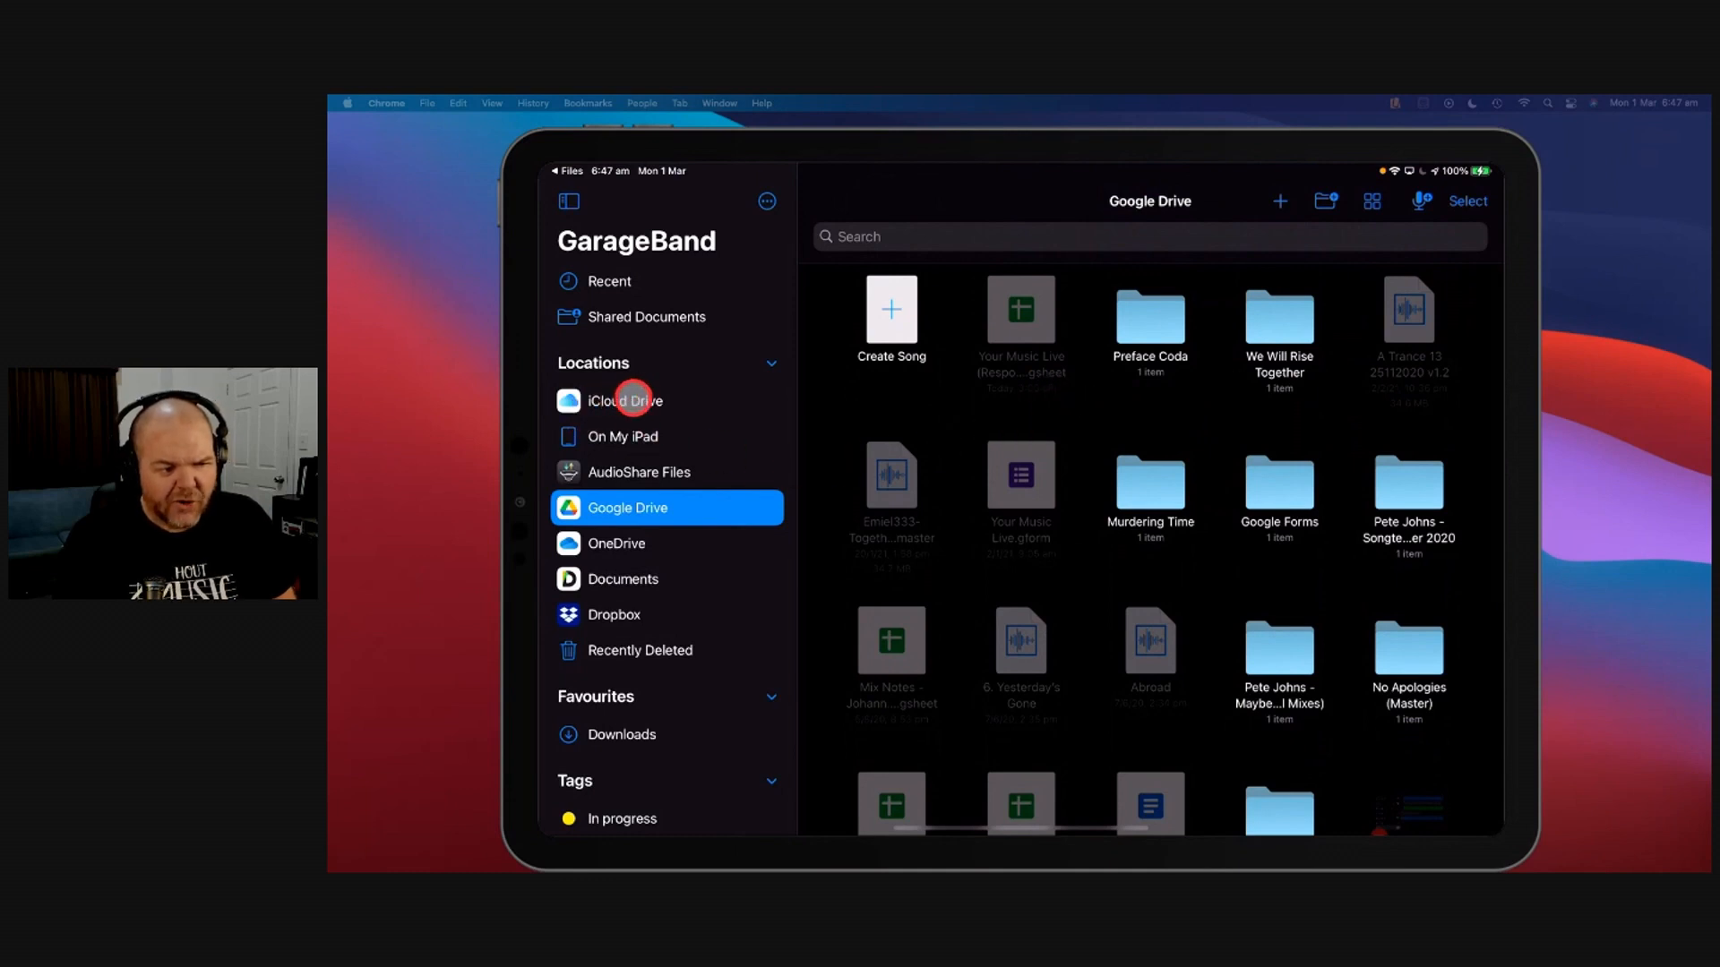
pyautogui.scroll(-3)
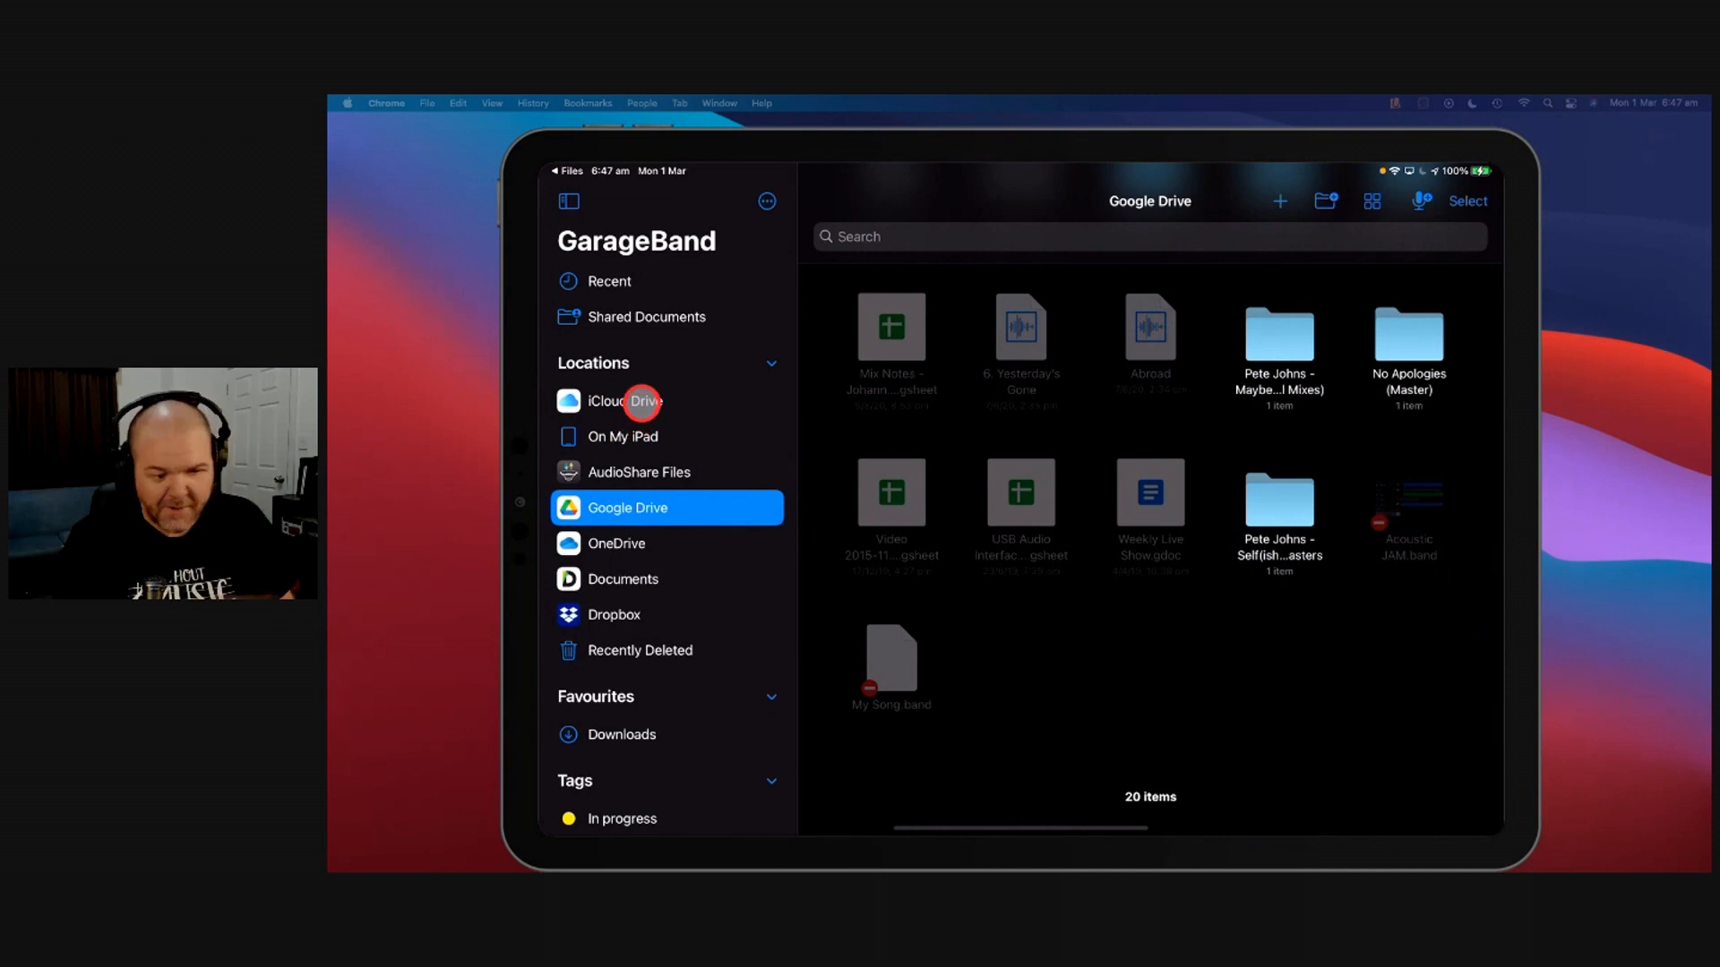
pyautogui.click(628, 401)
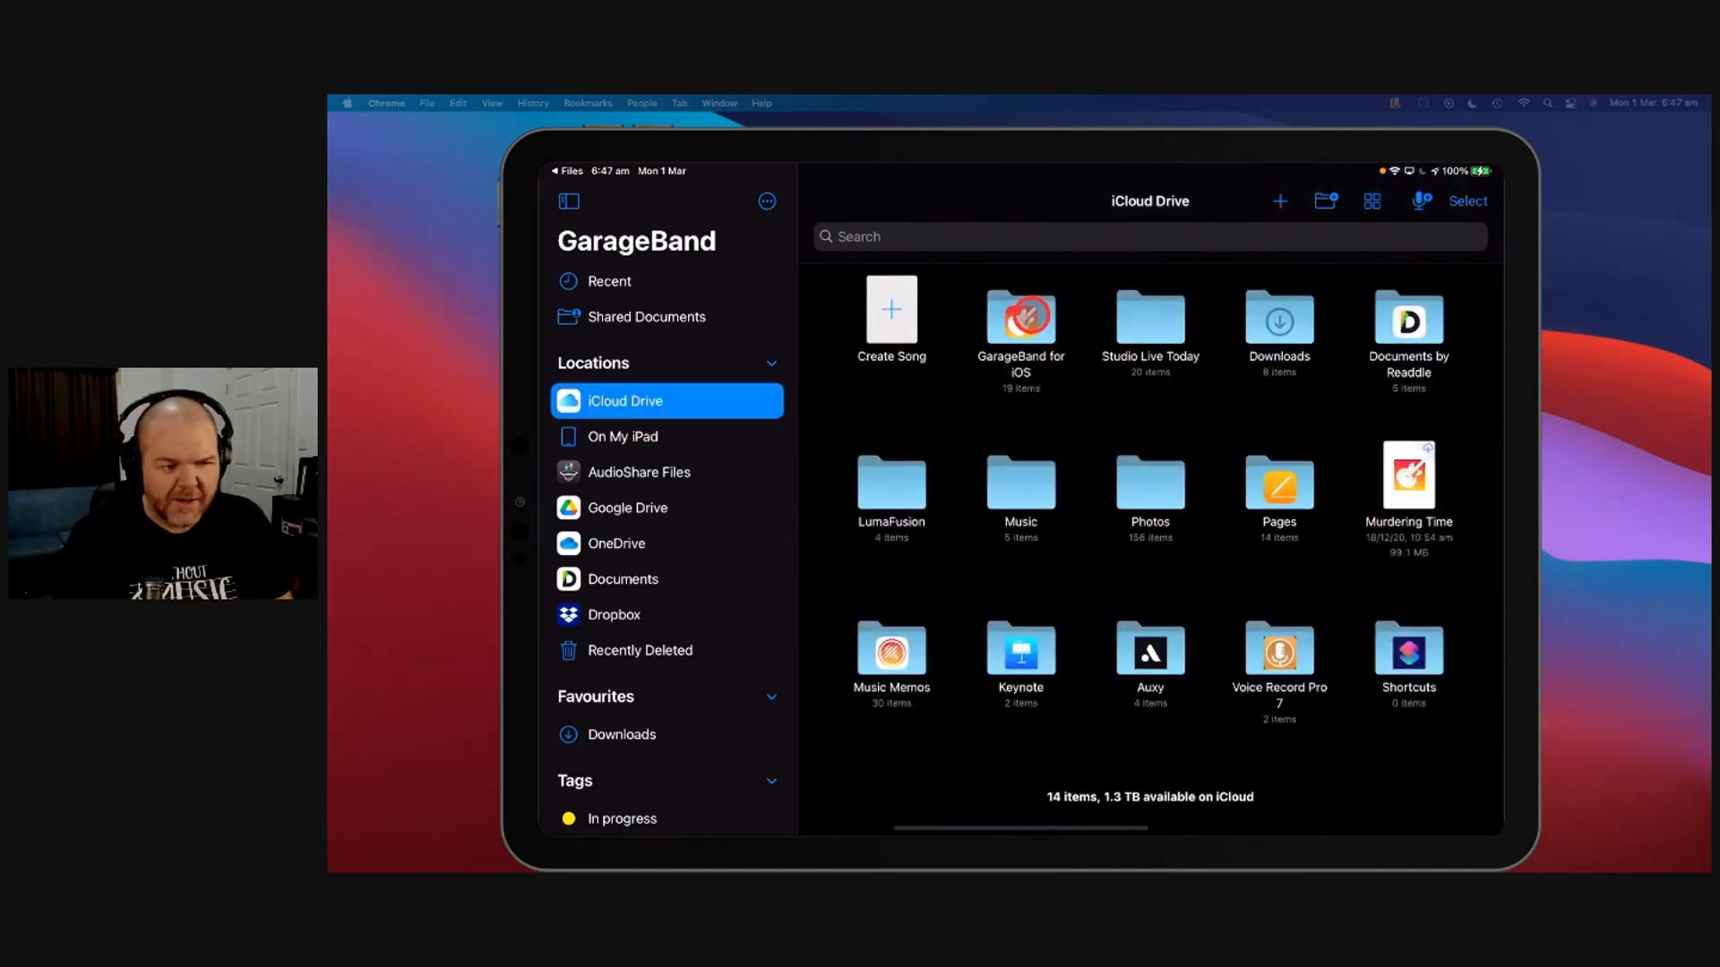
# Select Experiment in G 2 in GarageBand for iOS > 1. Ideas, then return Home
pyautogui.doubleClick(1020, 318)
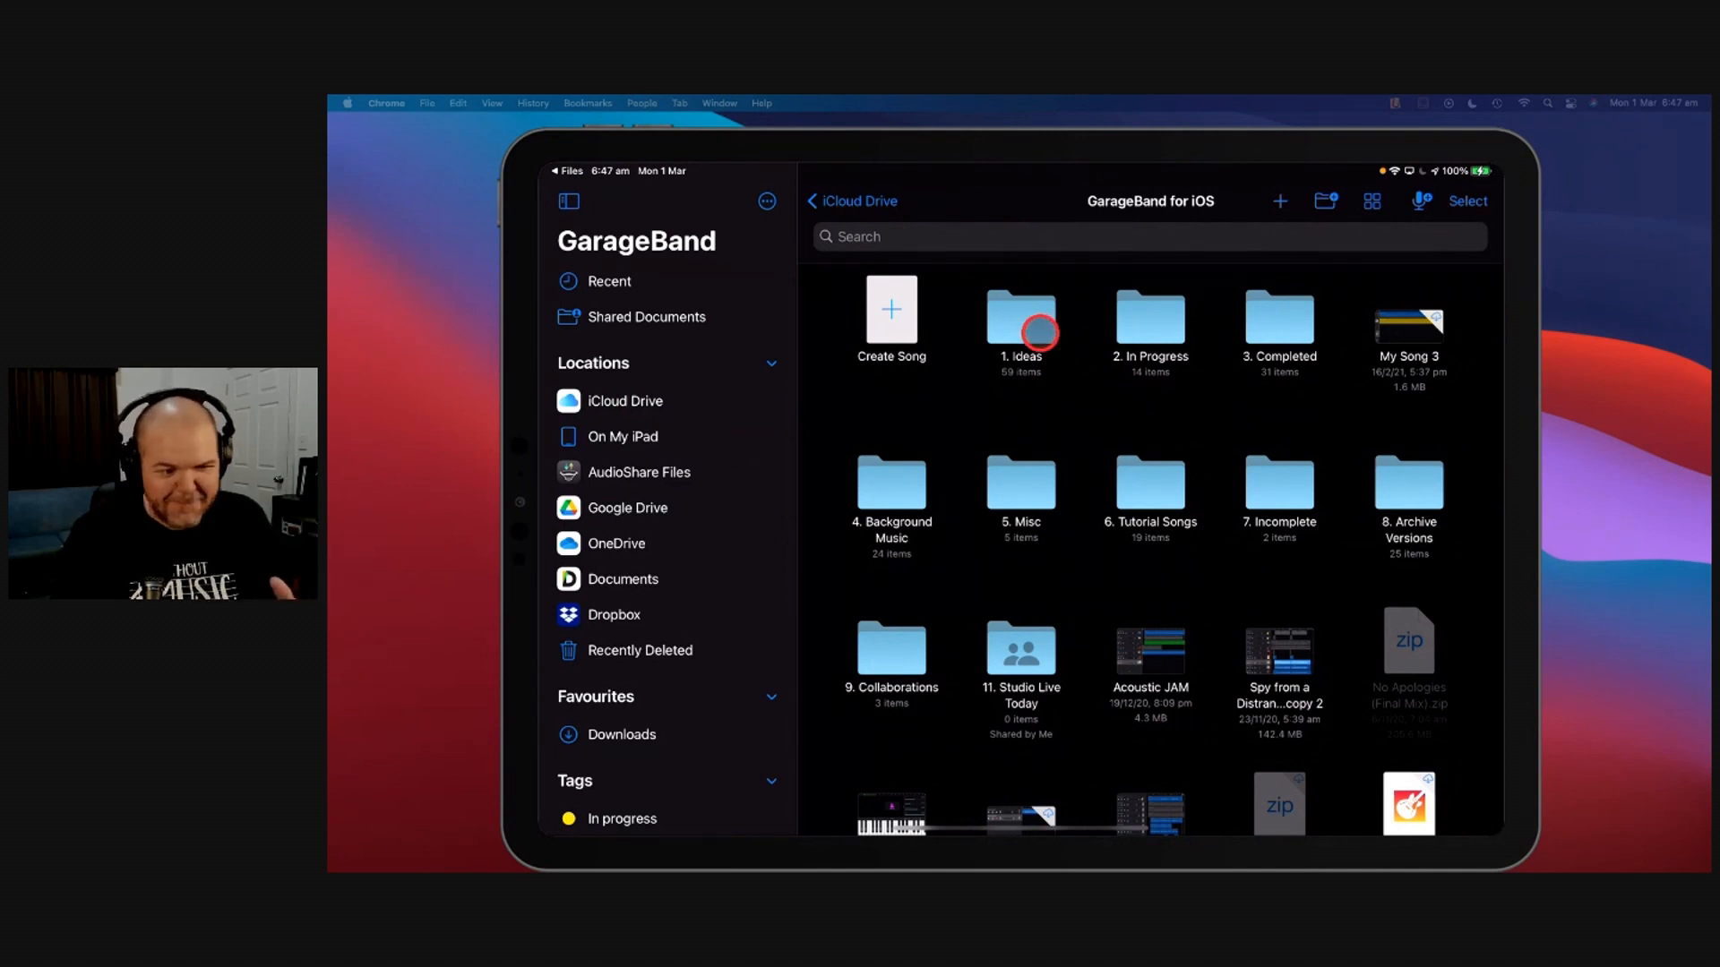
pyautogui.doubleClick(1021, 318)
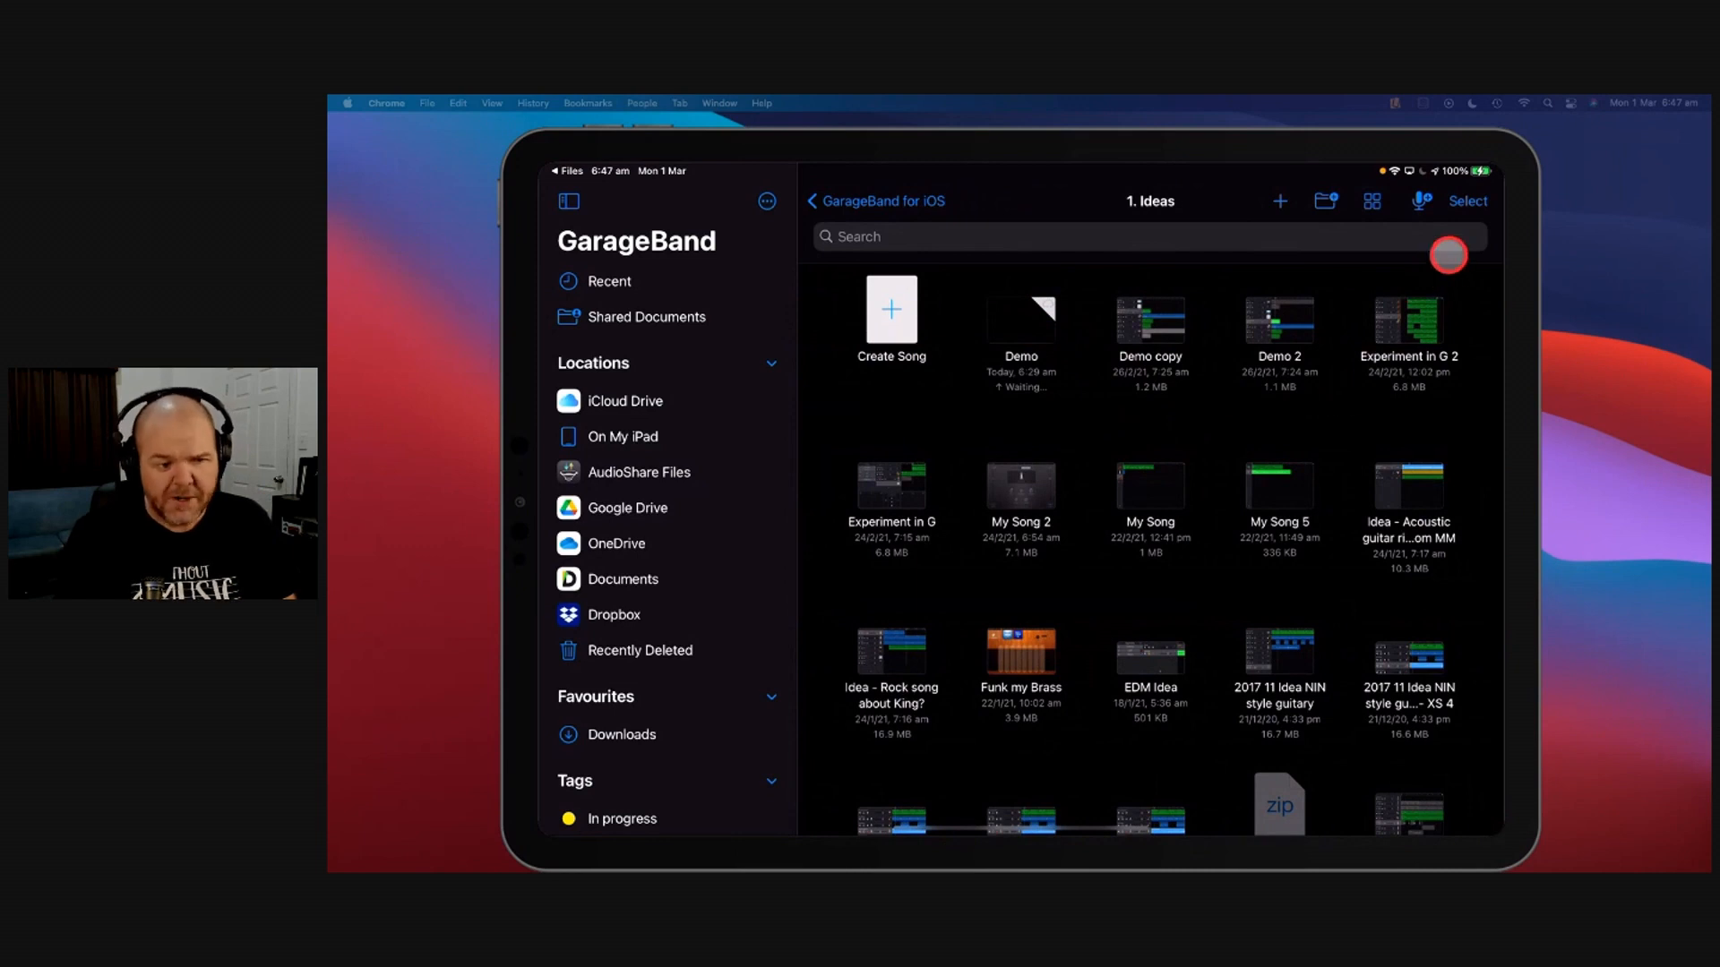
pyautogui.click(1466, 200)
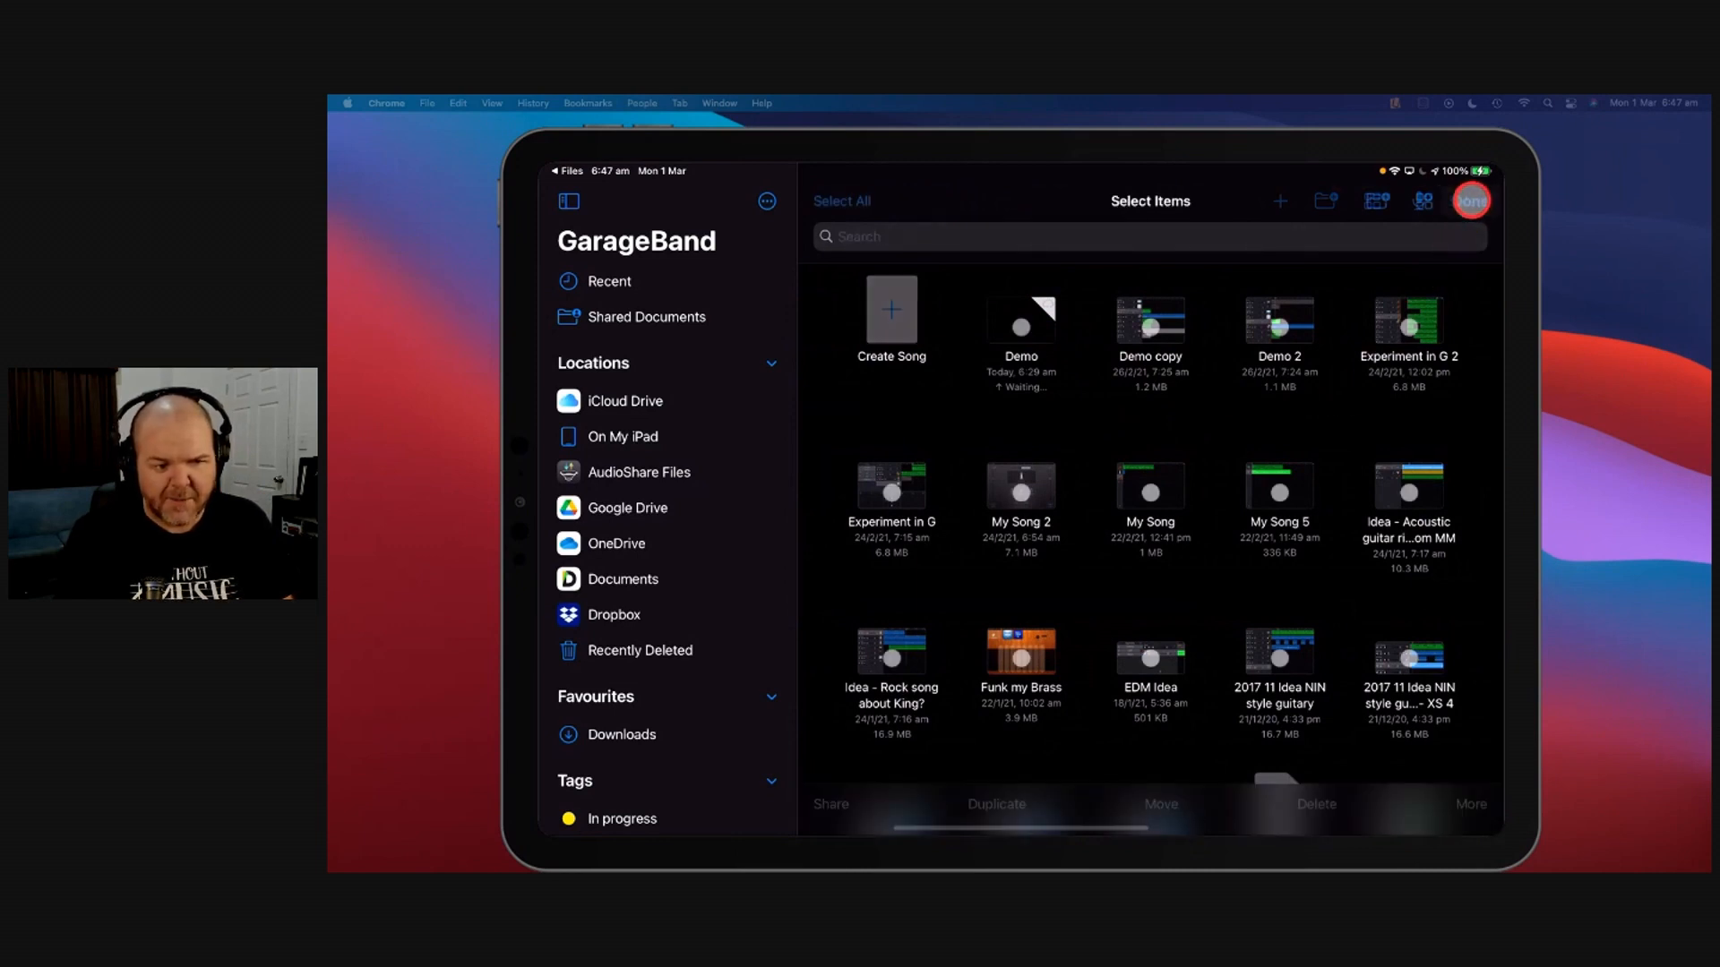
pyautogui.click(1409, 320)
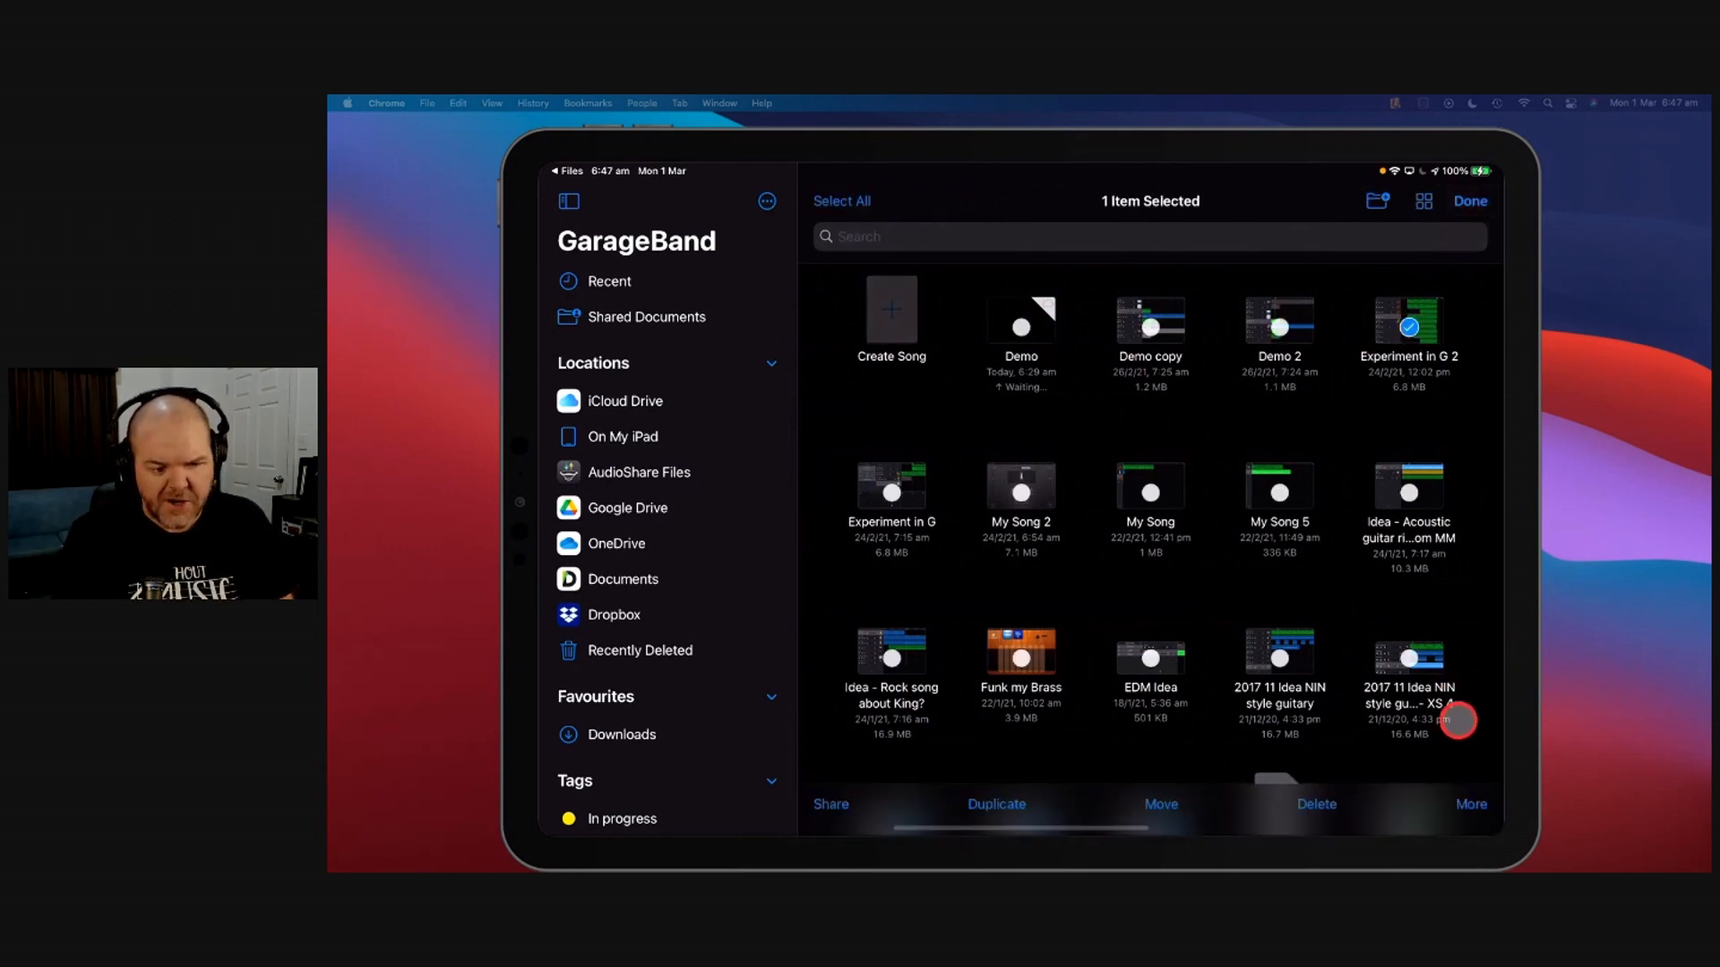
pyautogui.click(1470, 804)
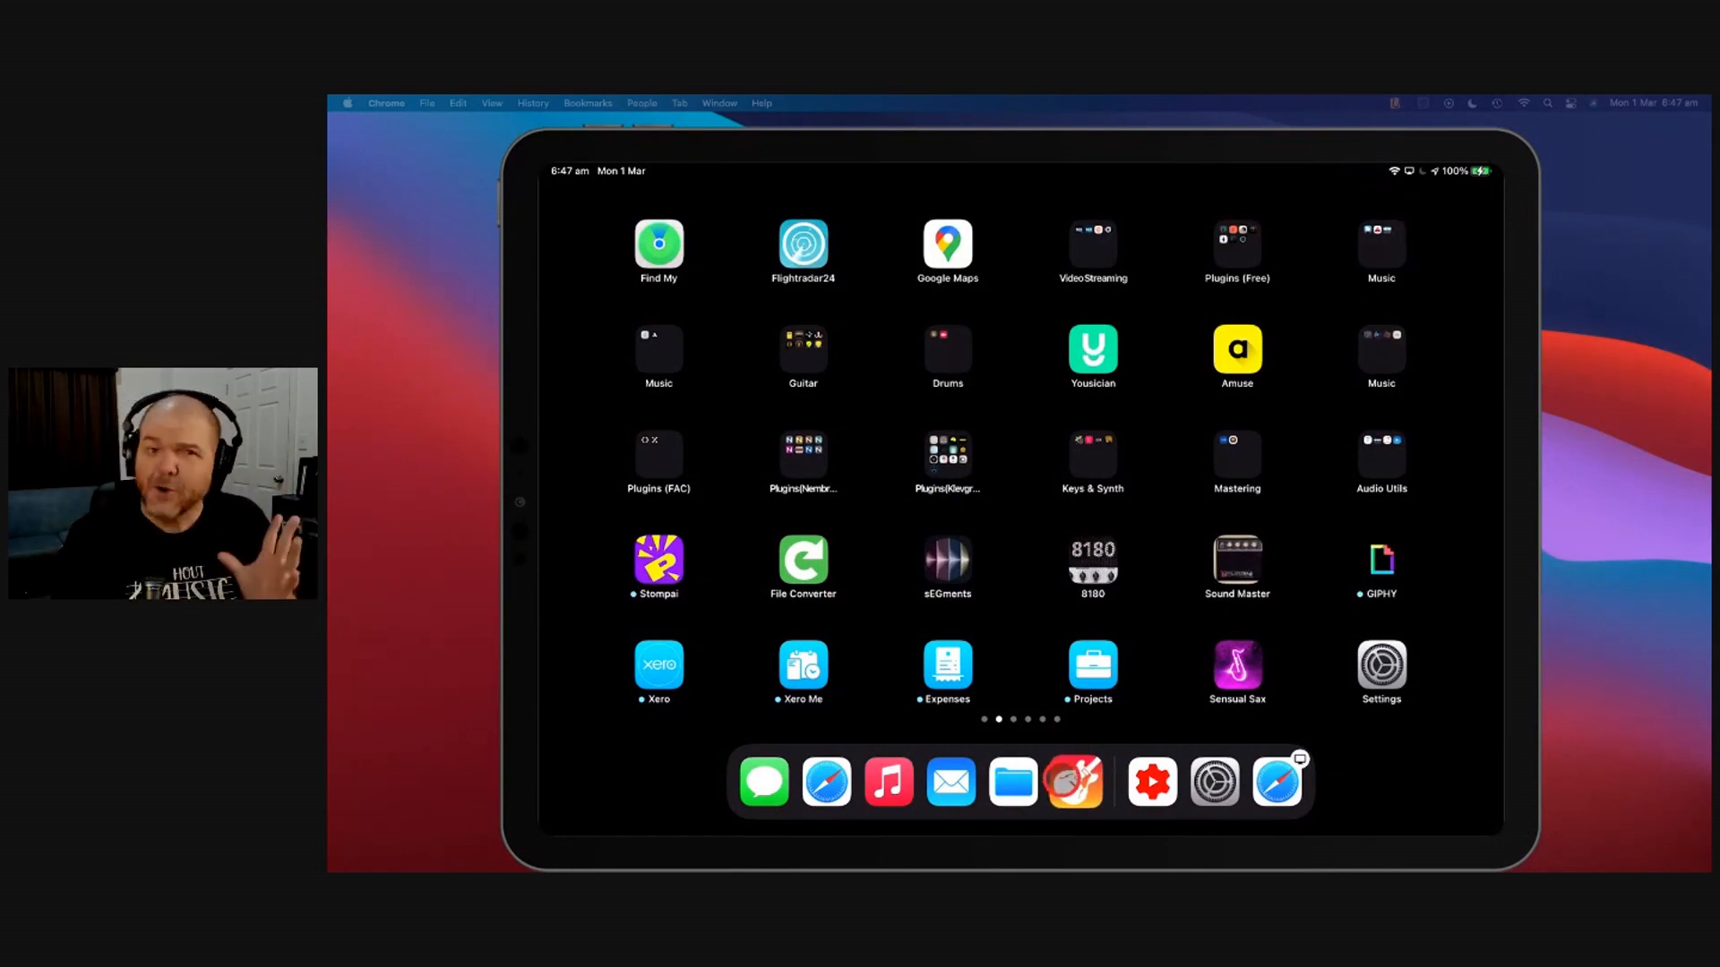
# Zip Experiment in G from iCloud Drive > GarageBand for iOS > 1. Ideas using Compress
pyautogui.click(1012, 782)
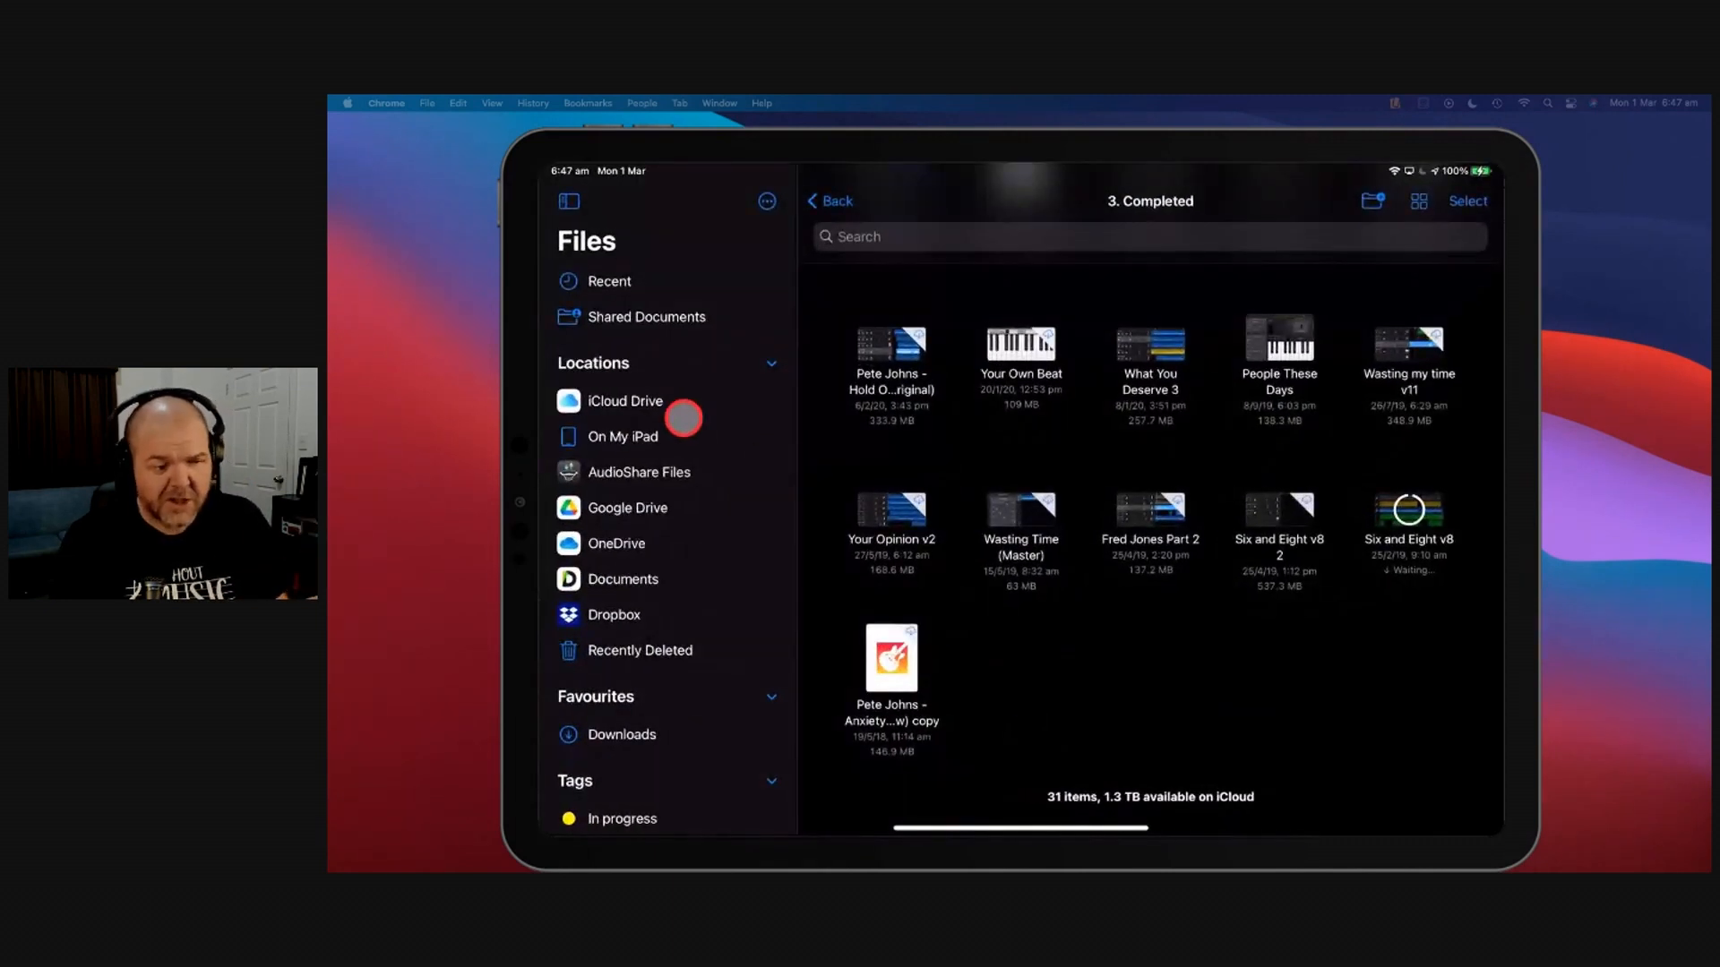
pyautogui.click(624, 400)
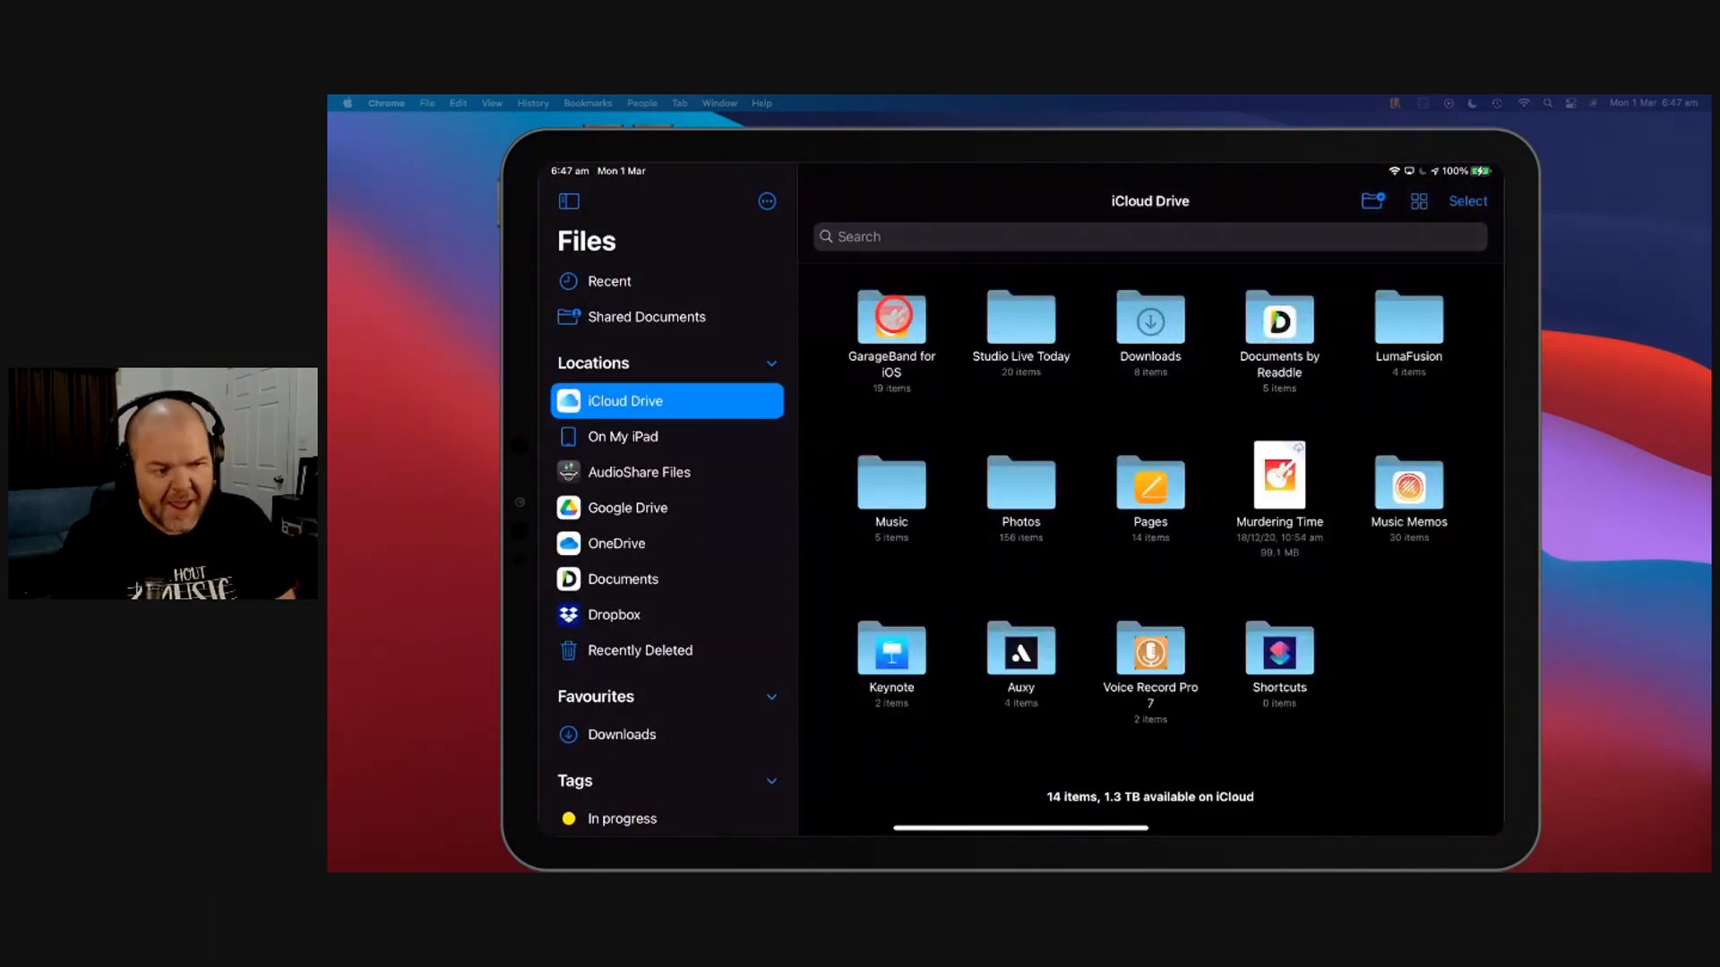
pyautogui.doubleClick(890, 317)
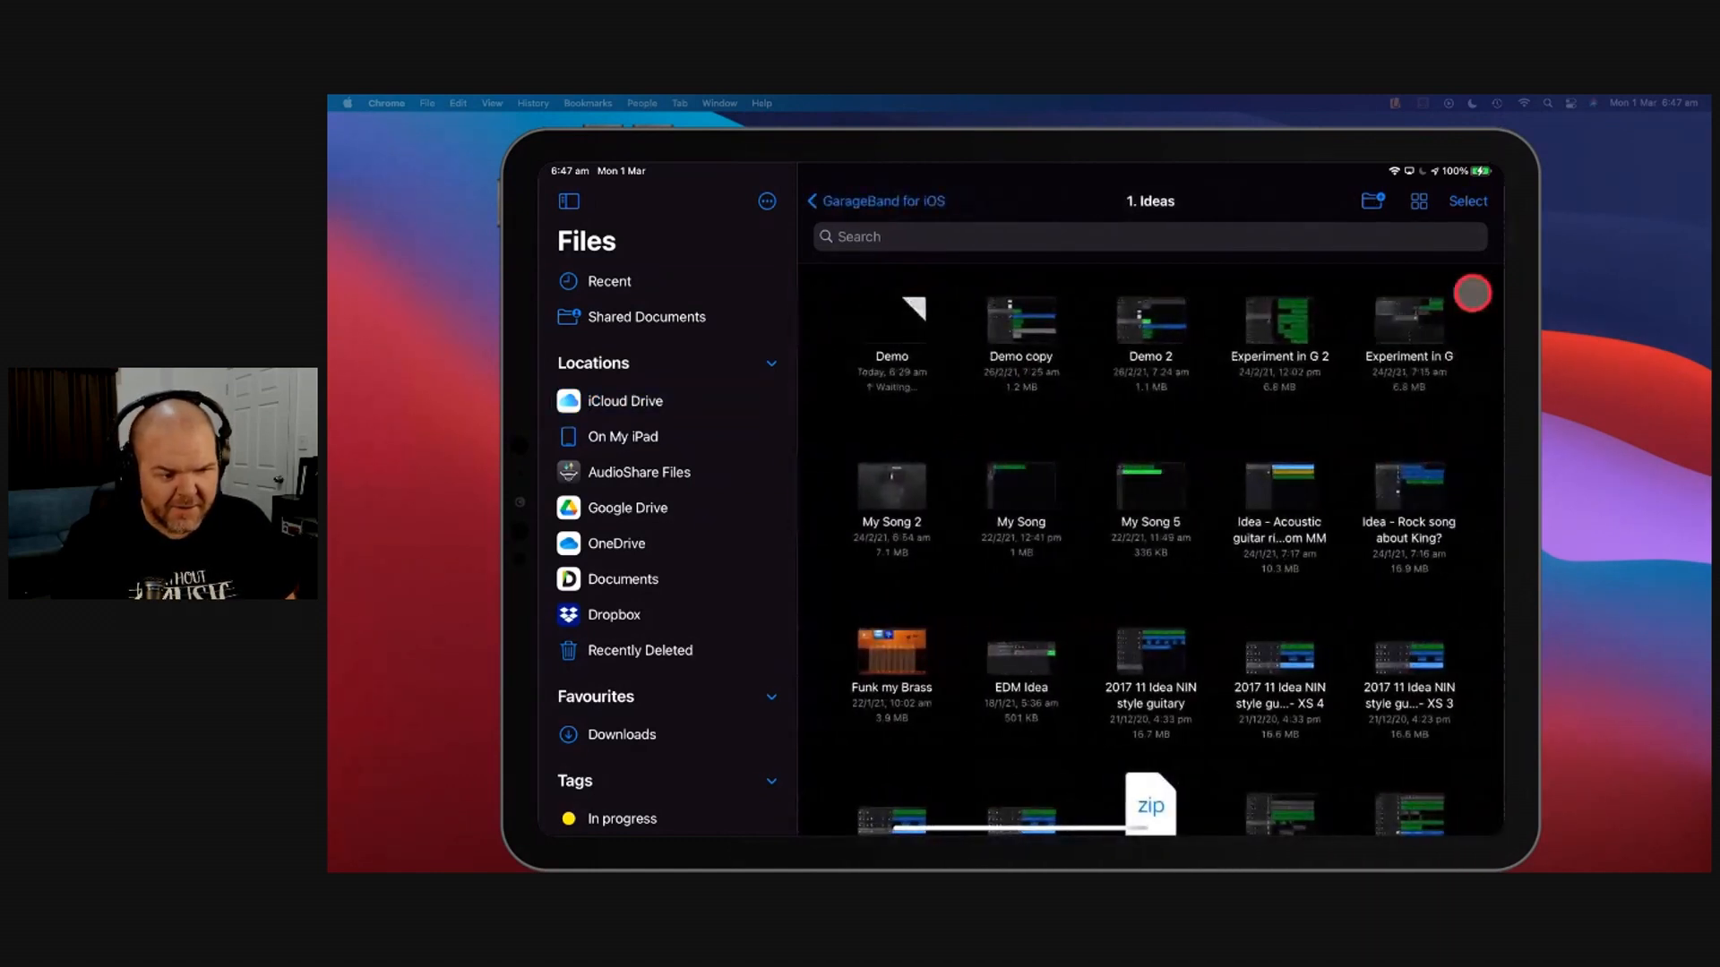
pyautogui.click(1468, 201)
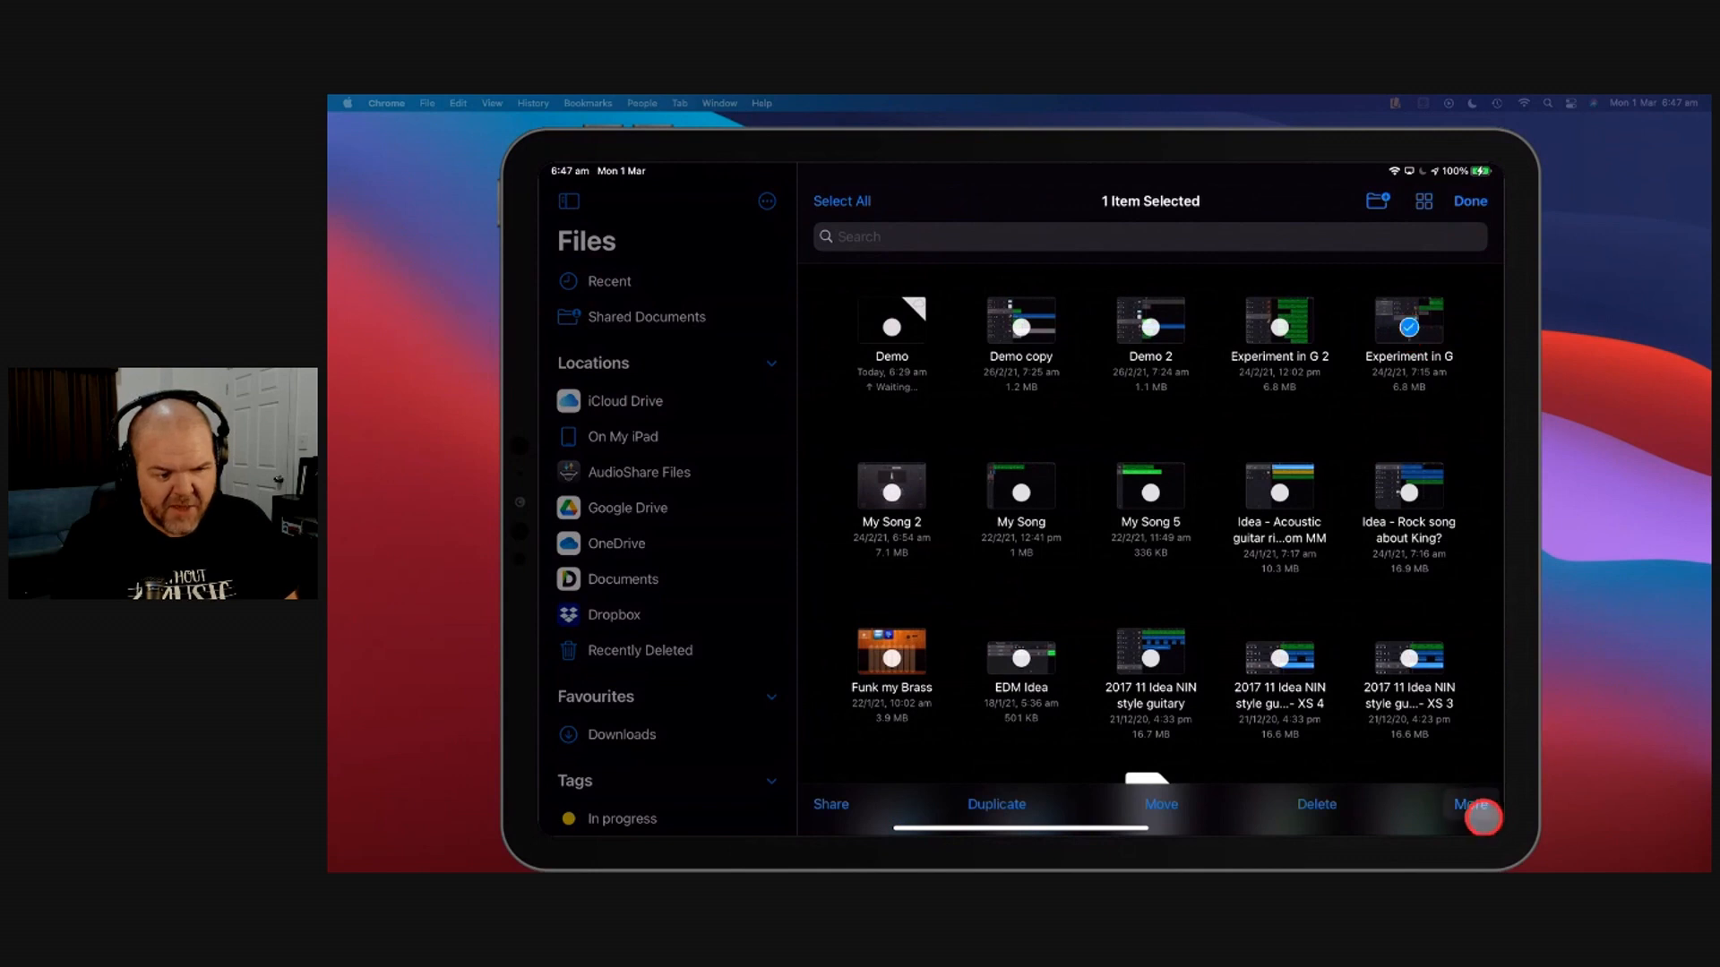
pyautogui.click(1471, 820)
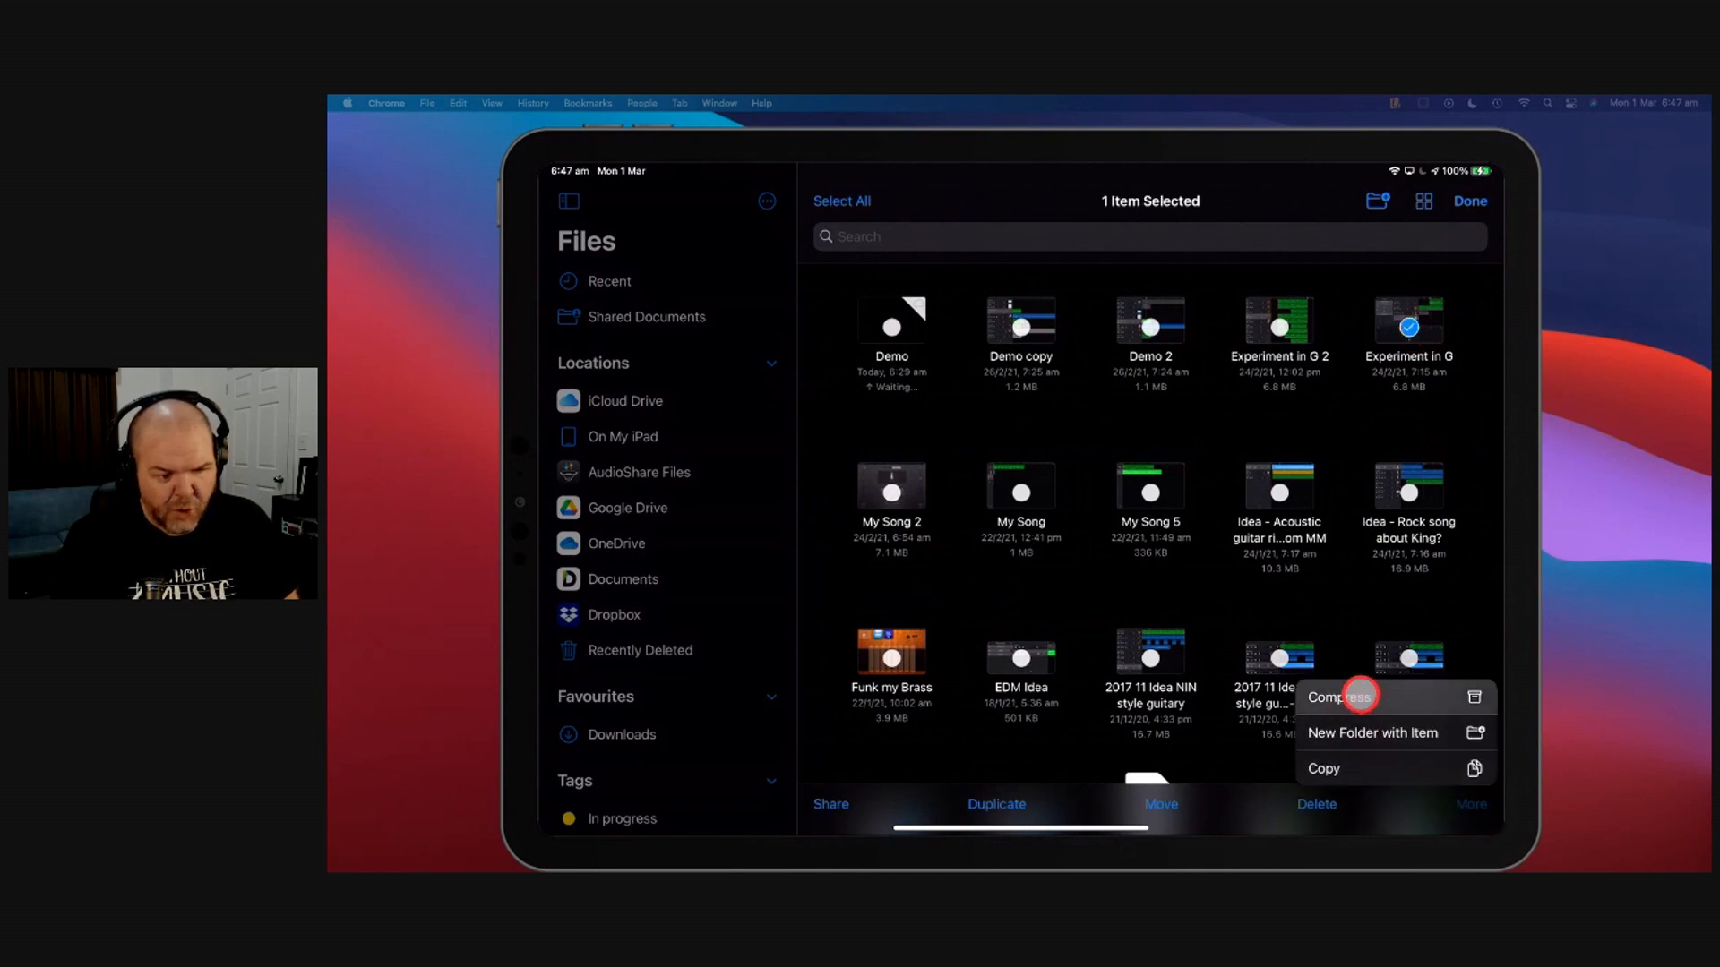
pyautogui.click(1339, 696)
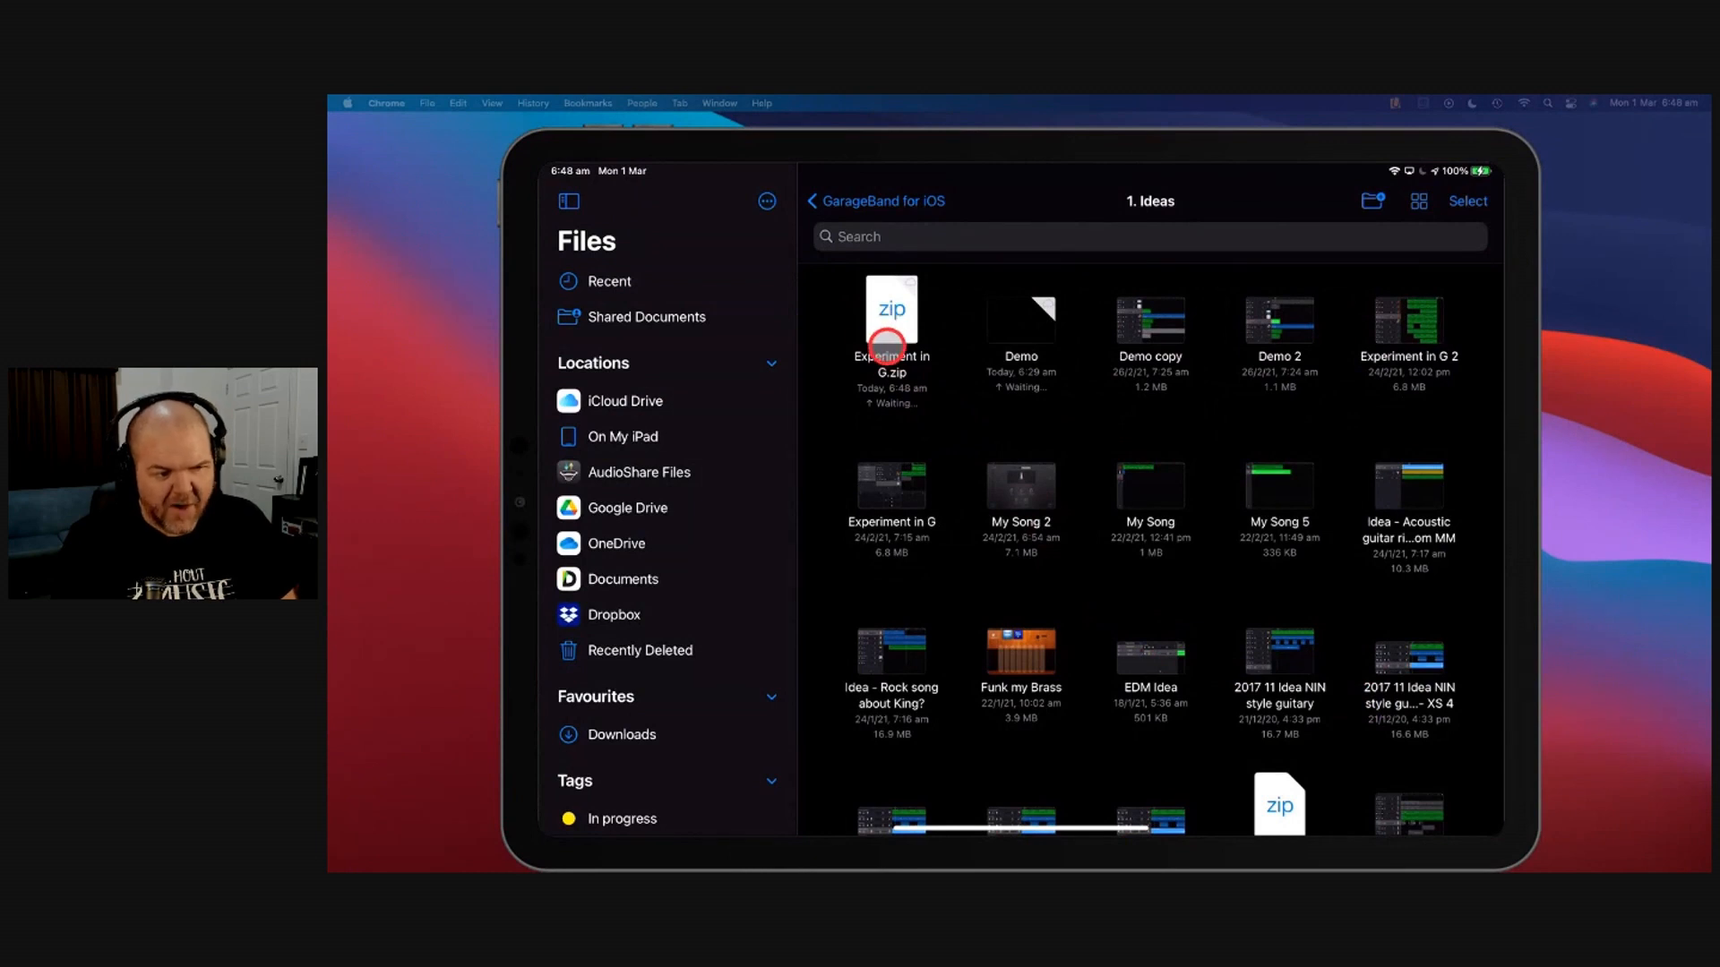
pyautogui.moveTo(904, 273)
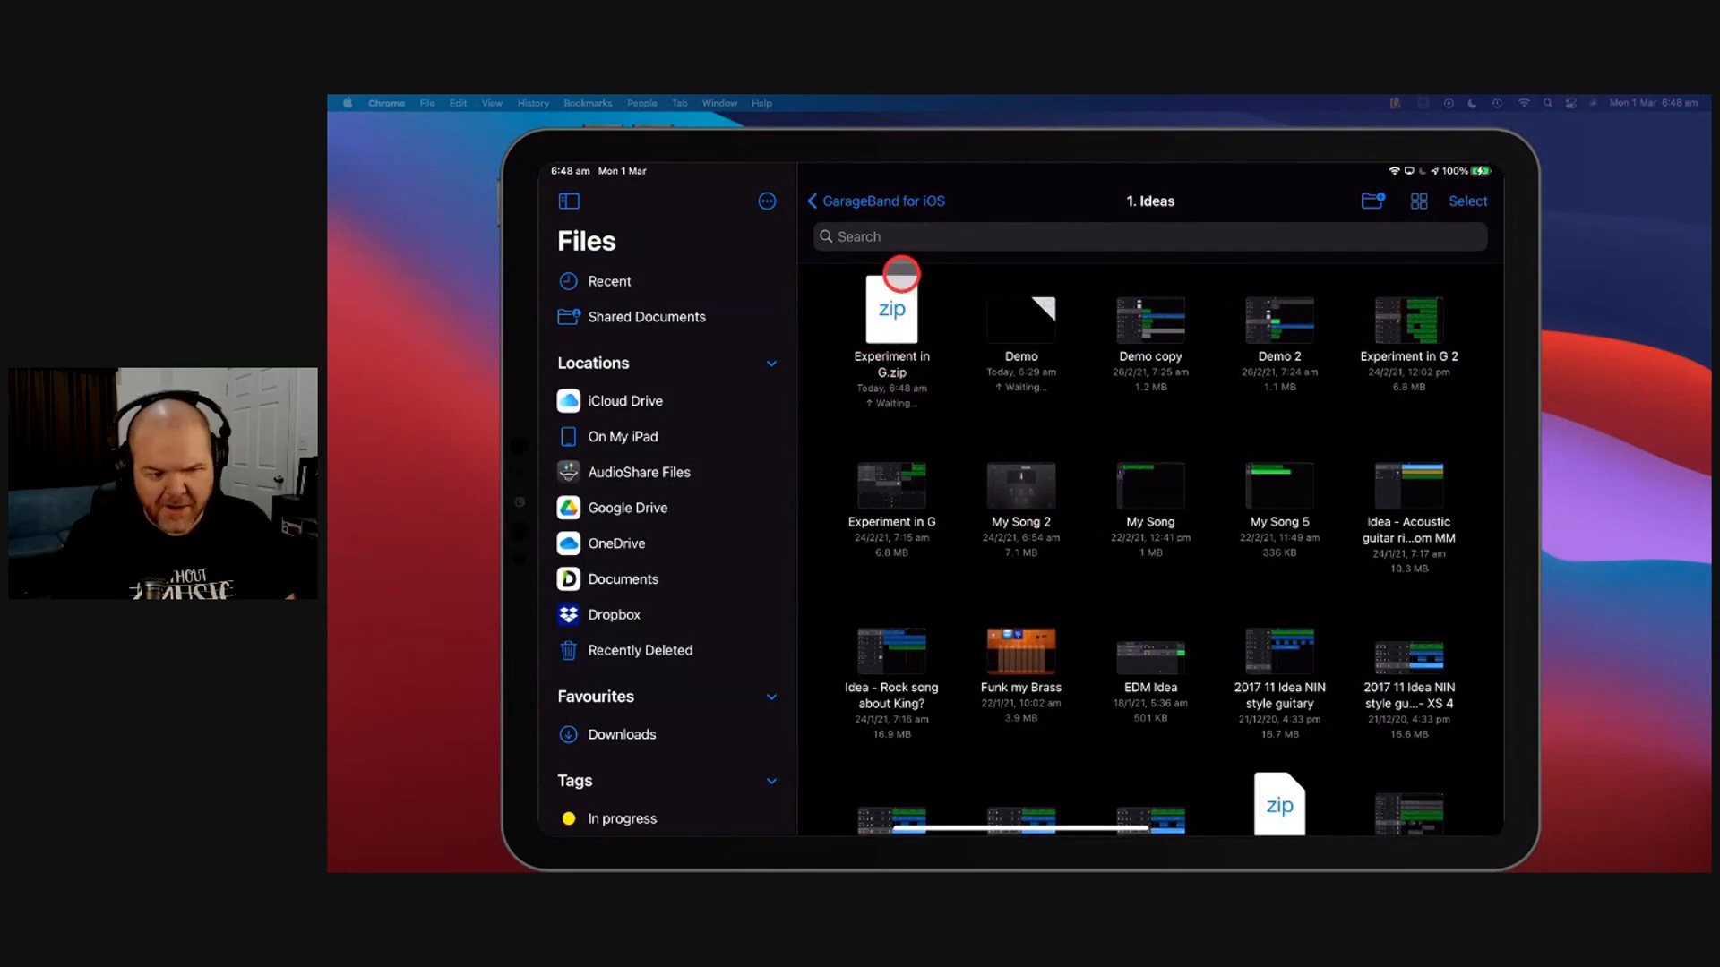